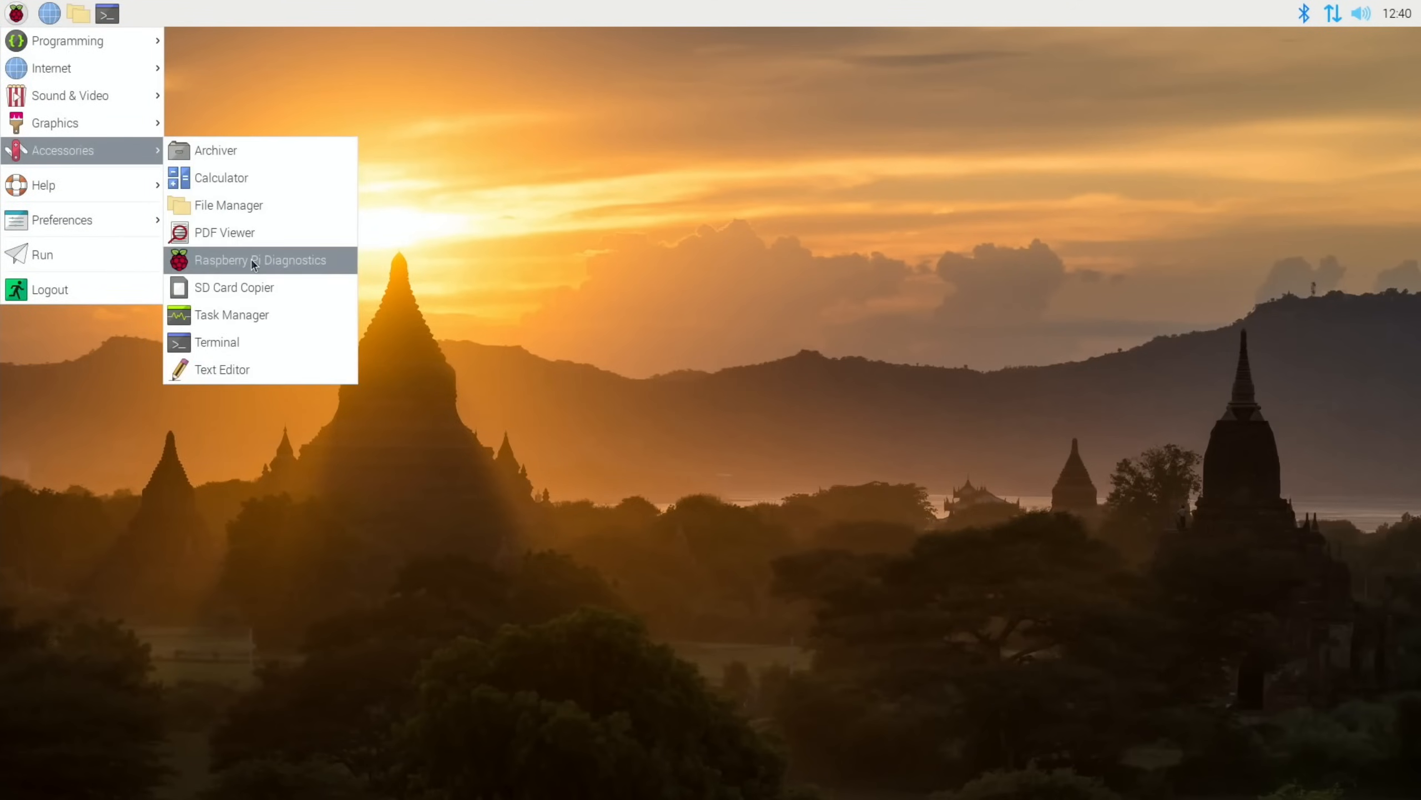
Run the SD Card Speed Test in Raspberry Pi Diagnostics and view its log (76560 KB/sec write)
left_click(263, 260)
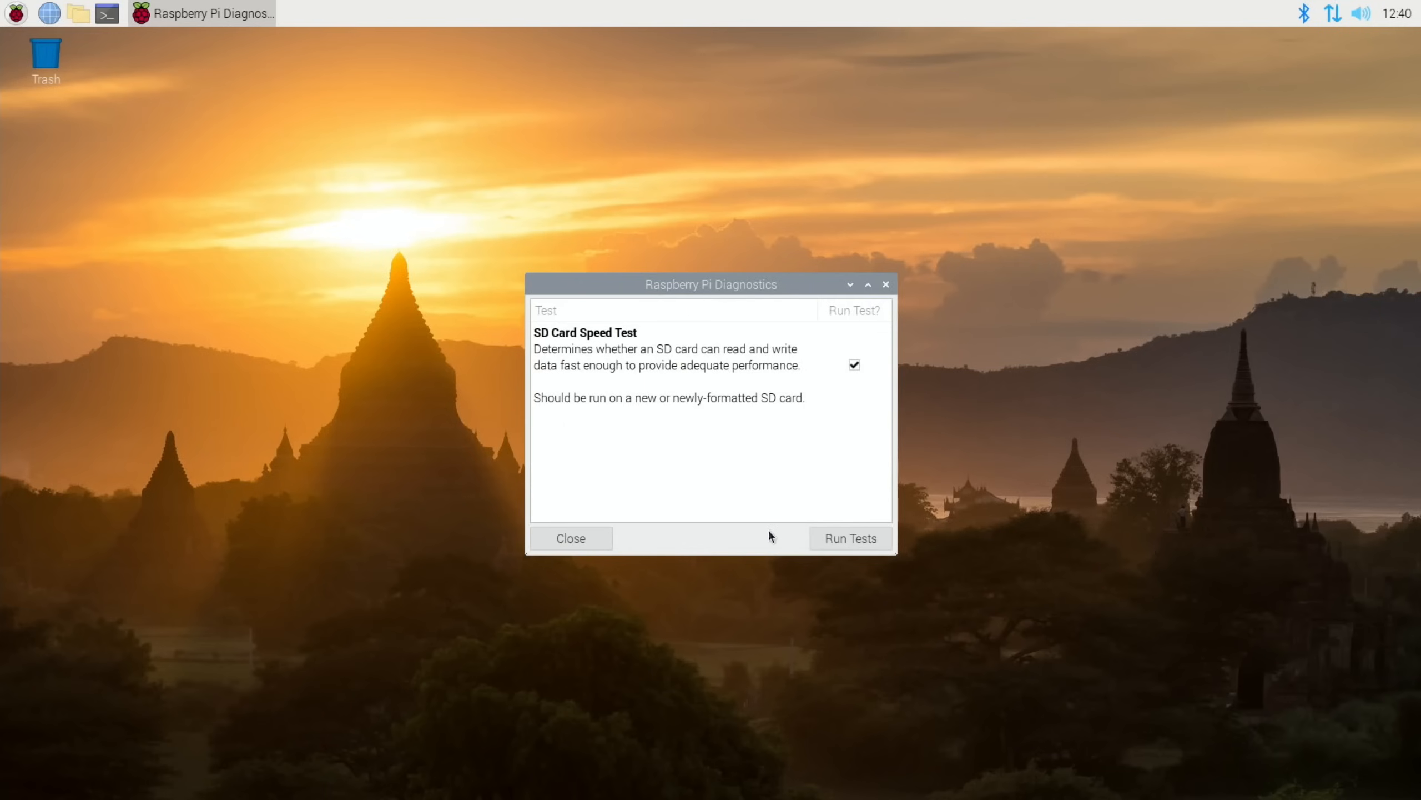
left_click(849, 538)
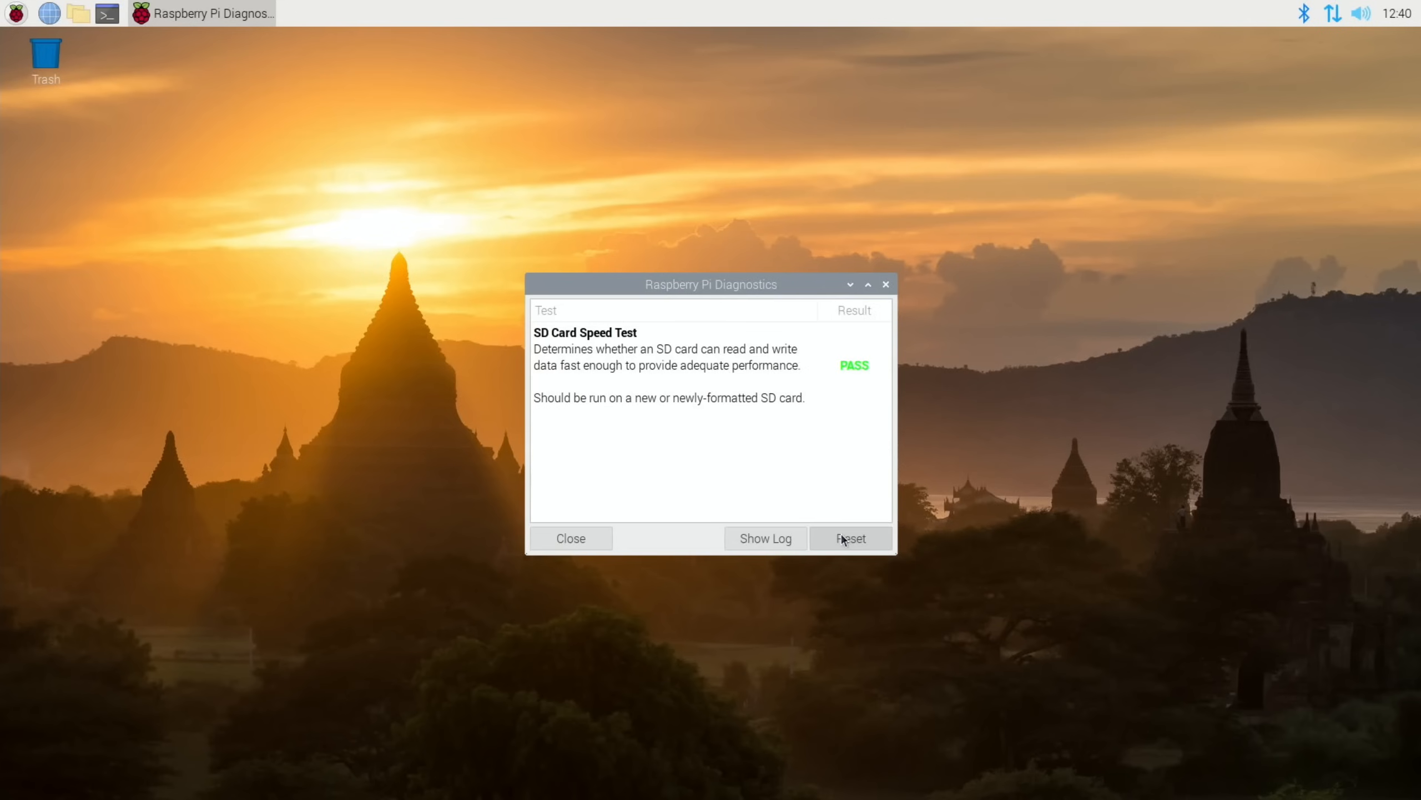
left_click(764, 537)
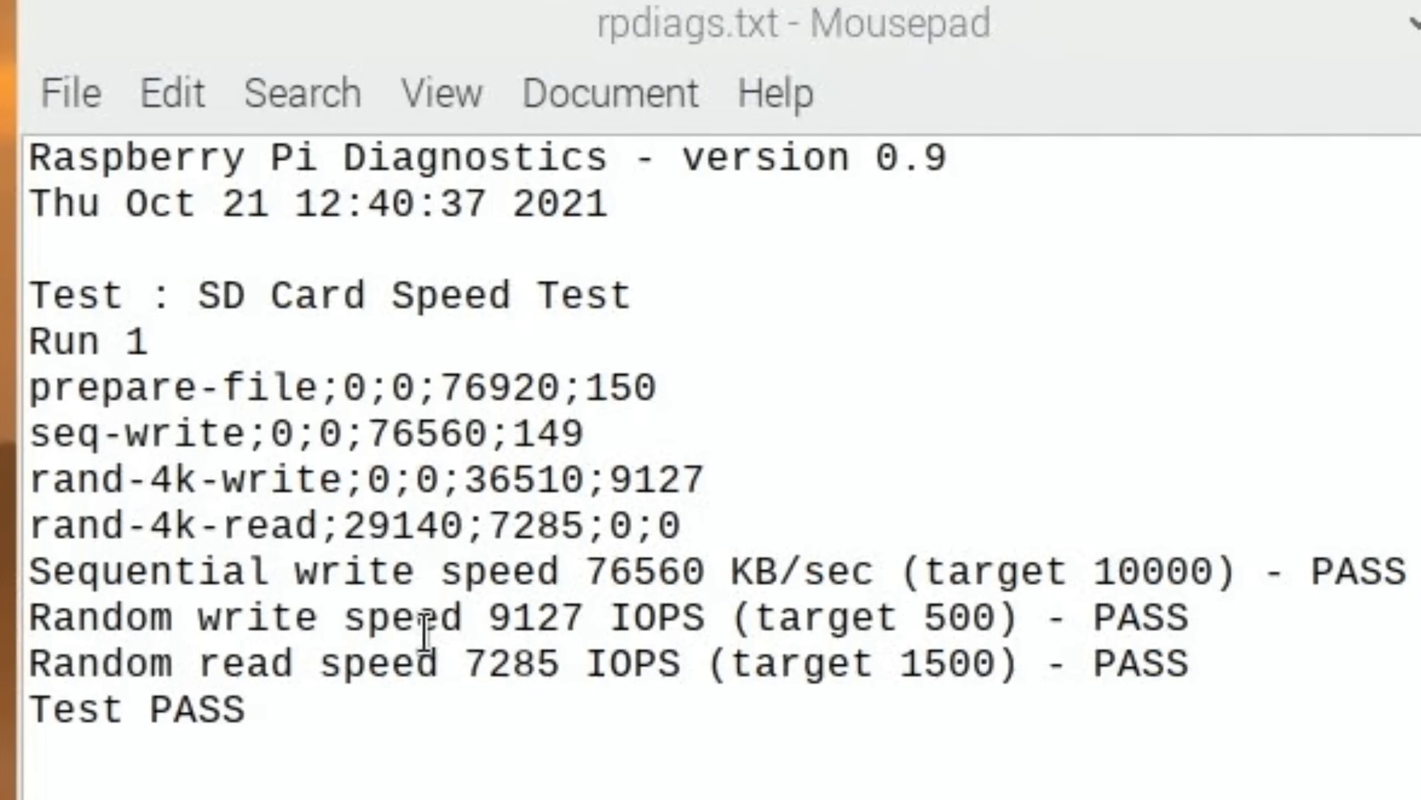
mouse_move(598, 616)
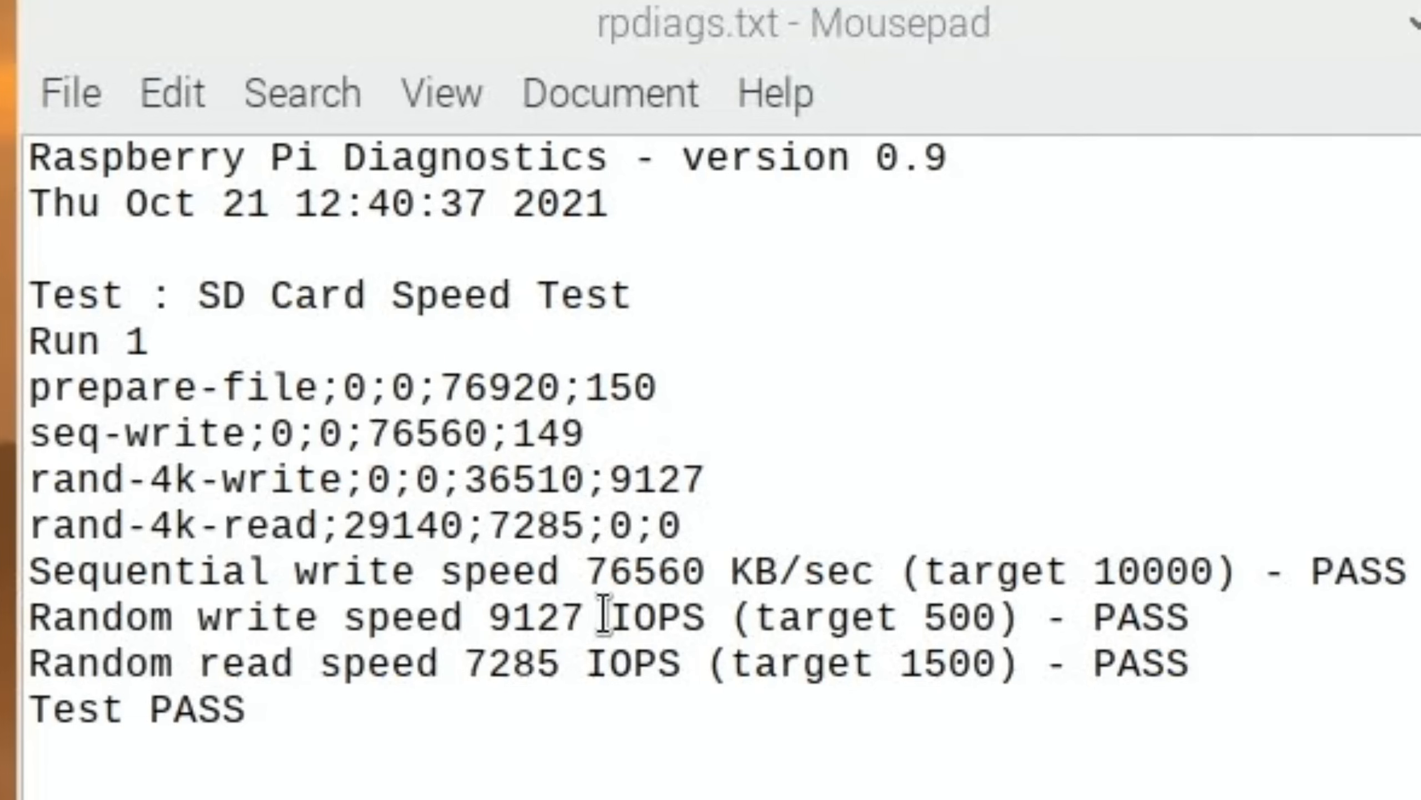
mouse_move(888, 619)
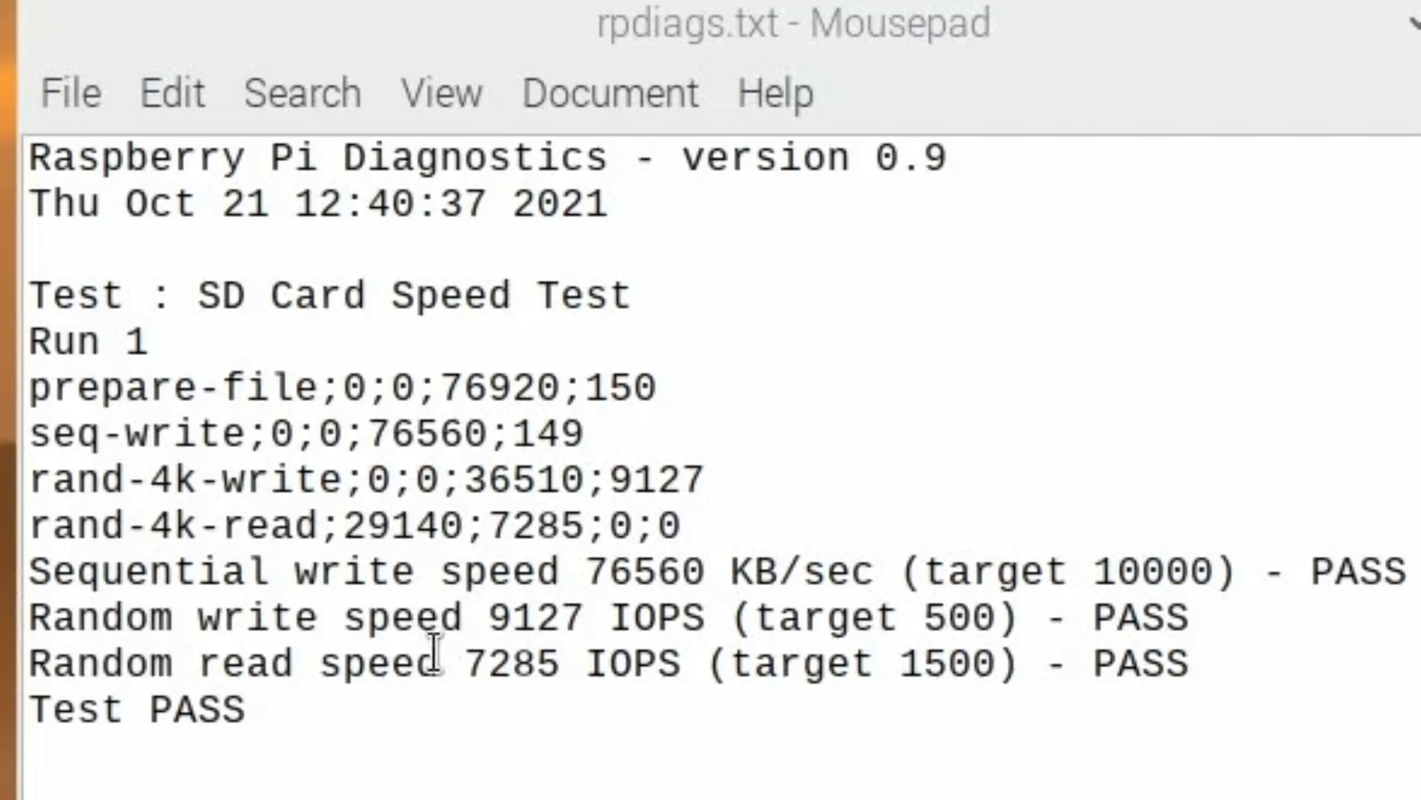
mouse_move(560, 713)
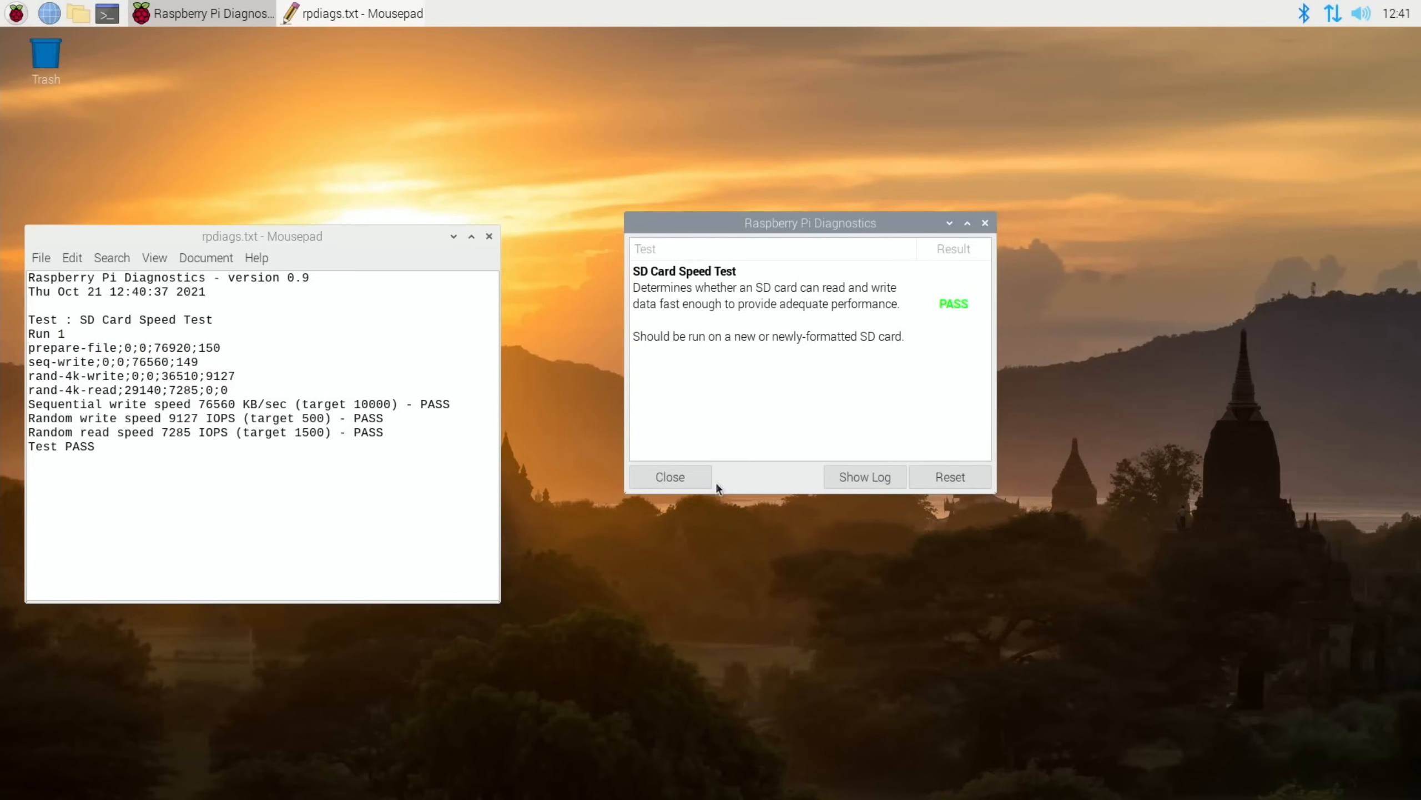
Reset and rerun the SD Card Speed Test, then view the second run's log
left_click(949, 476)
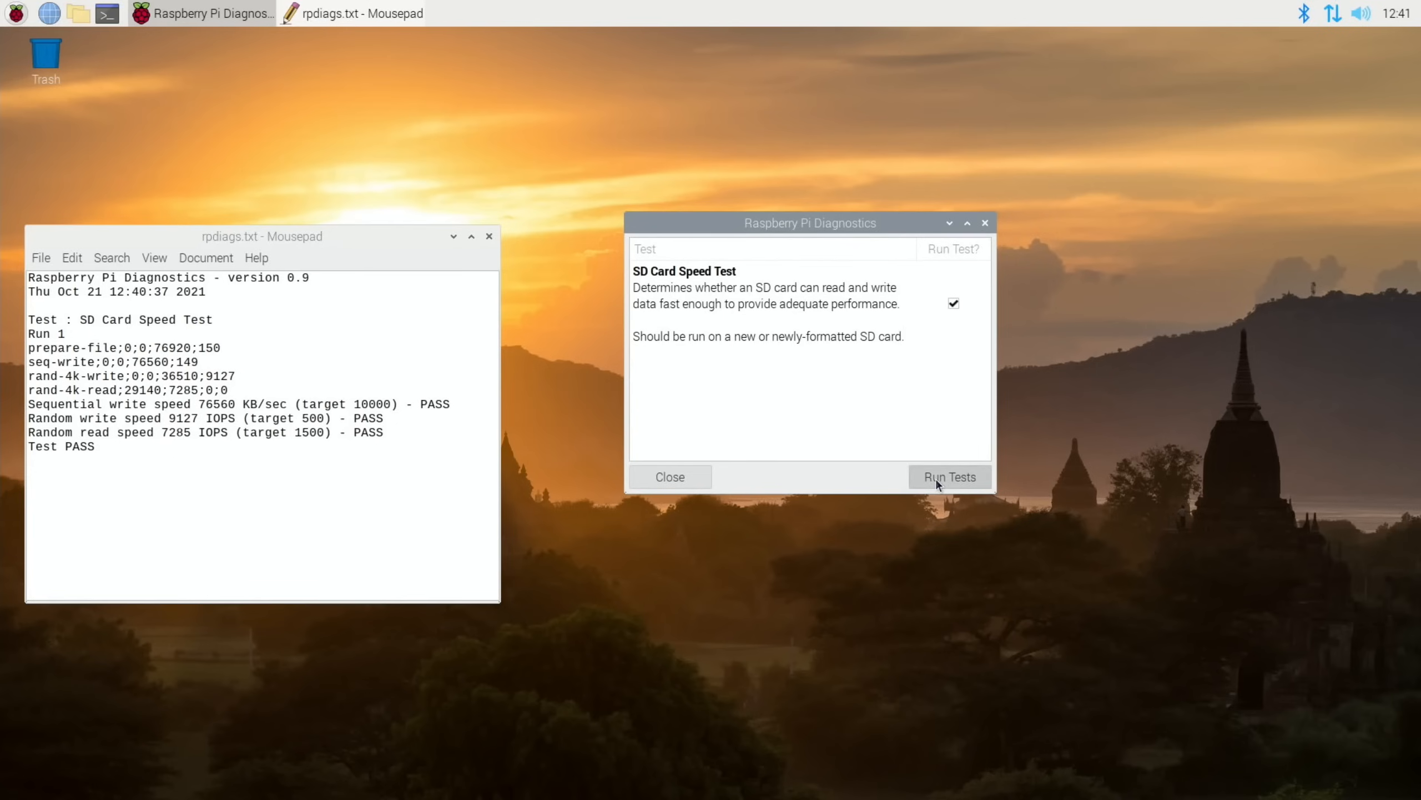
left_click(949, 476)
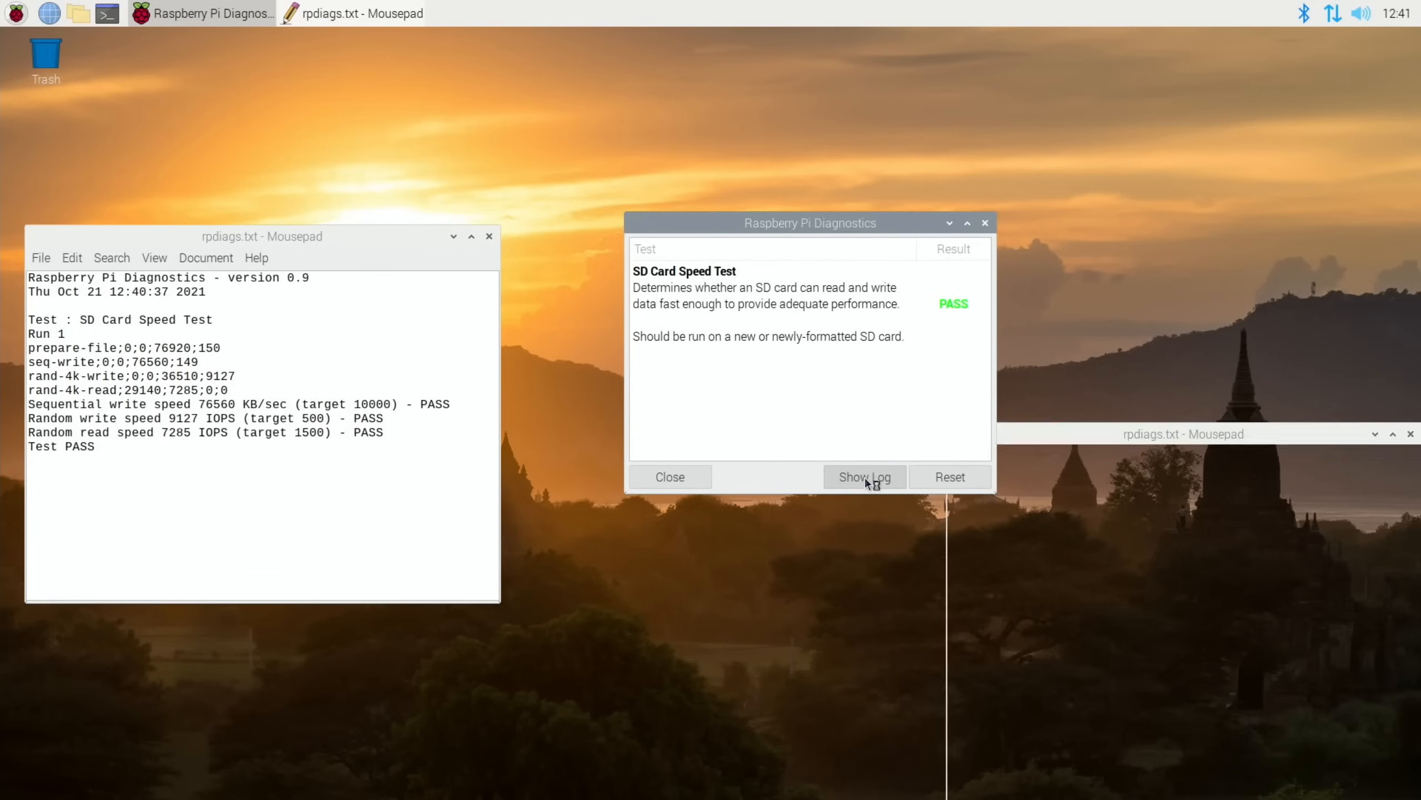
left_click(862, 476)
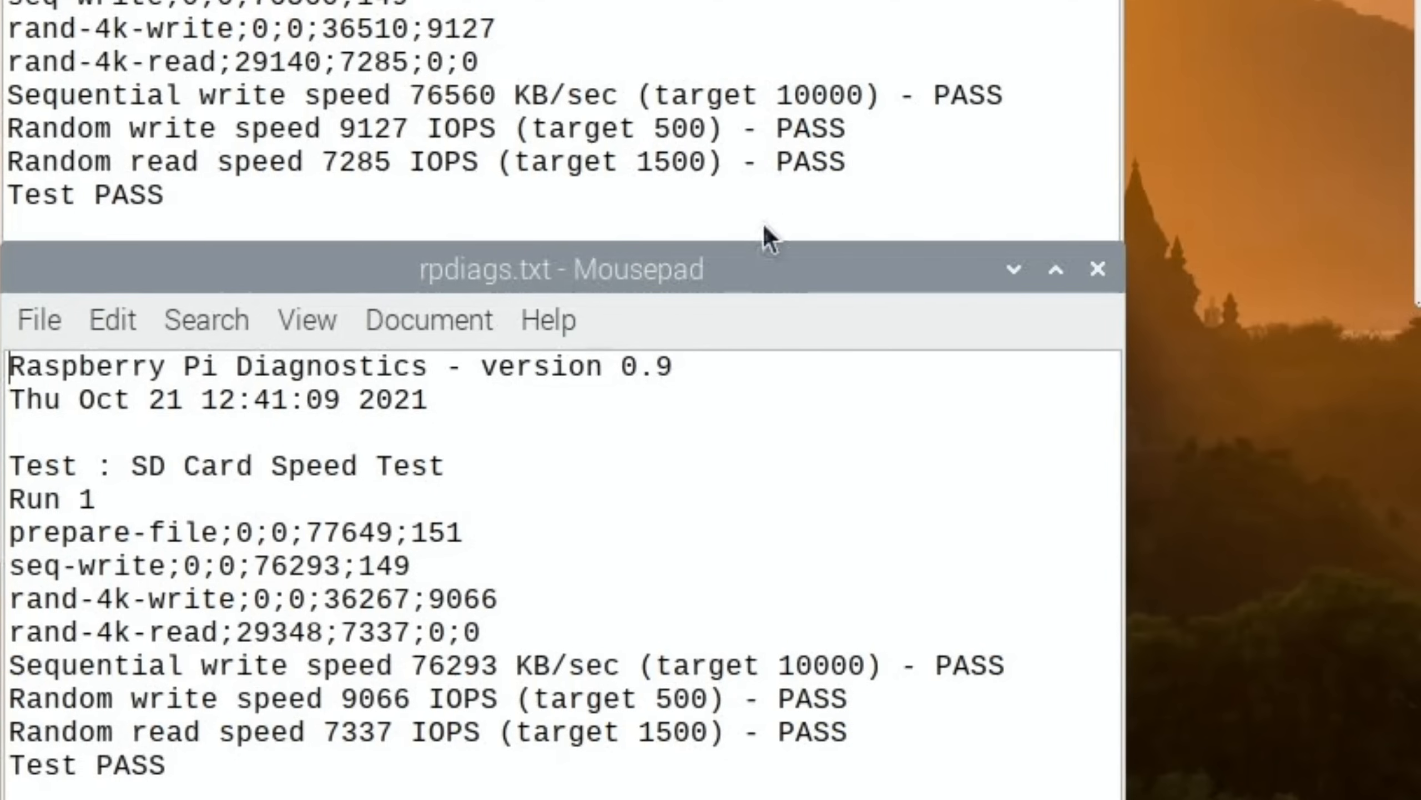
mouse_move(772, 467)
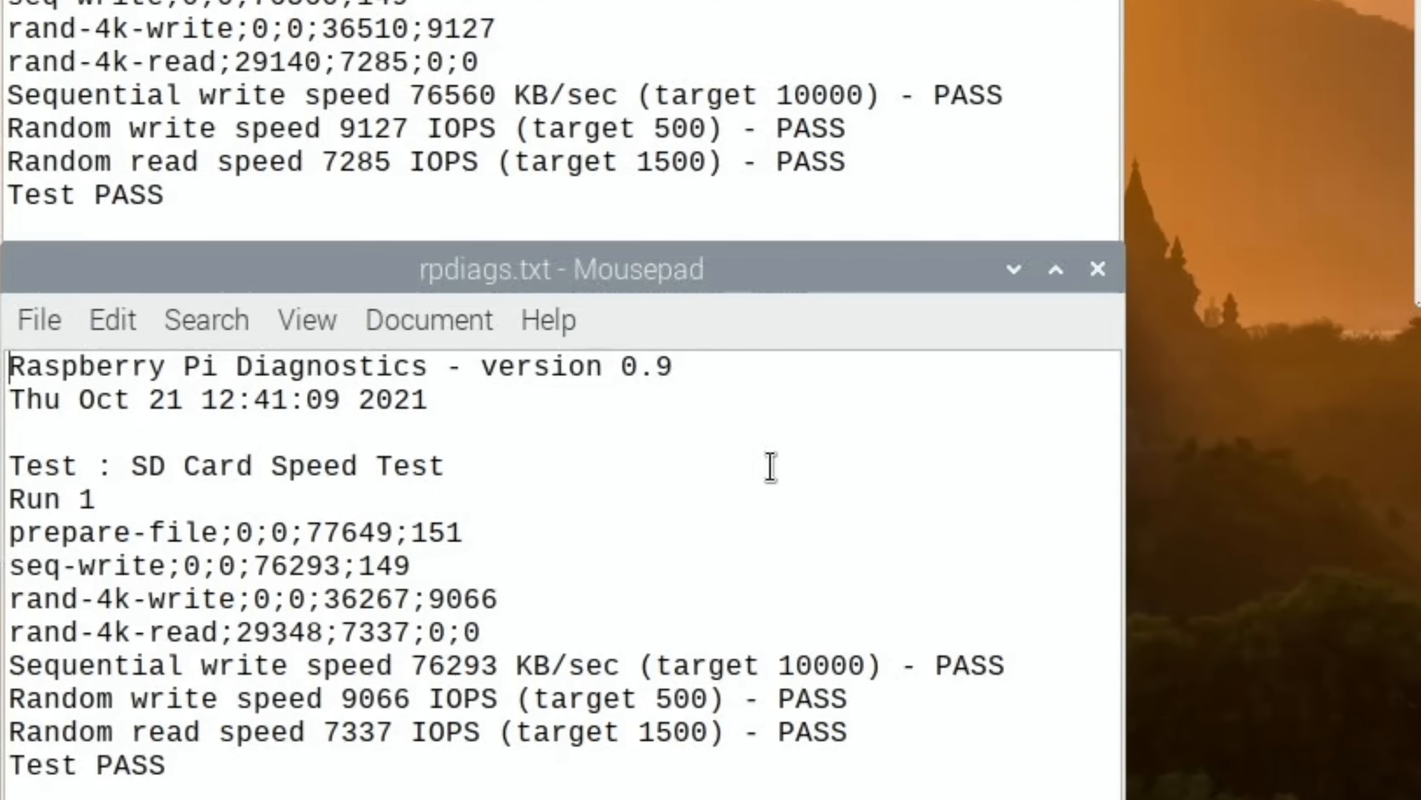
mouse_move(725, 544)
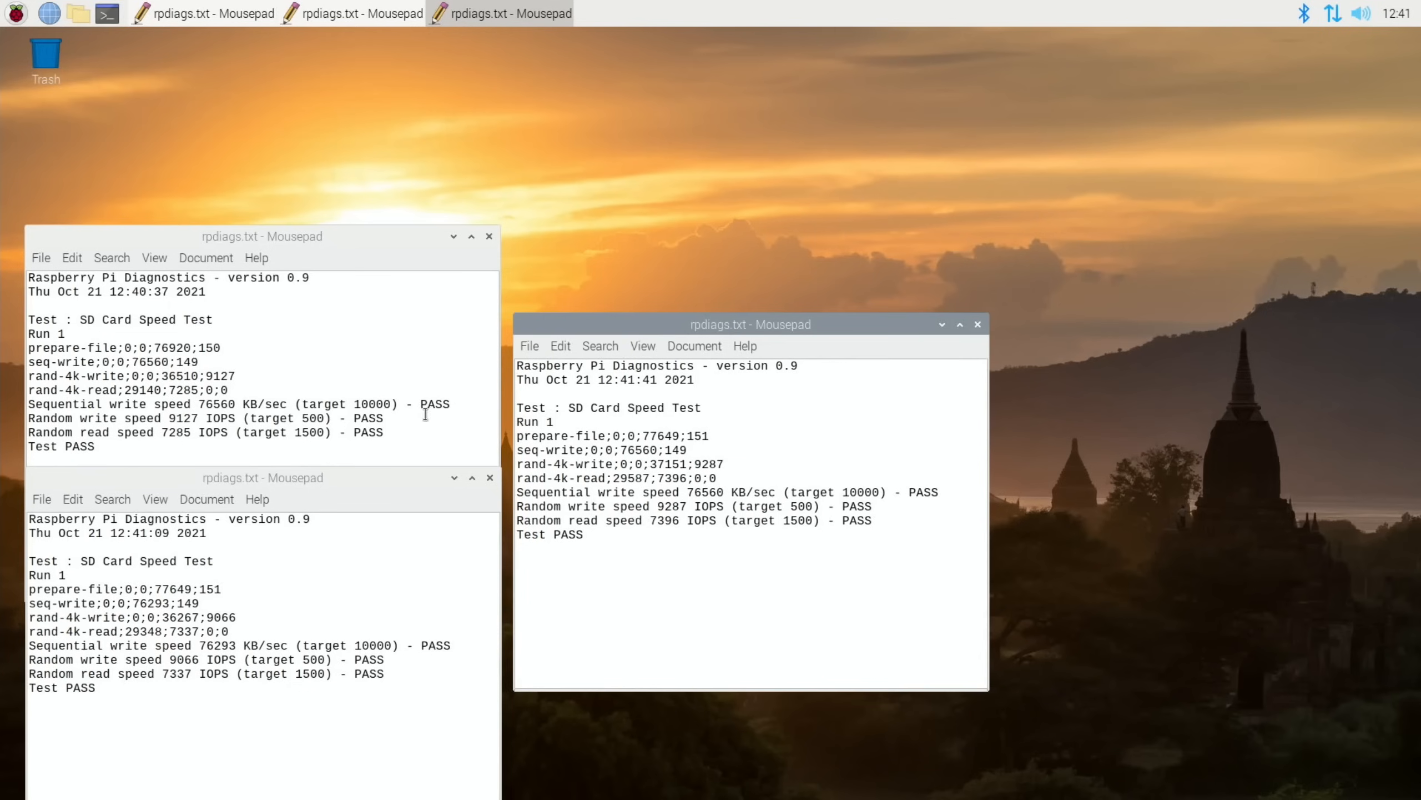
mouse_move(472, 421)
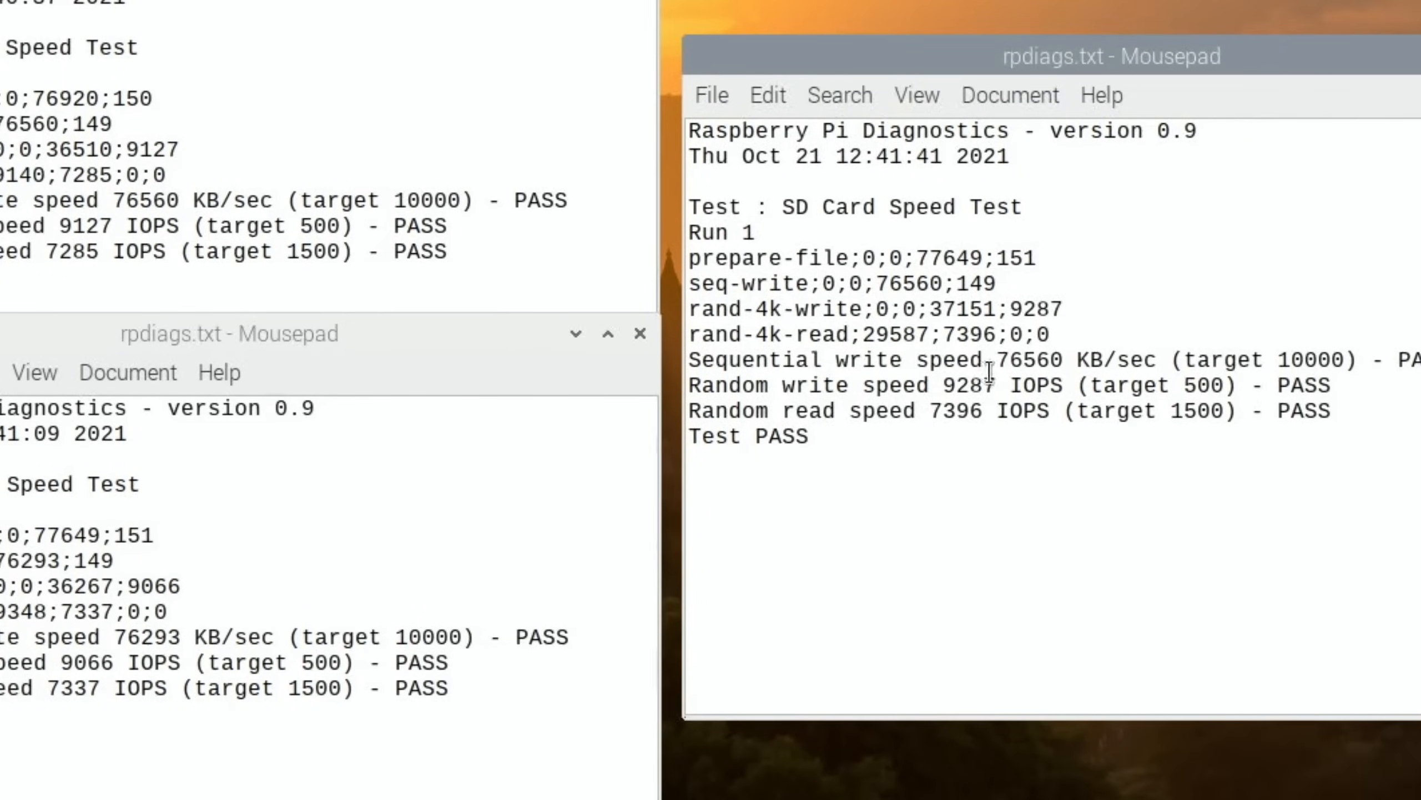
mouse_move(965, 450)
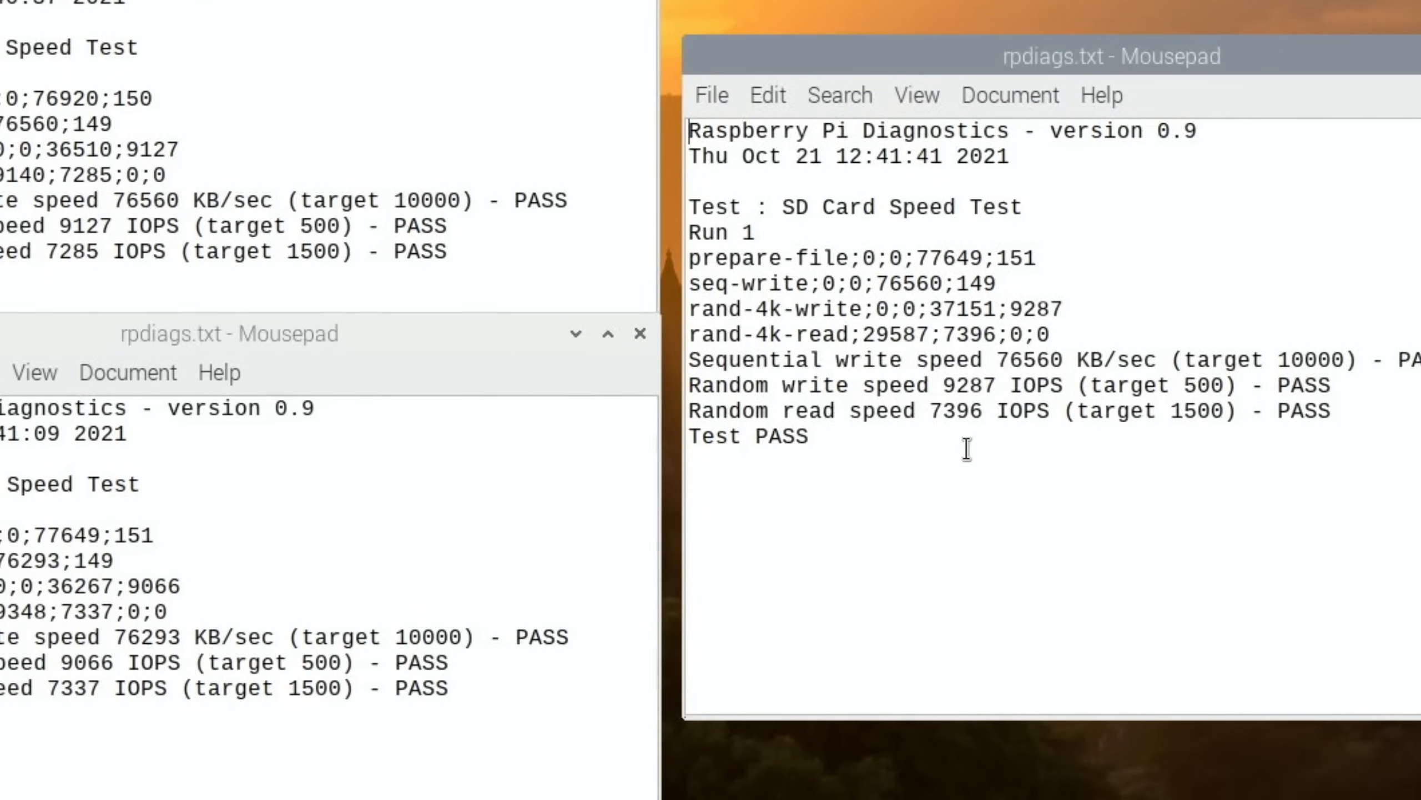
mouse_move(875, 371)
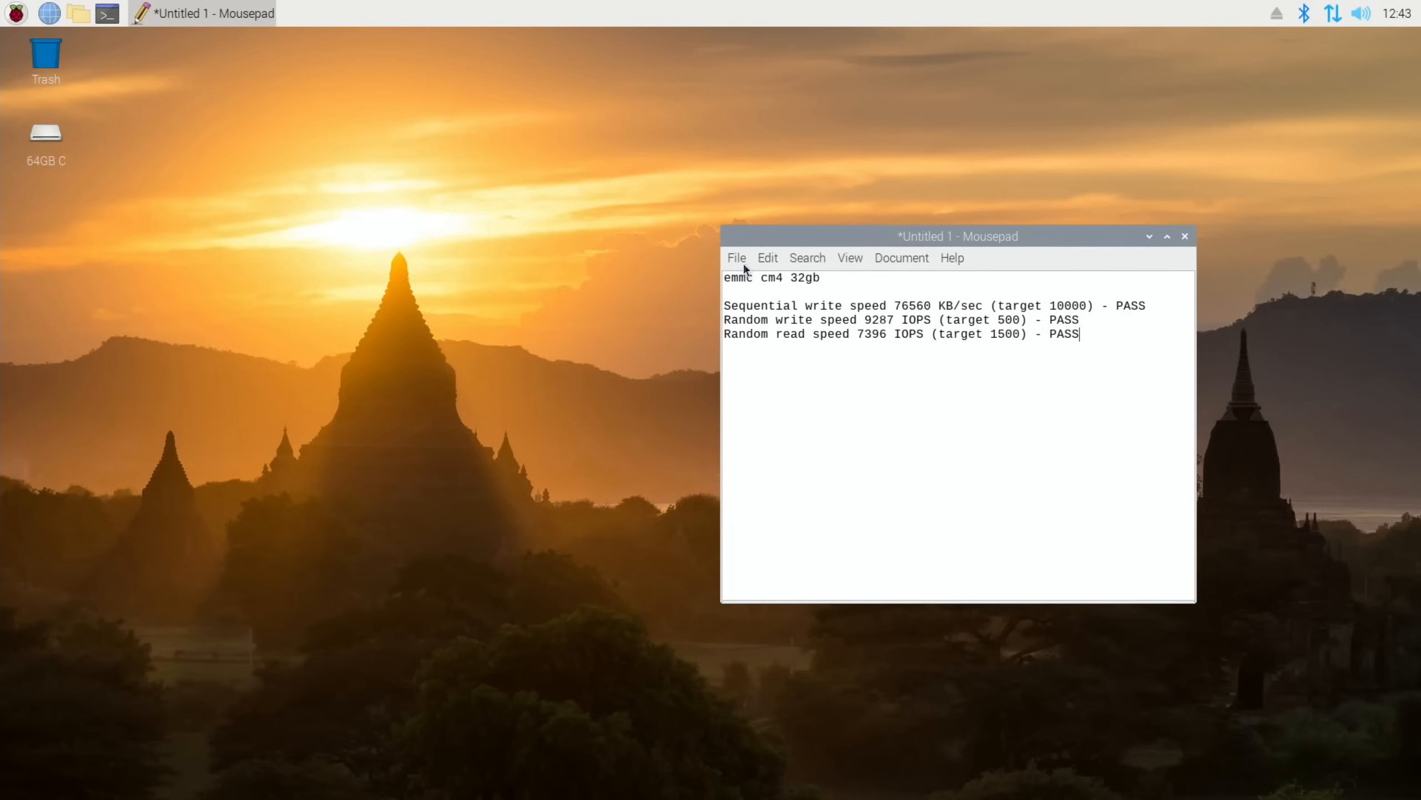
Save the eMMC CM4 32GB notes as 'speed test emmc' on the 64GB drive
left_click(736, 258)
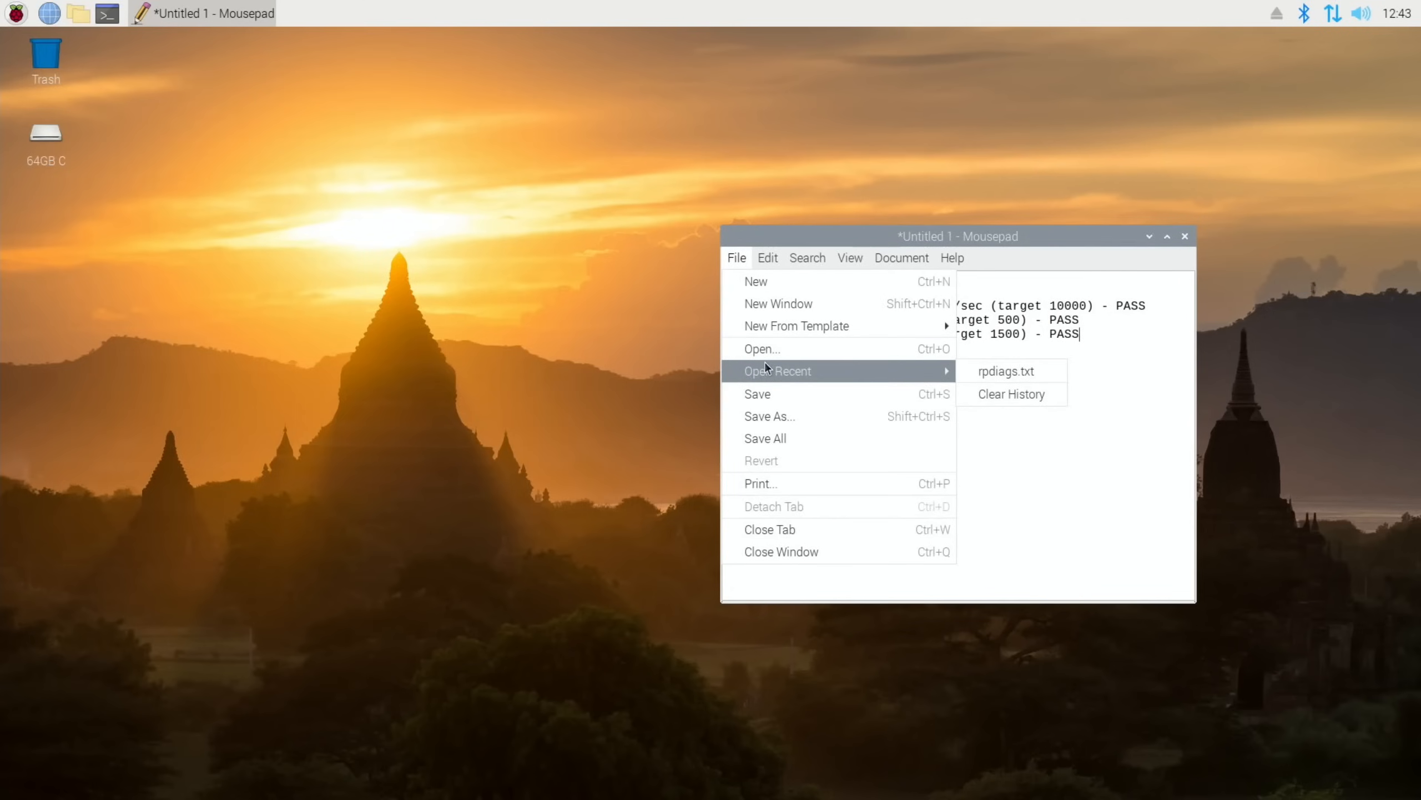
left_click(770, 416)
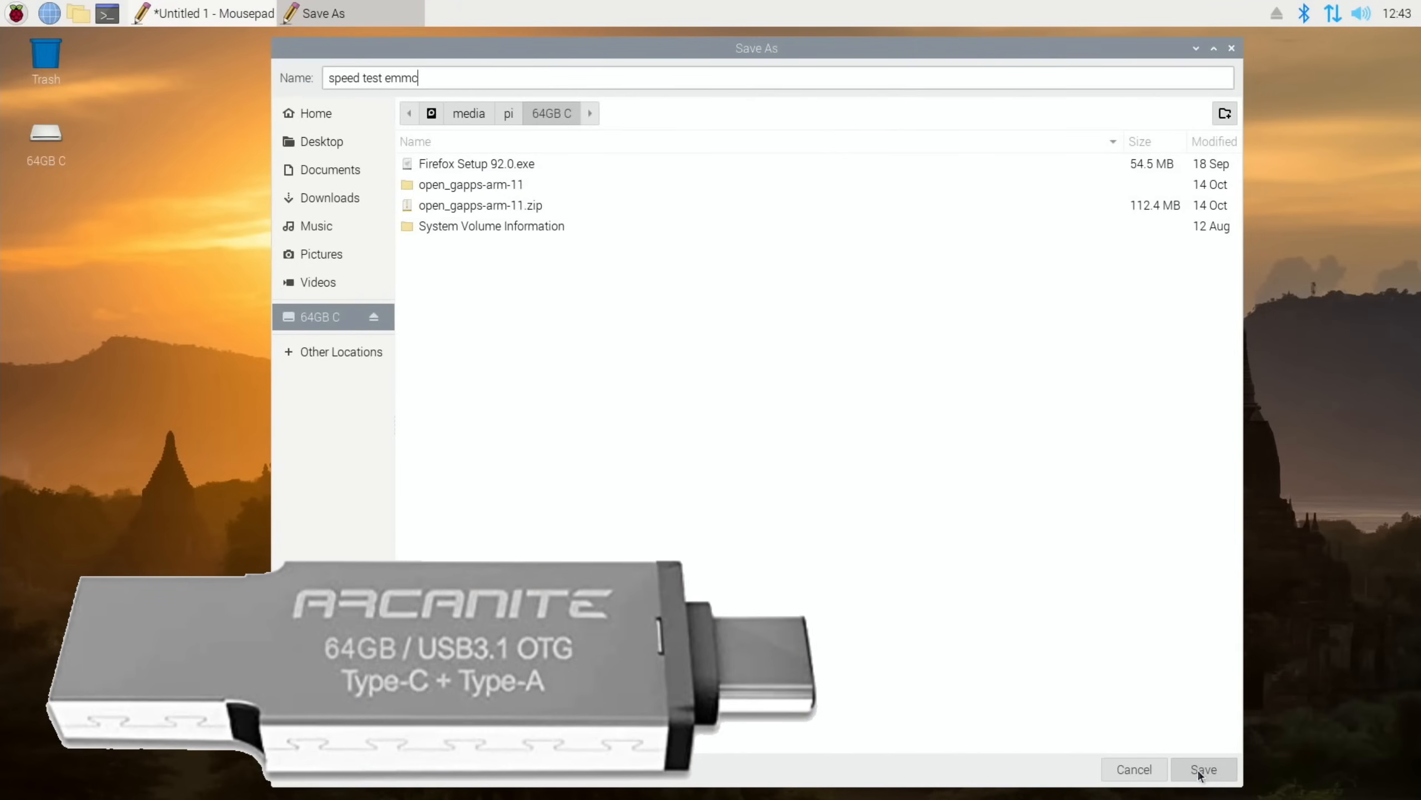
left_click(1203, 769)
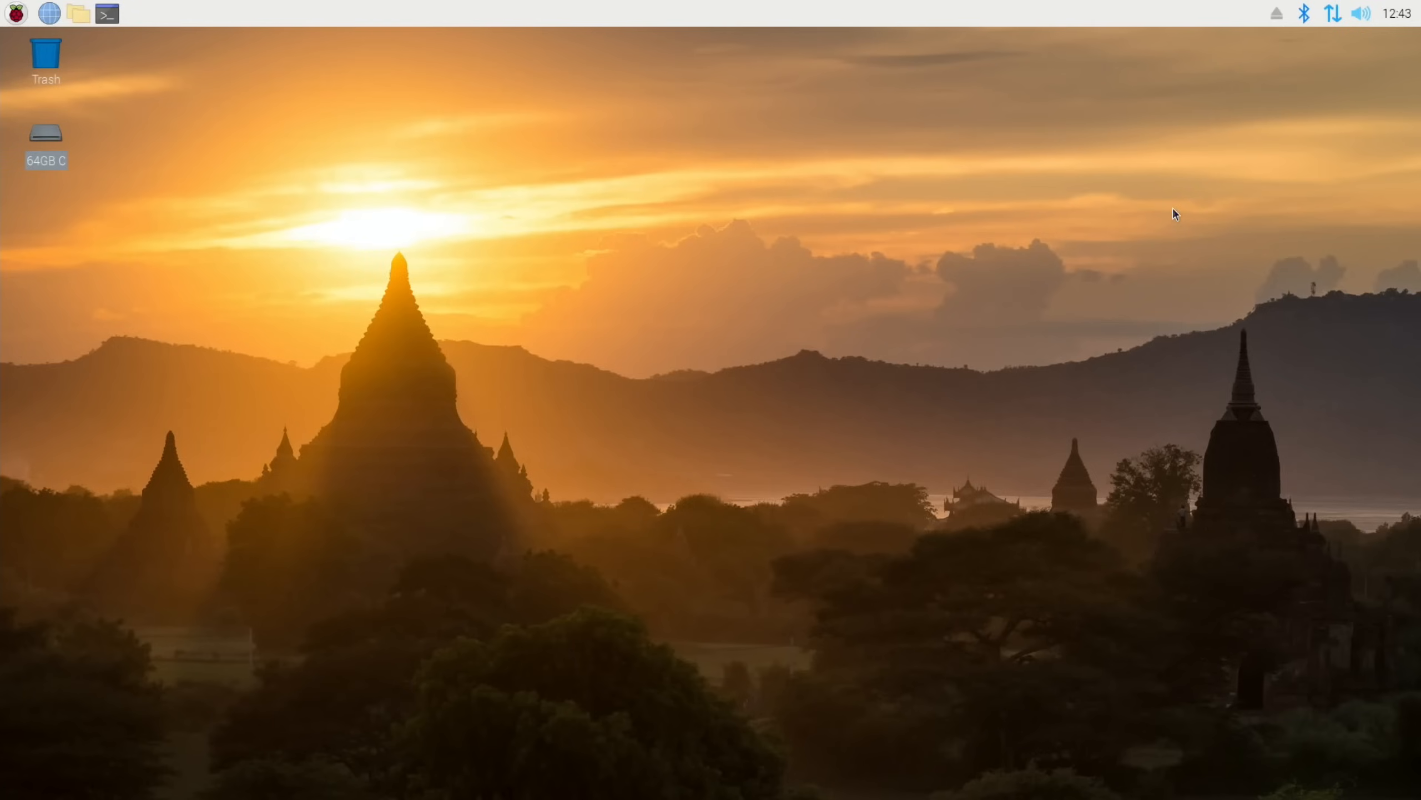
mouse_move(1186, 138)
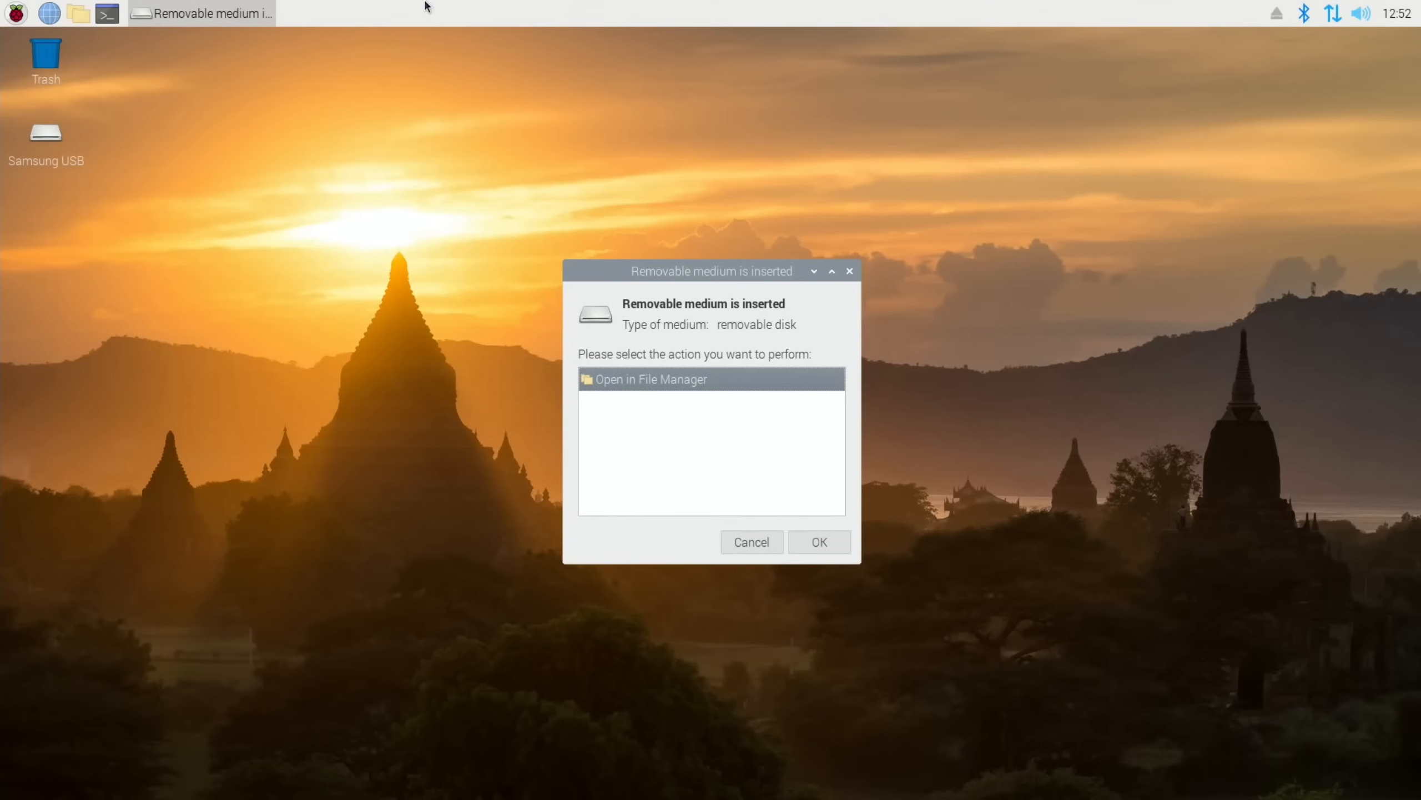
Dismiss the removable medium prompt and mark rpi-imager for installation in Add / Remove Software
left_click(750, 542)
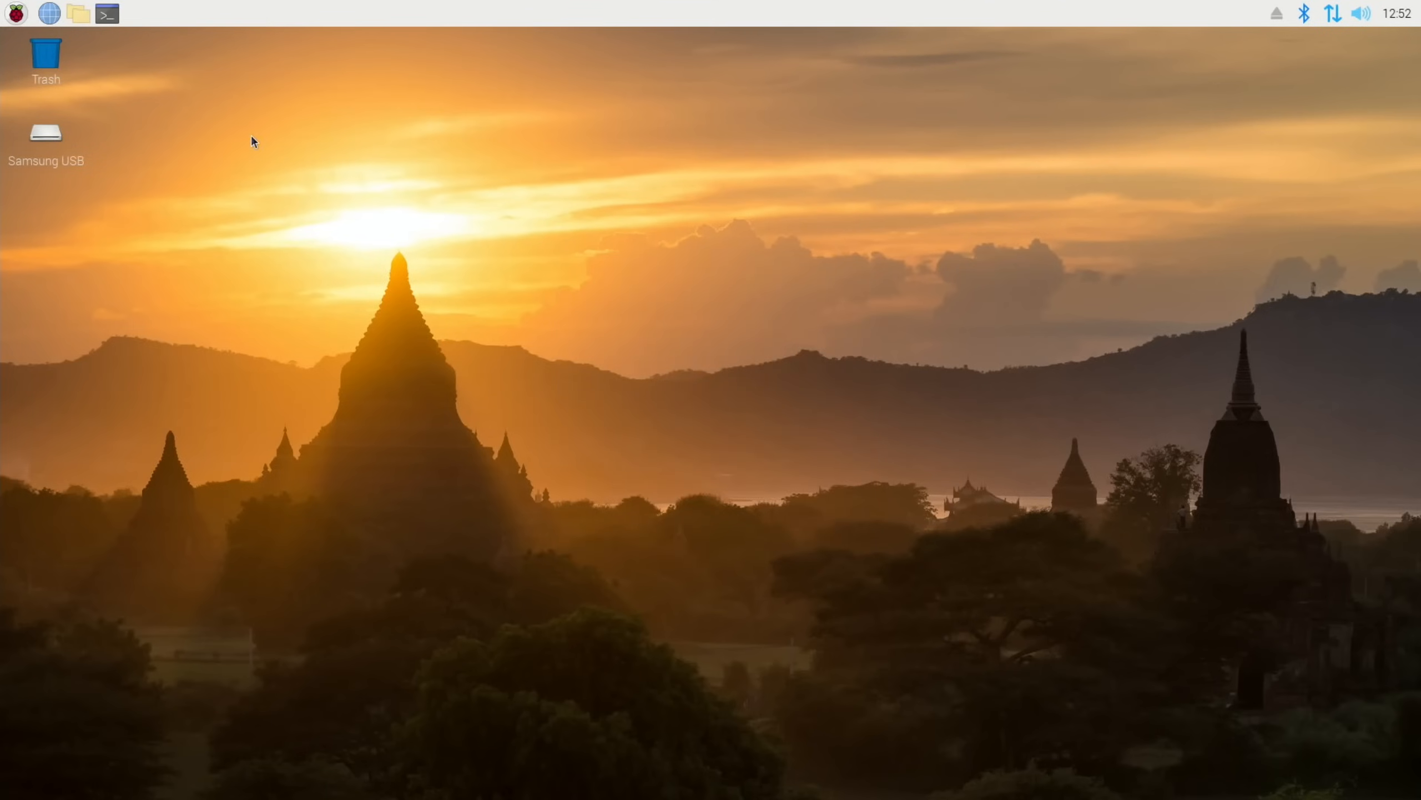
left_click(15, 13)
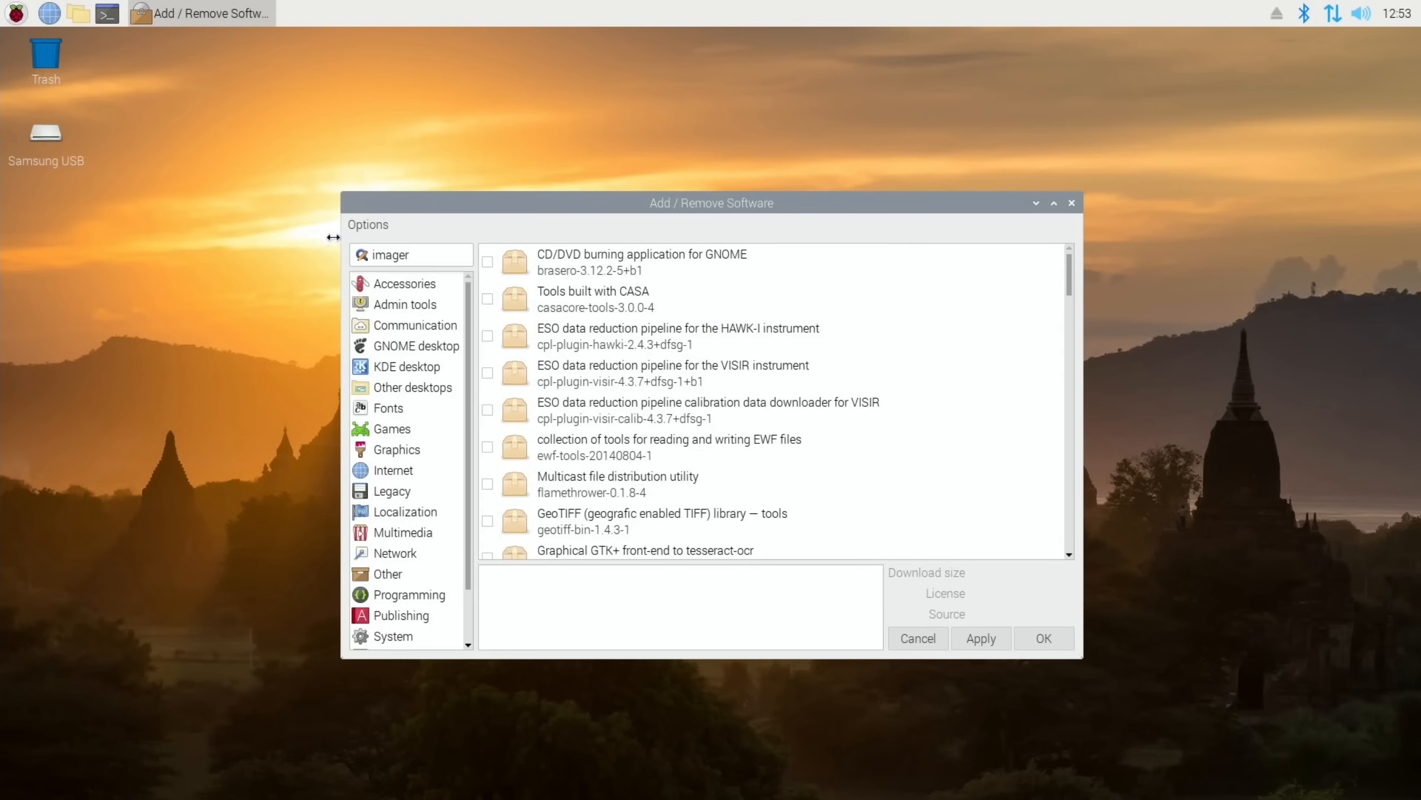
scroll("down", 3)
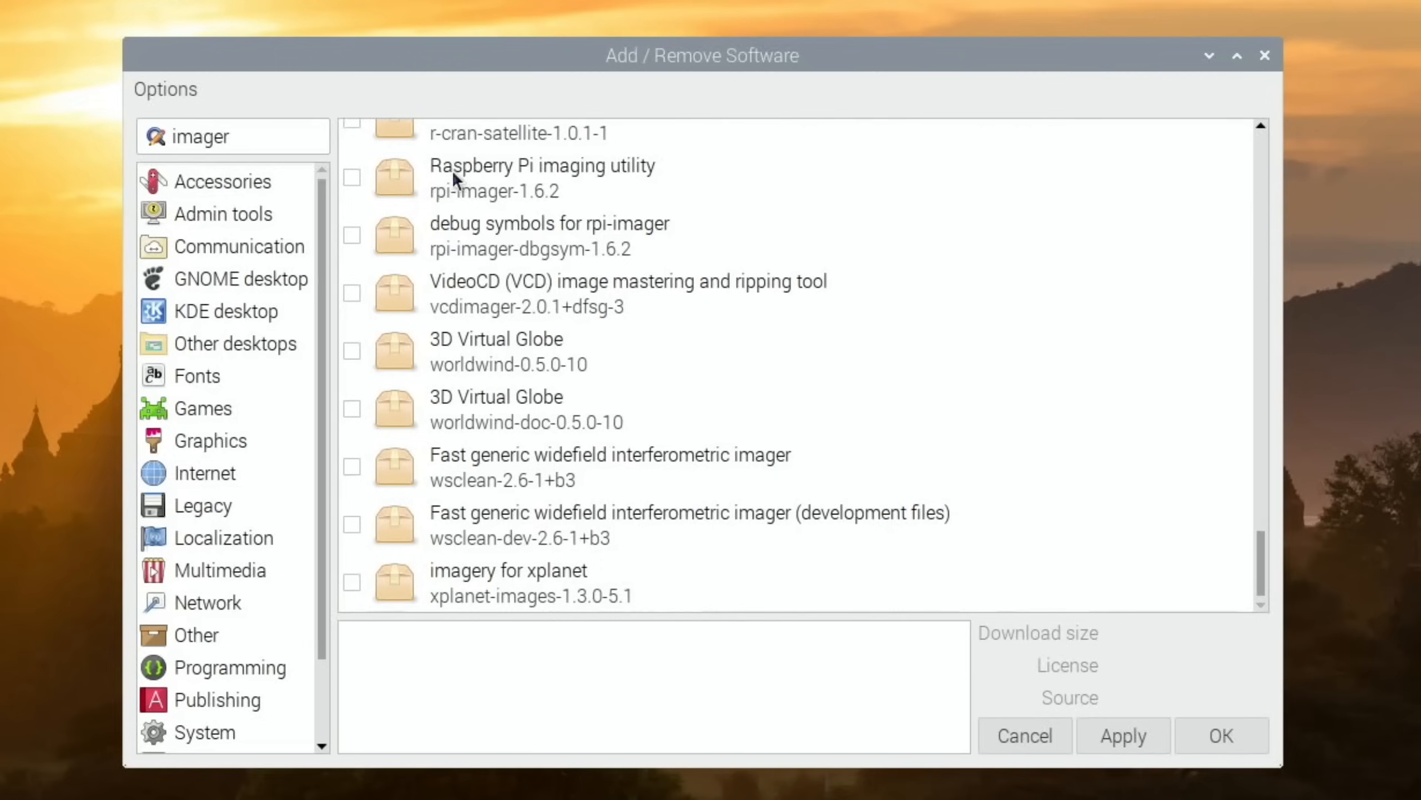
left_click(351, 178)
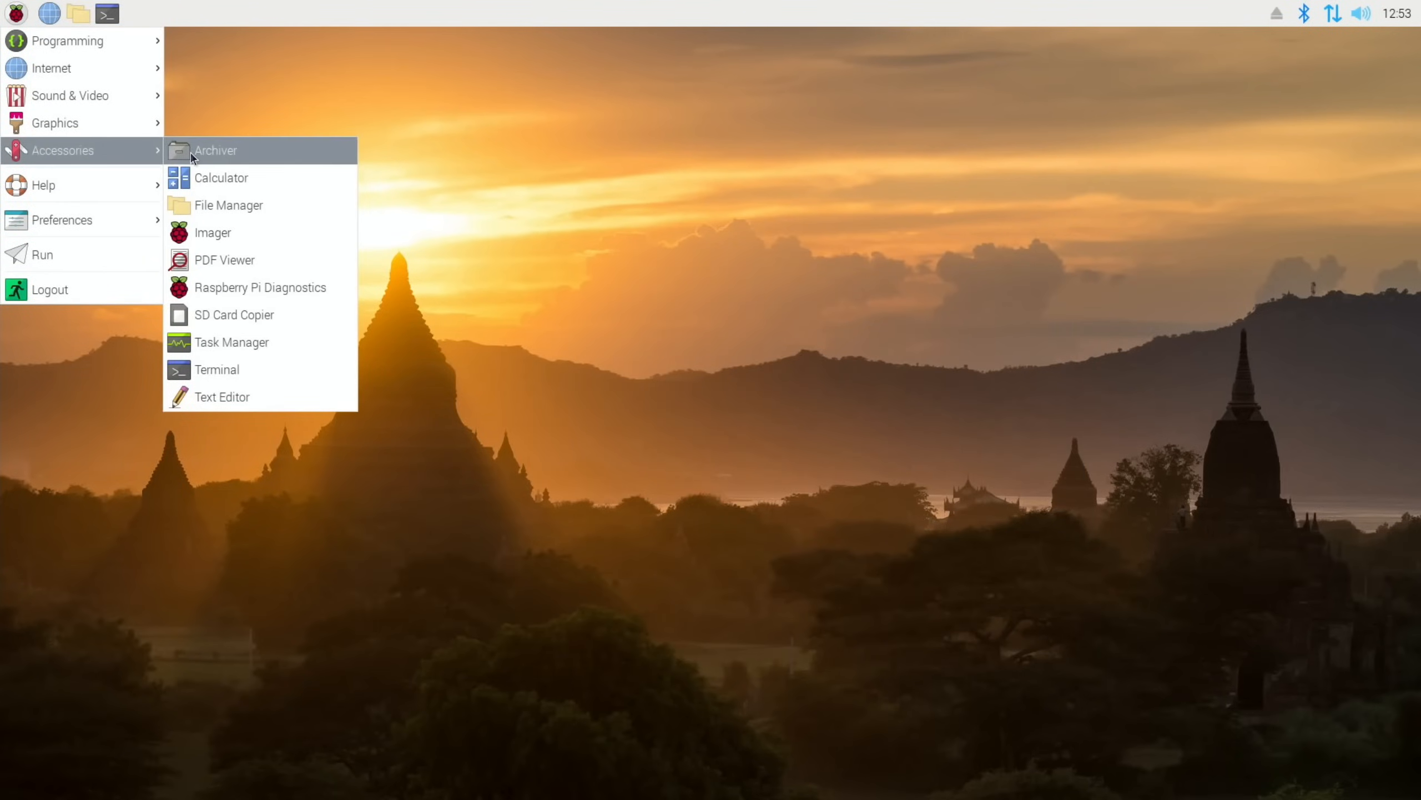
Write Raspberry Pi OS (32-bit) to the Samsung flash drive with Imager, confirming the erase
left_click(212, 232)
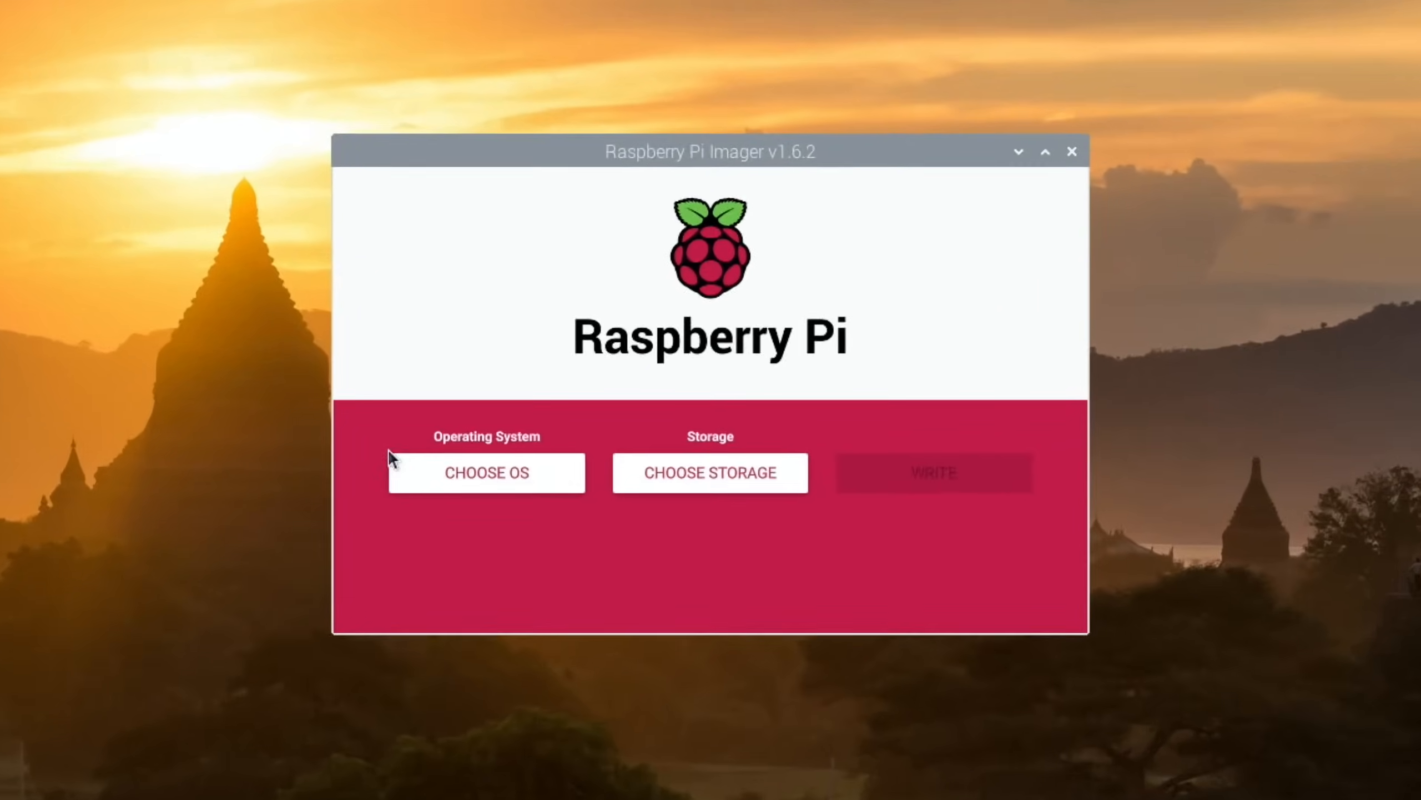
left_click(487, 472)
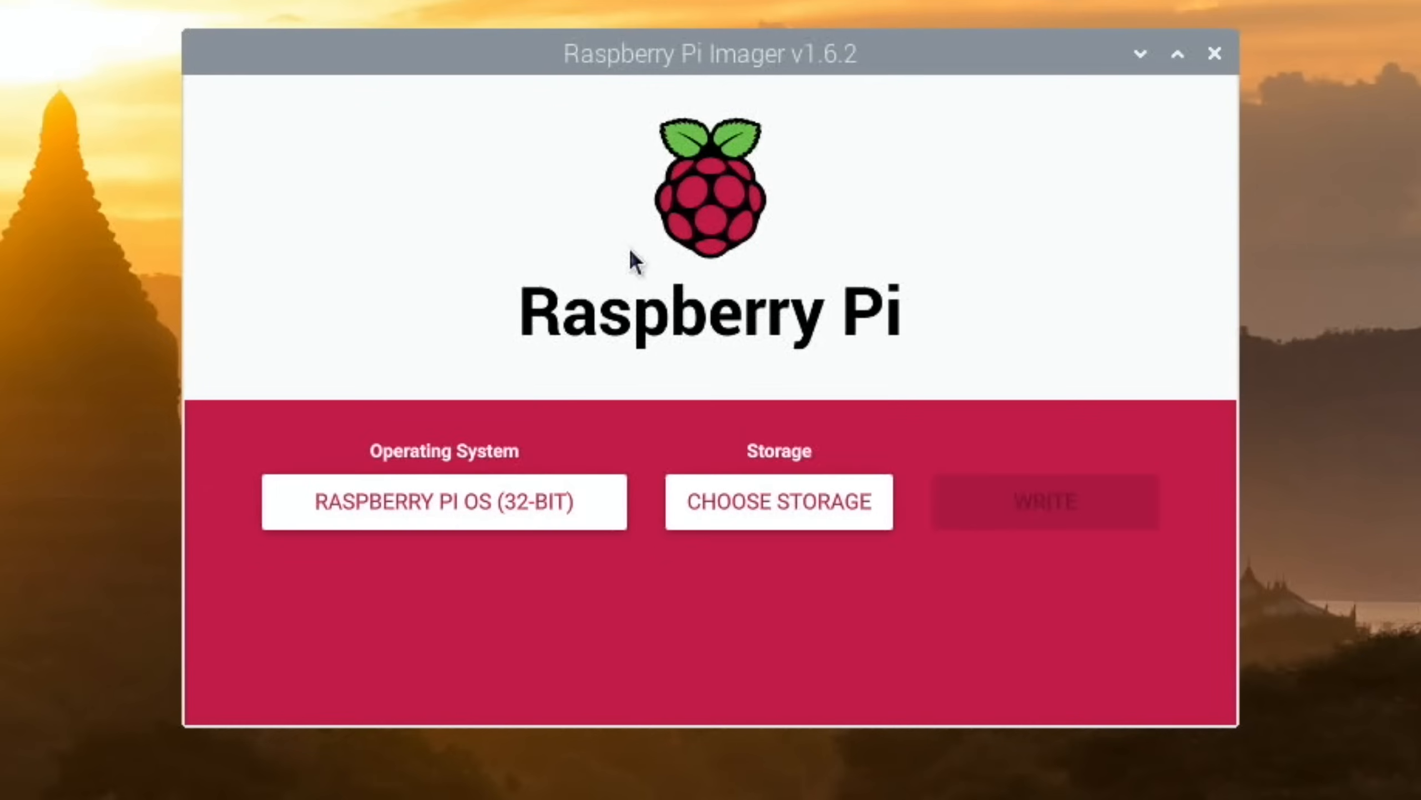
left_click(778, 502)
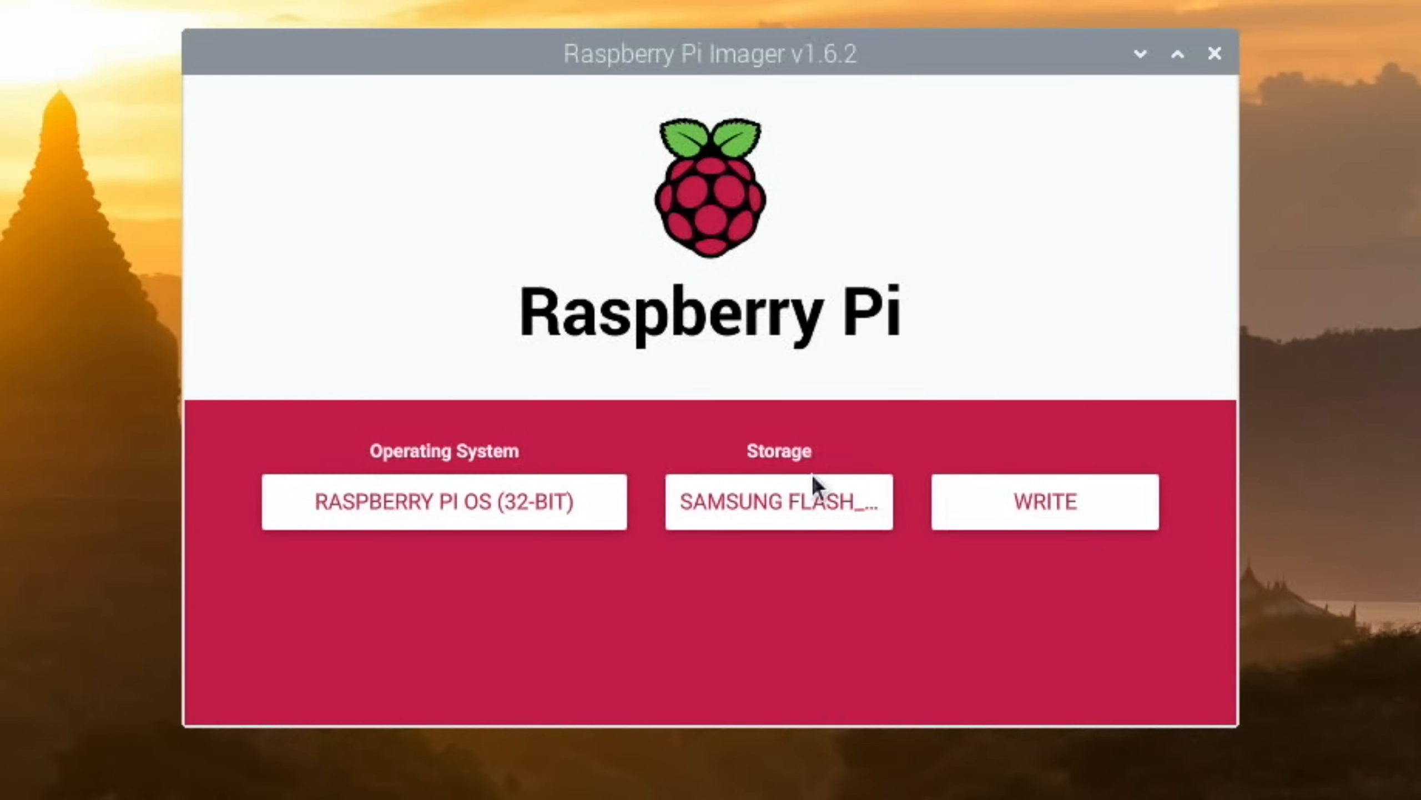
left_click(1043, 502)
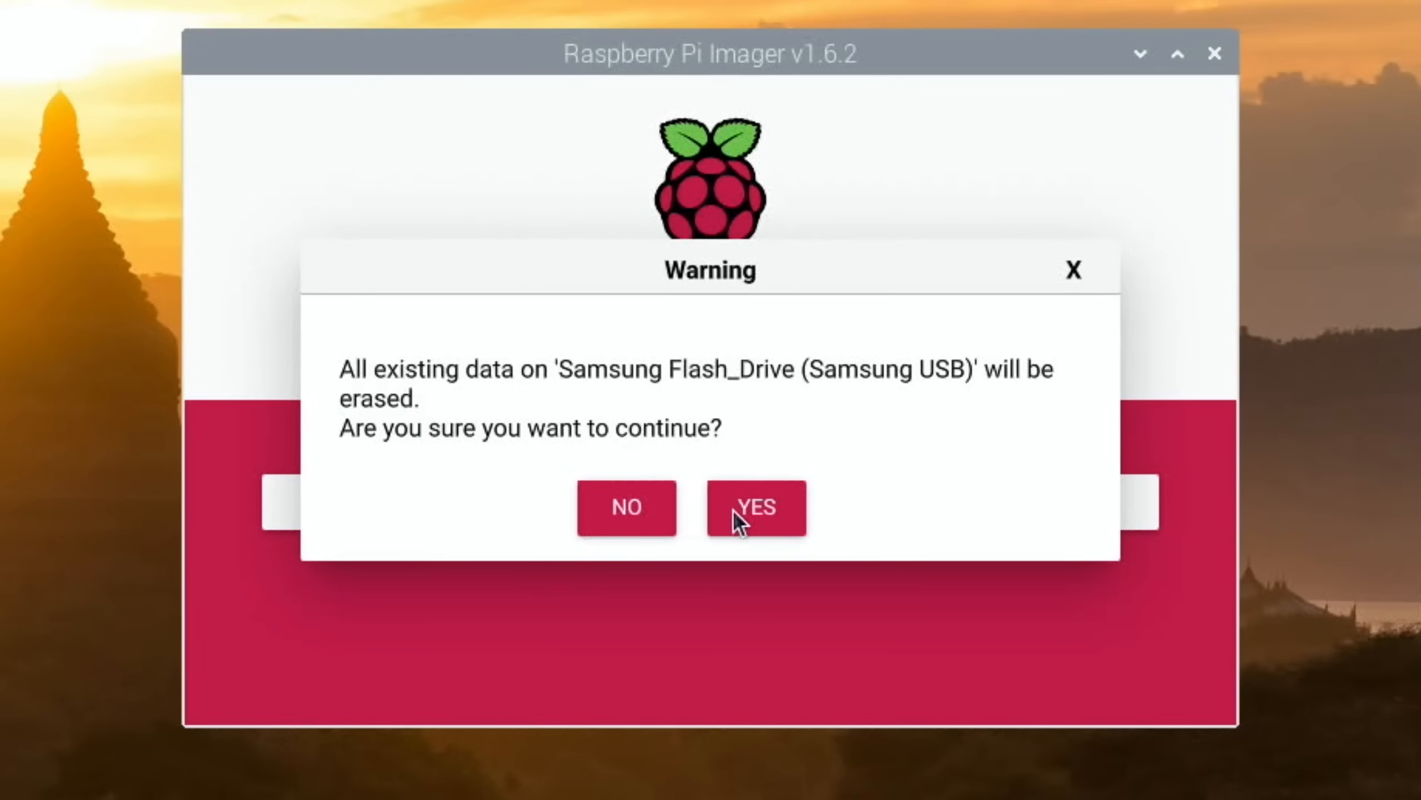
left_click(756, 507)
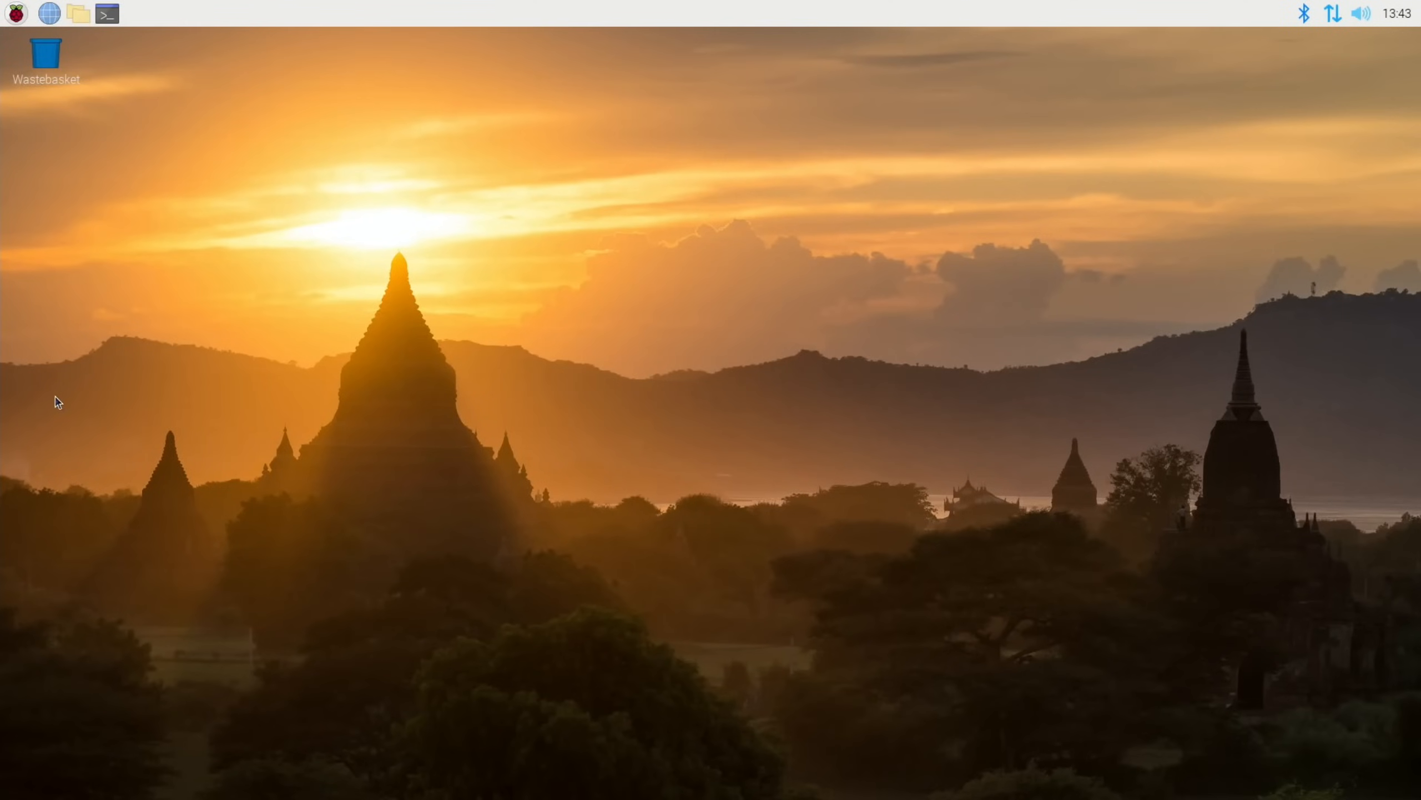
left_click(78, 13)
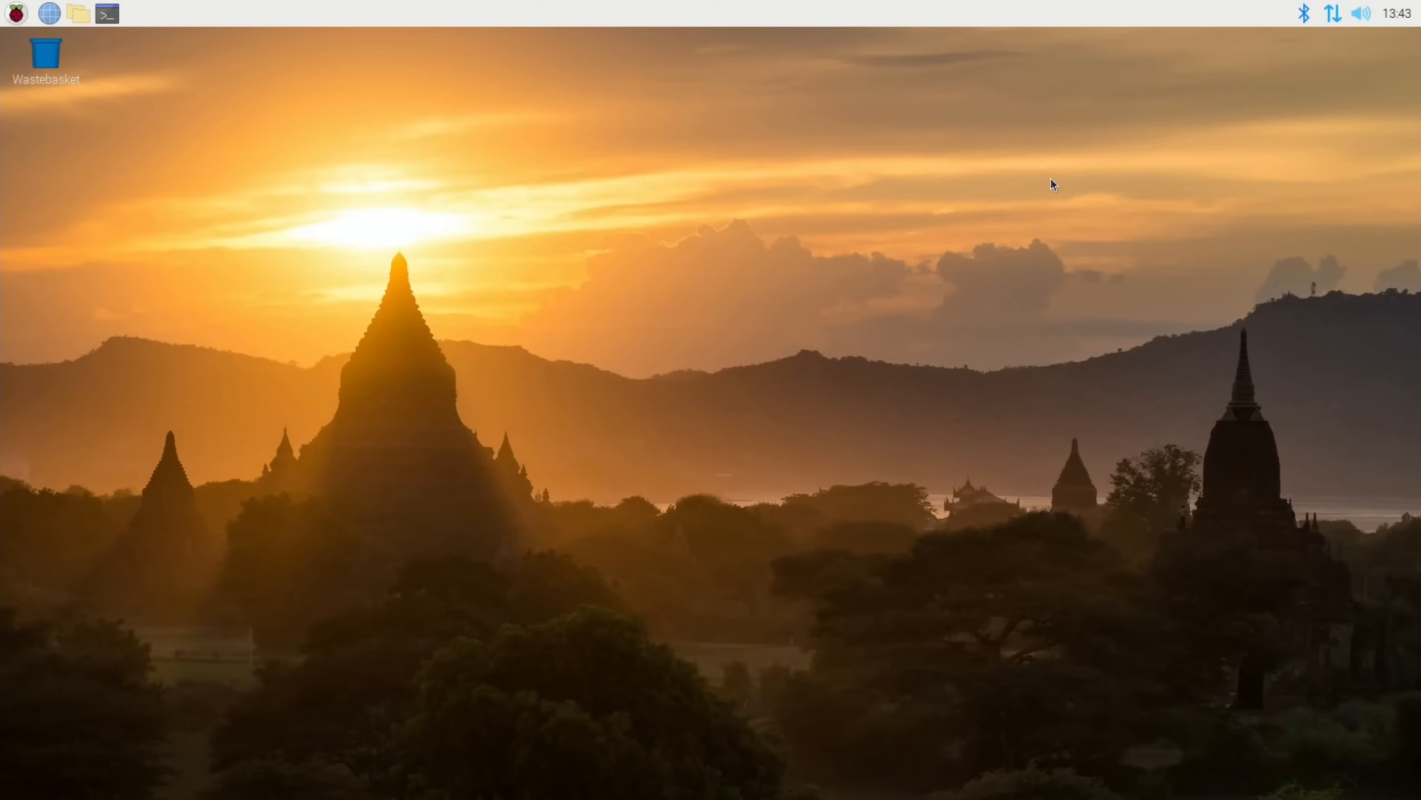
Launch Raspberry Pi Diagnostics from the applications menu to run the speed test
left_click(14, 13)
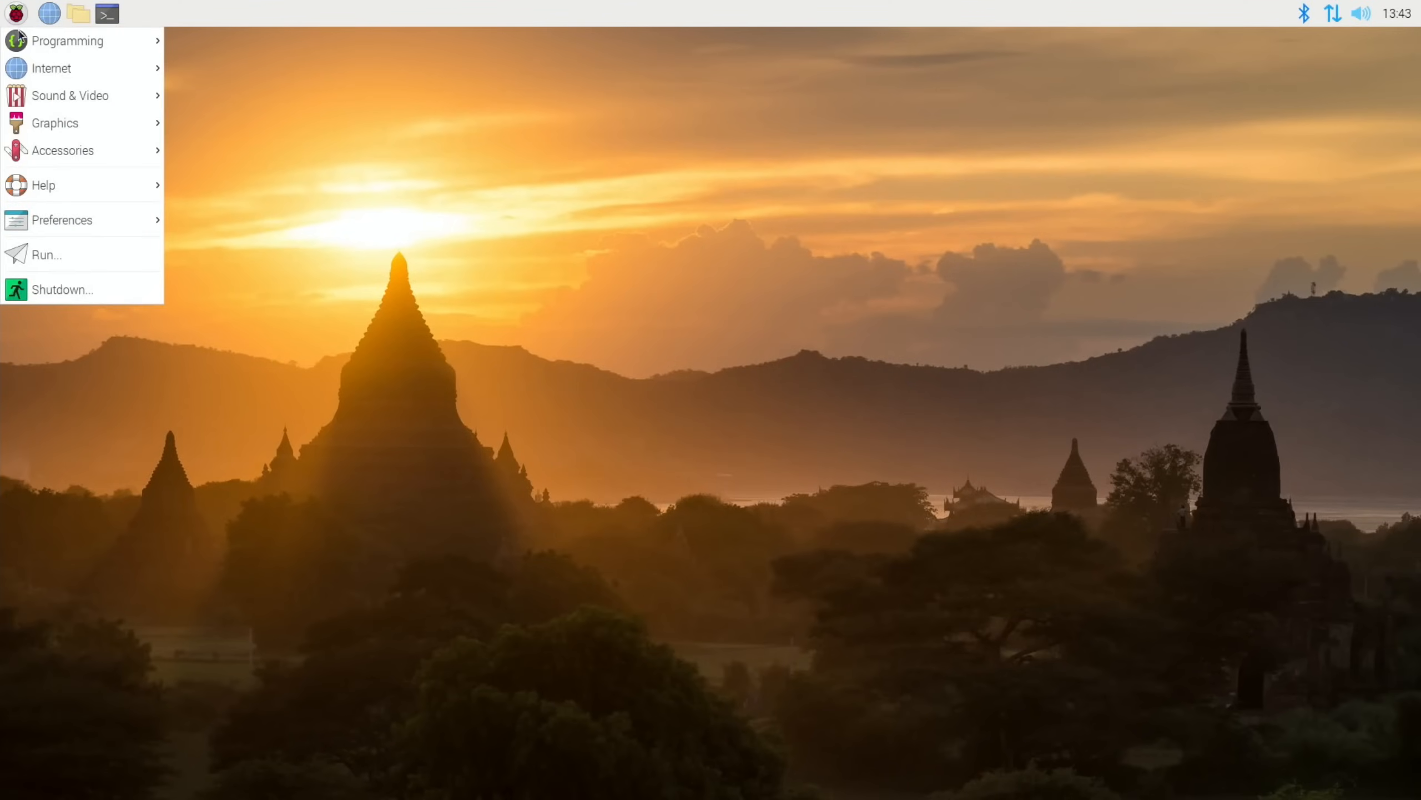
left_click(293, 261)
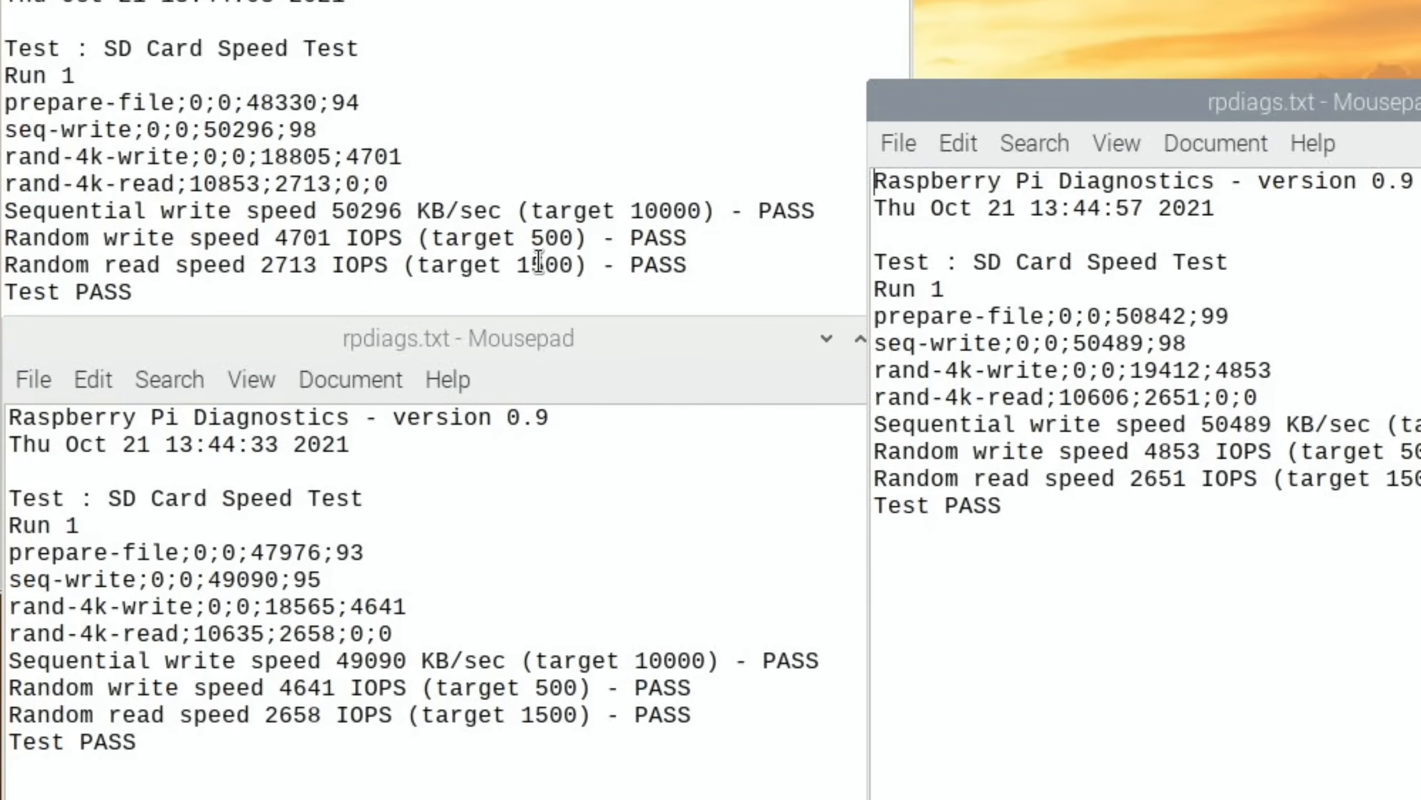
mouse_move(289, 263)
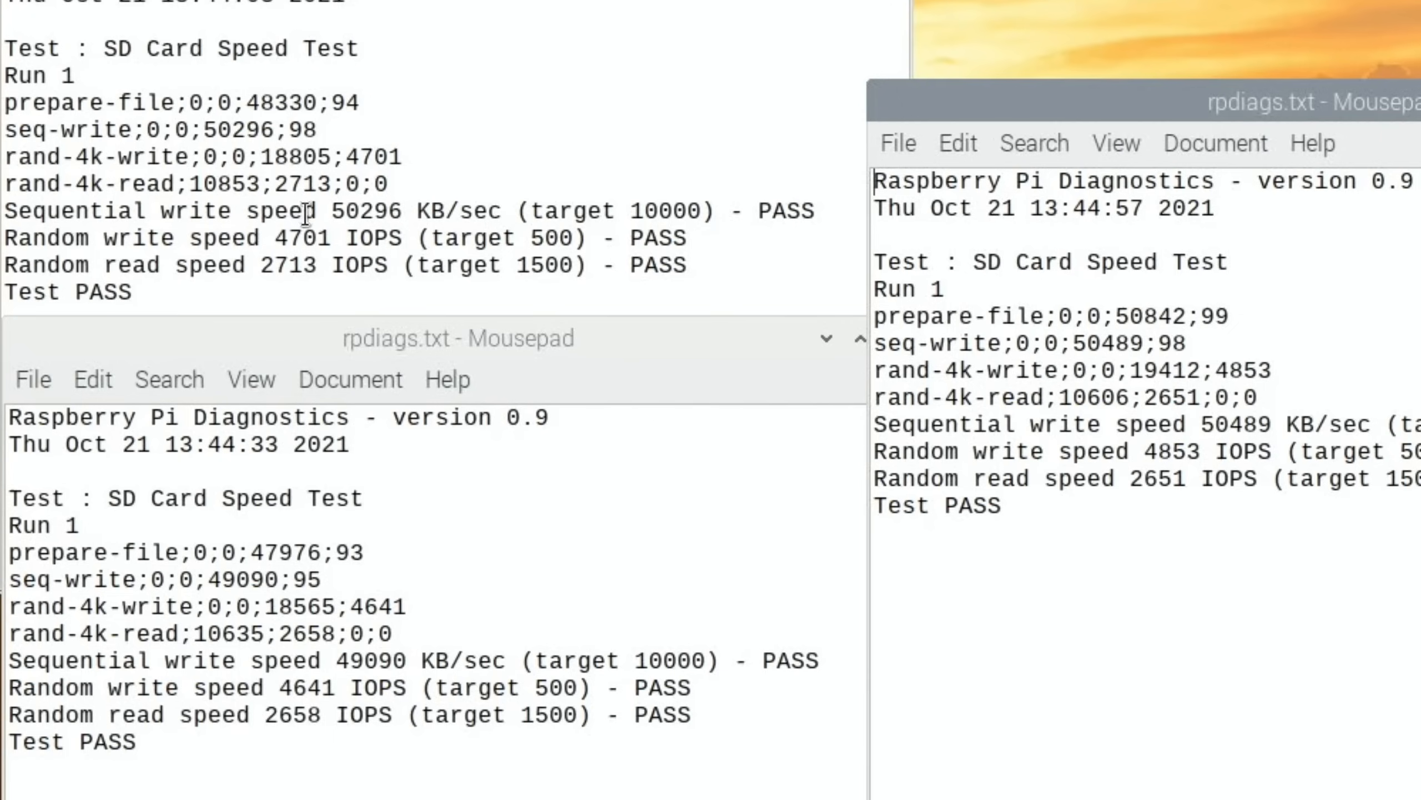
mouse_move(305, 213)
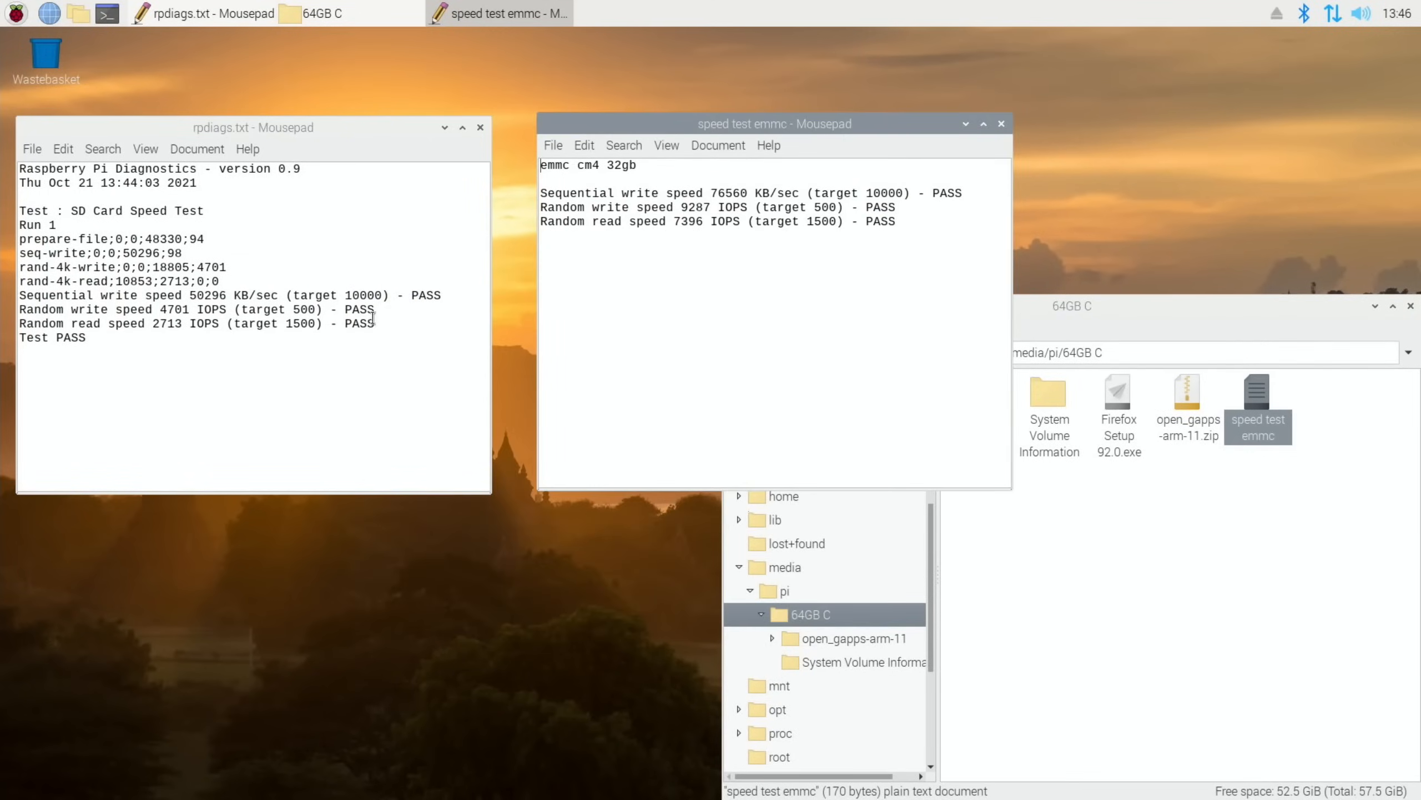
Add a 'Samsung Bar 128GB' heading and its results to the speed test emmc notes
type("Samsung Bar 128GB")
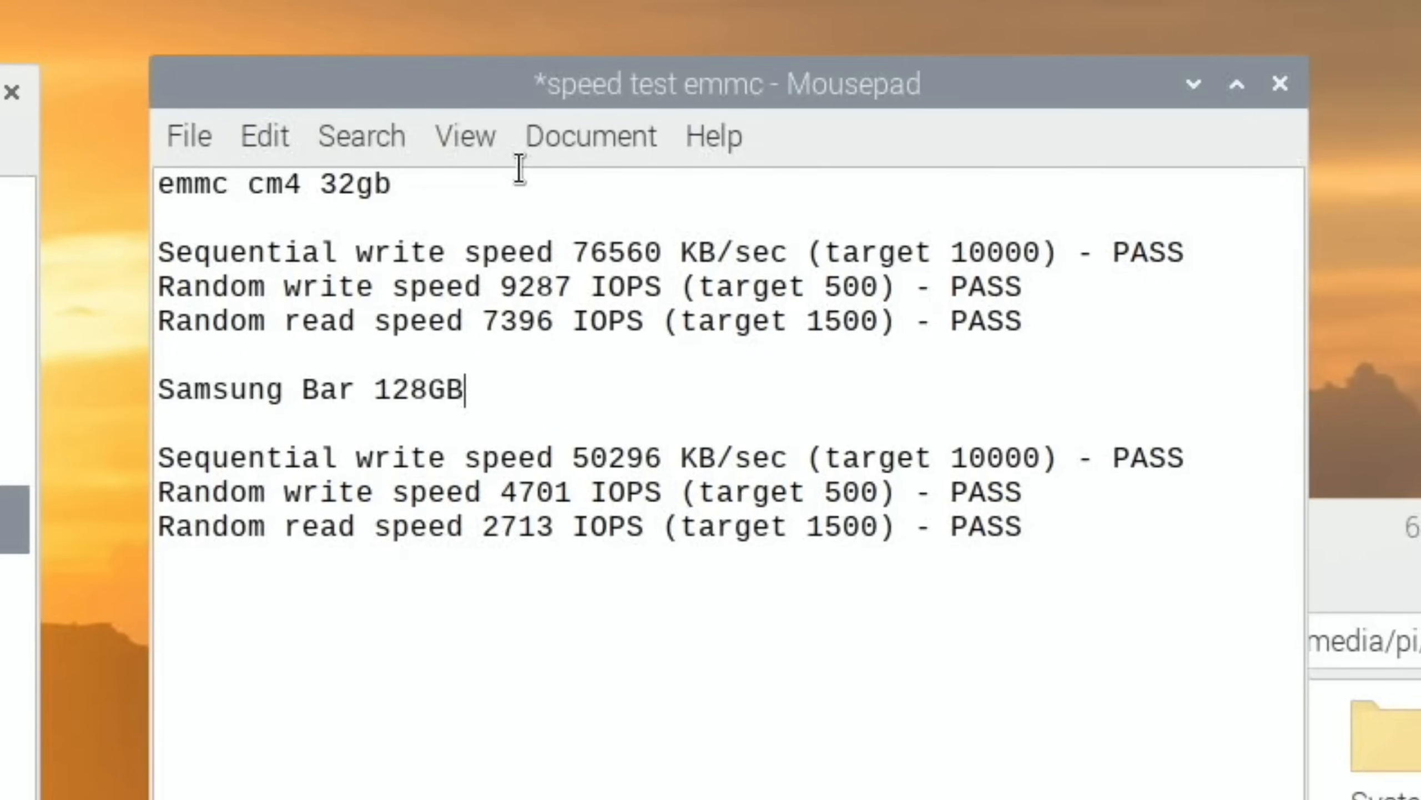
mouse_move(531, 215)
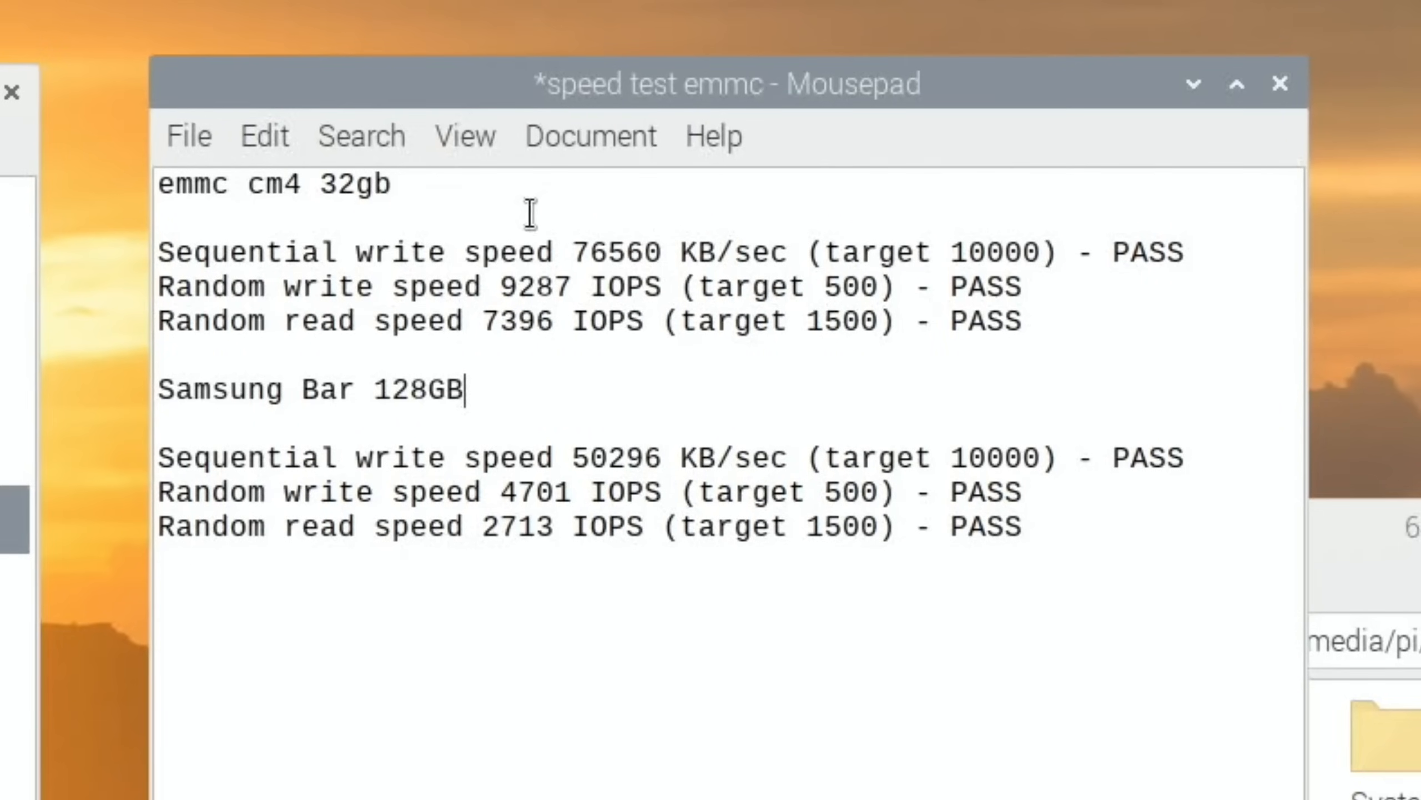
mouse_move(628, 240)
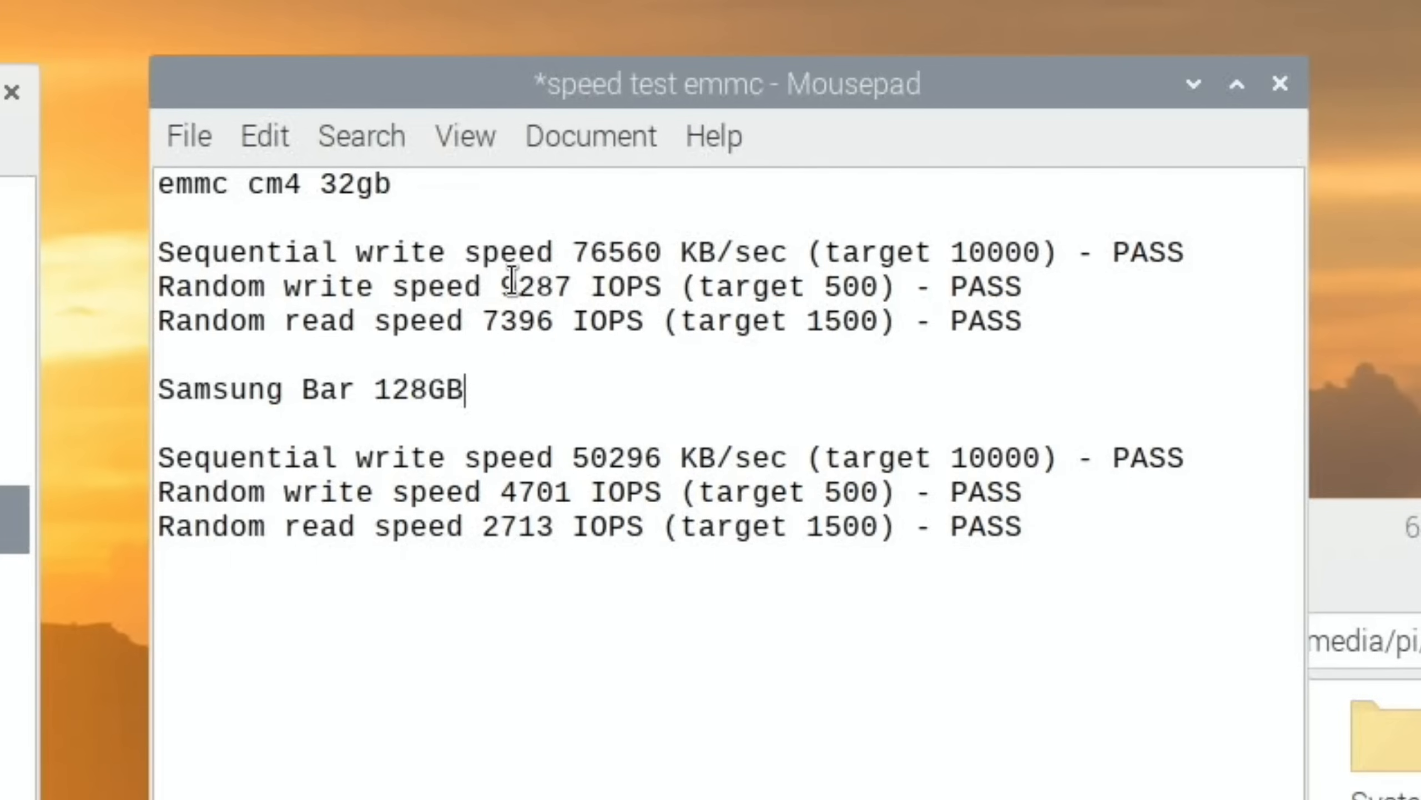
type("9")
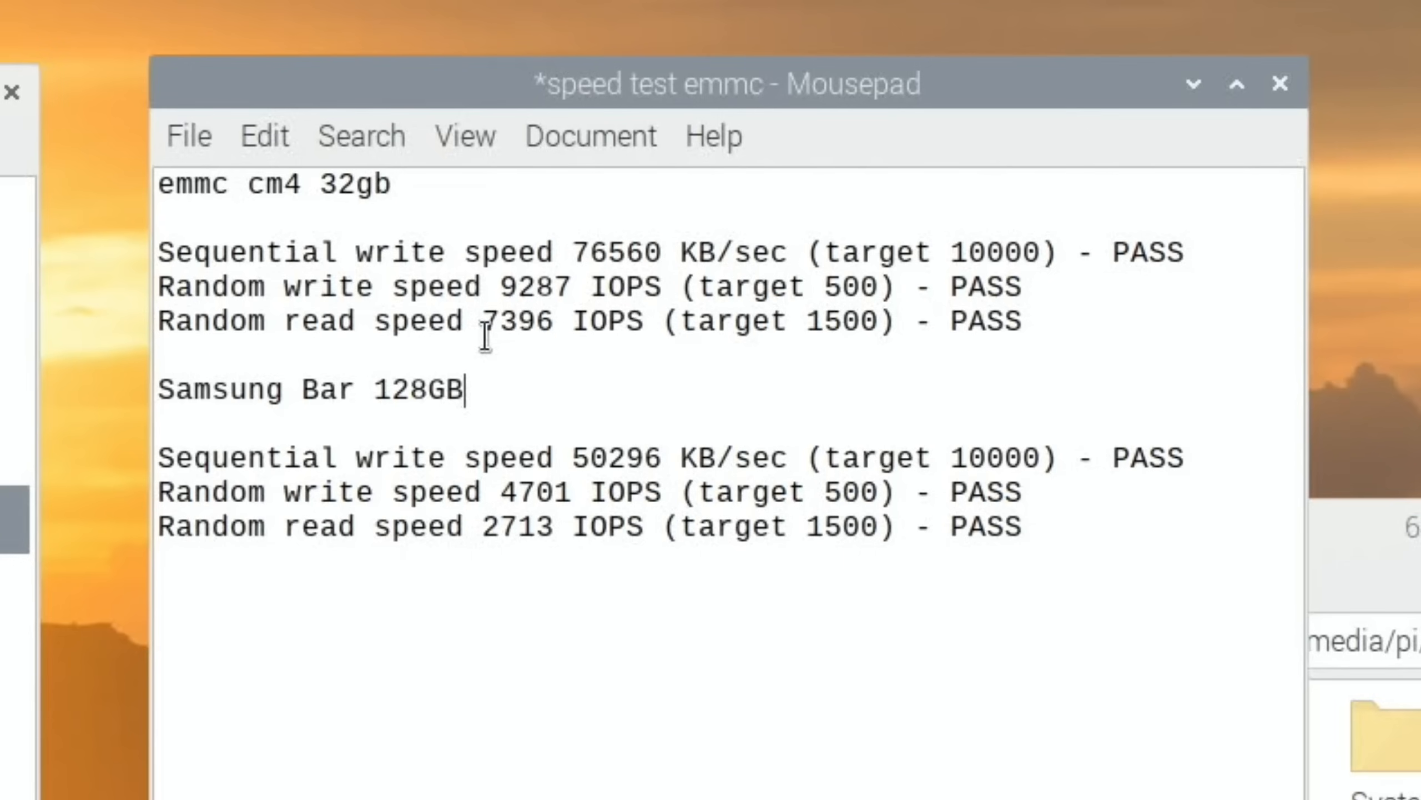
mouse_move(499, 527)
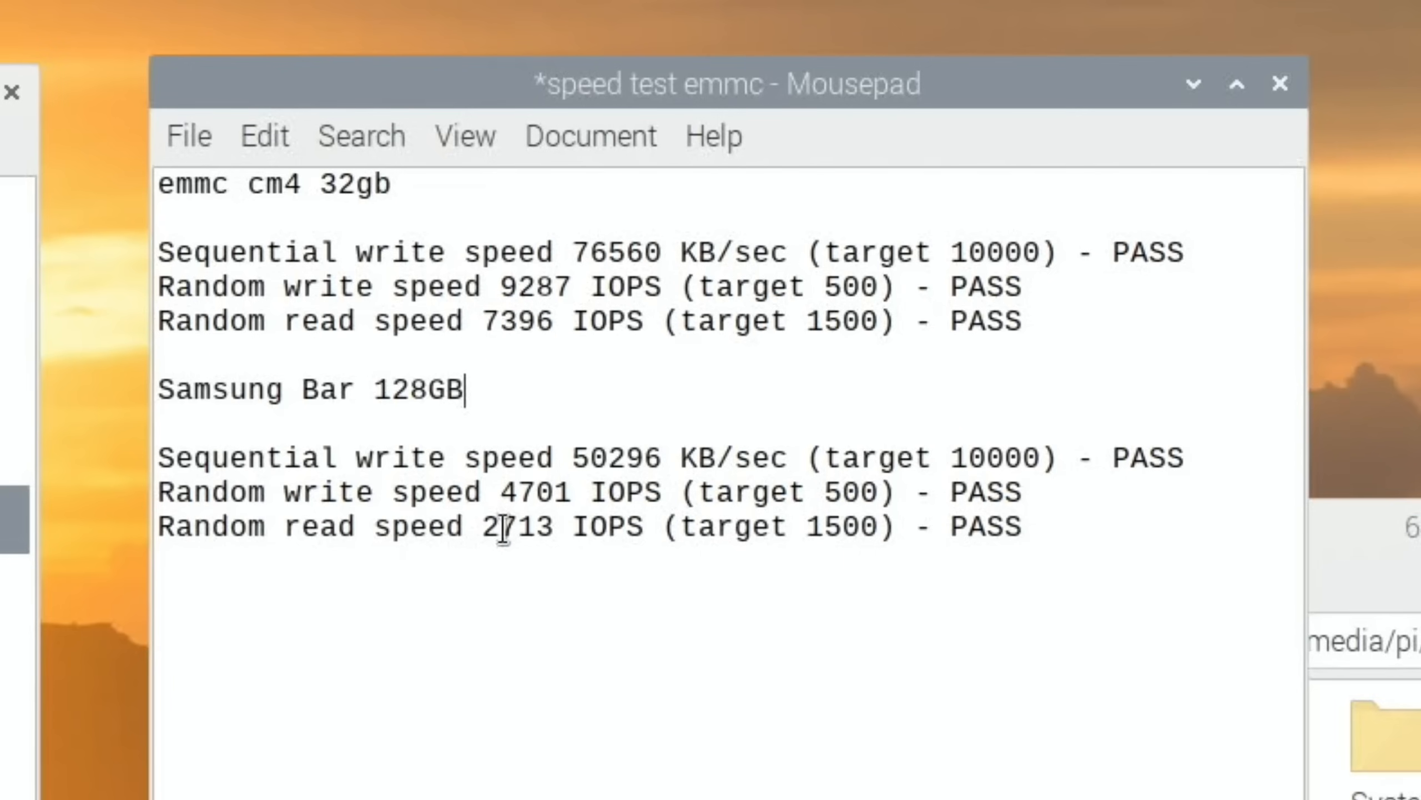
mouse_move(546, 385)
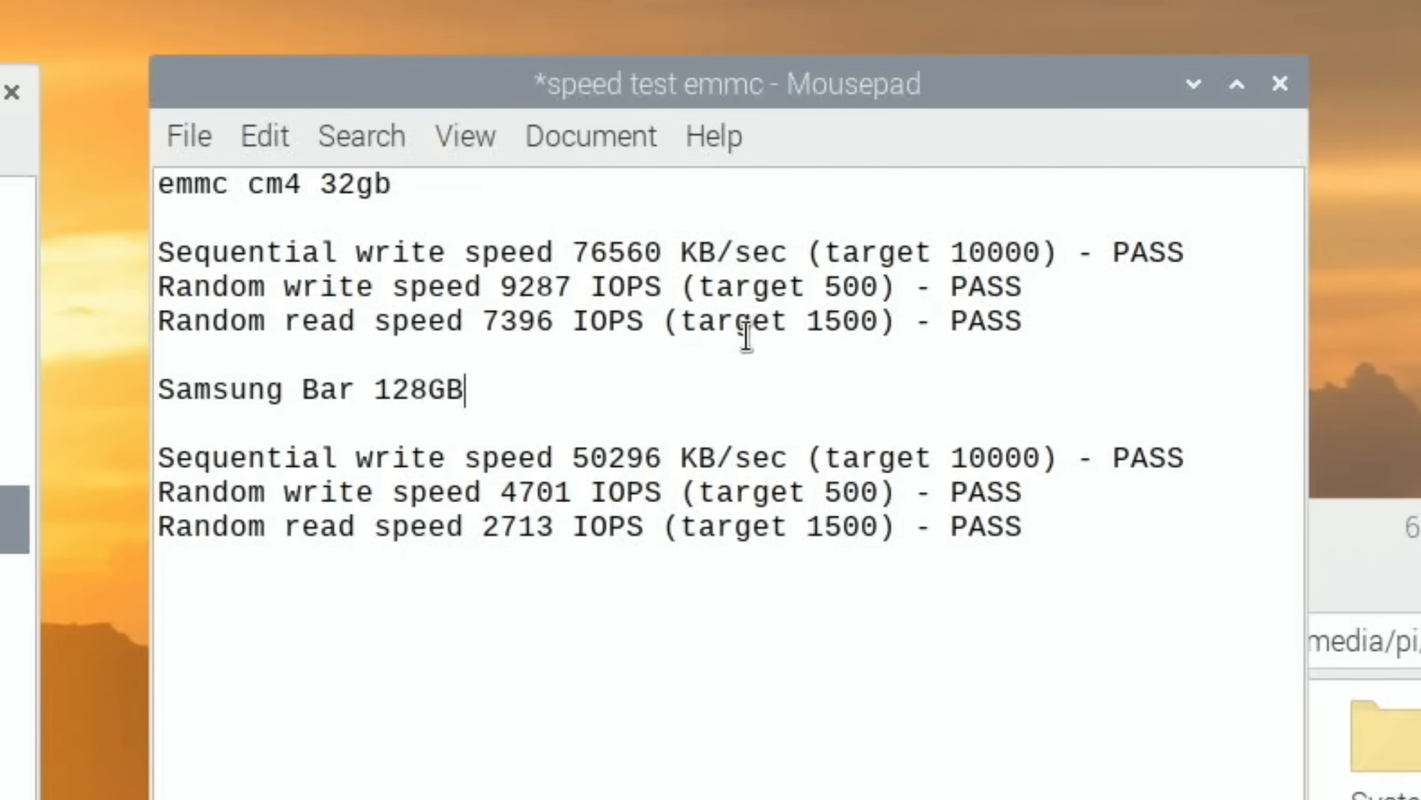
mouse_move(833, 253)
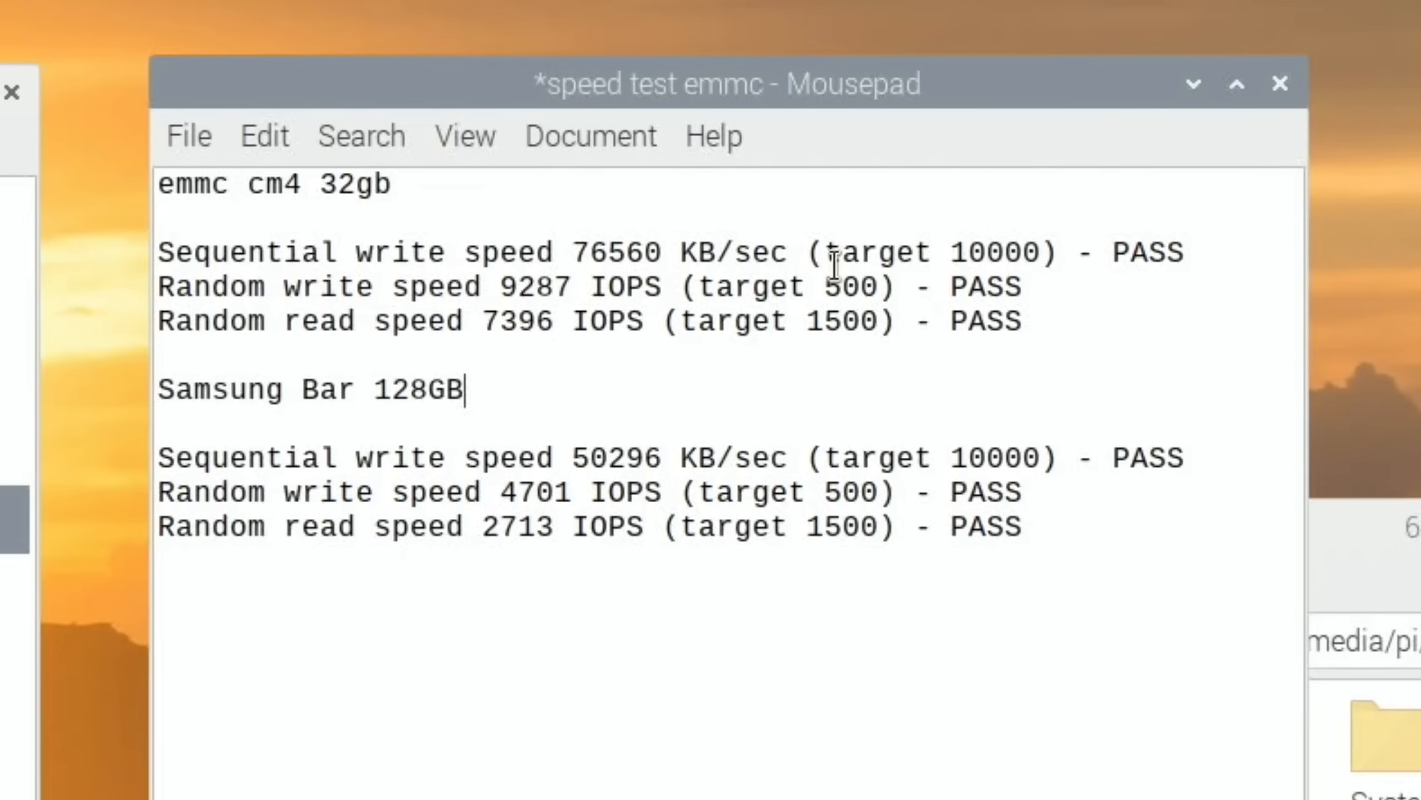
mouse_move(1338, 381)
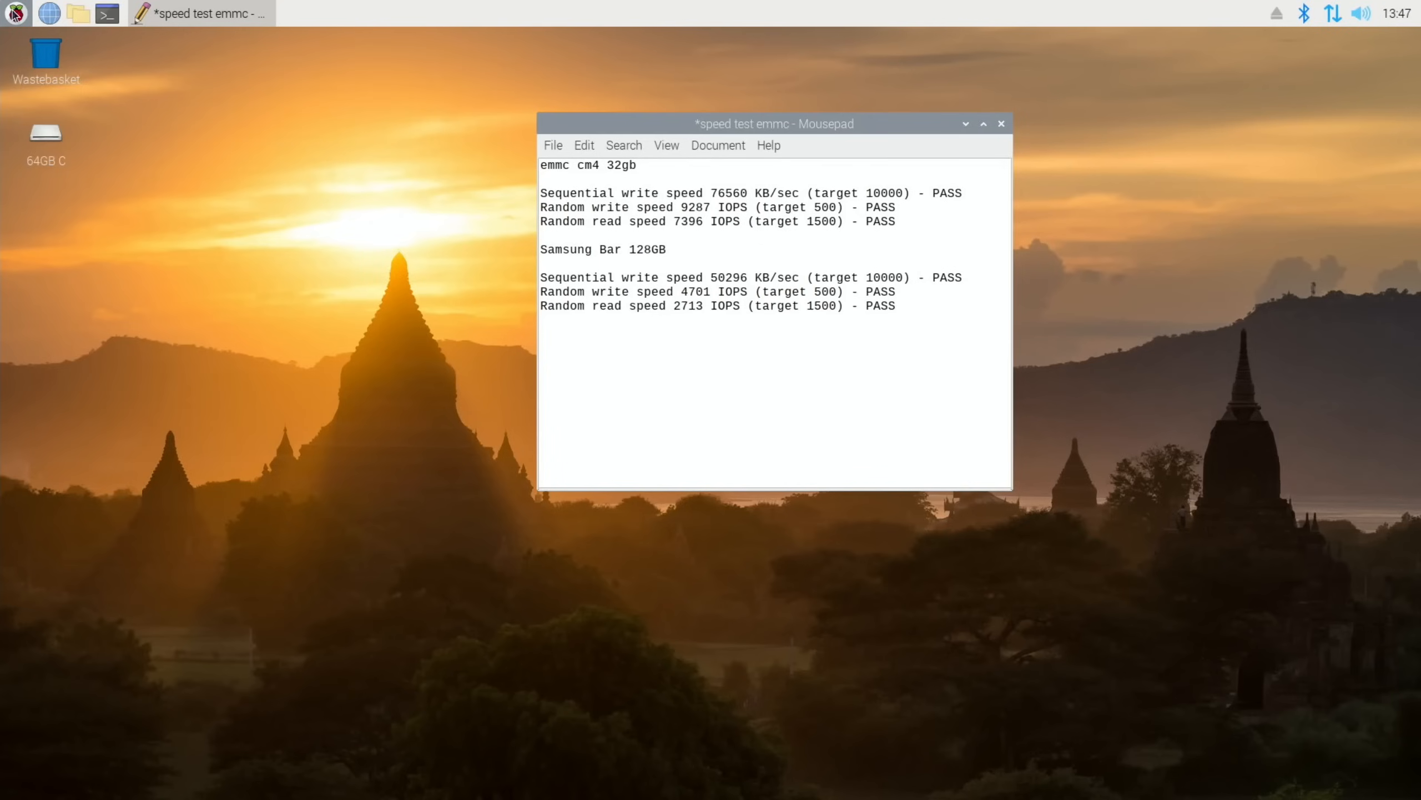
Launch Chromium and search the YouTube channel's videos for 'speed'
left_click(15, 12)
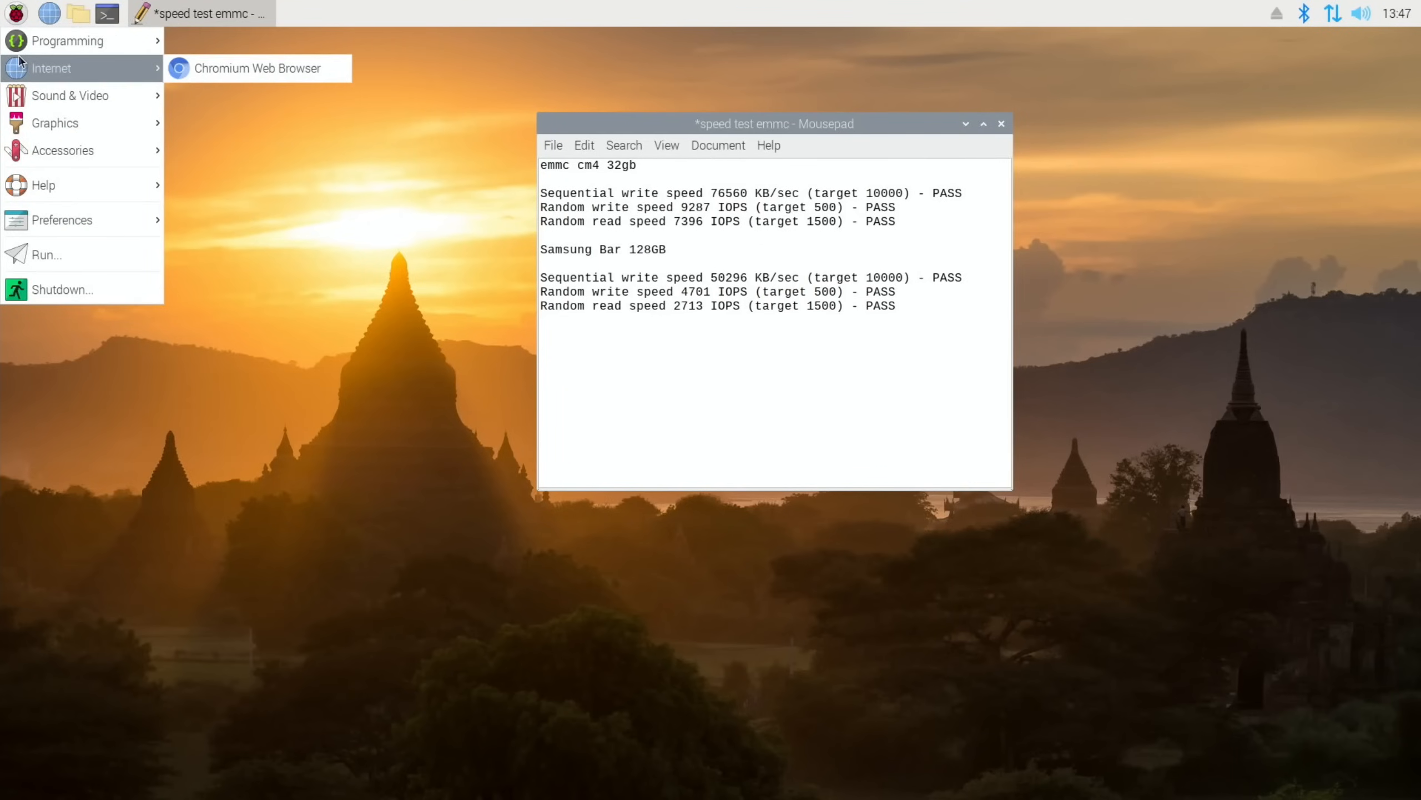
left_click(257, 68)
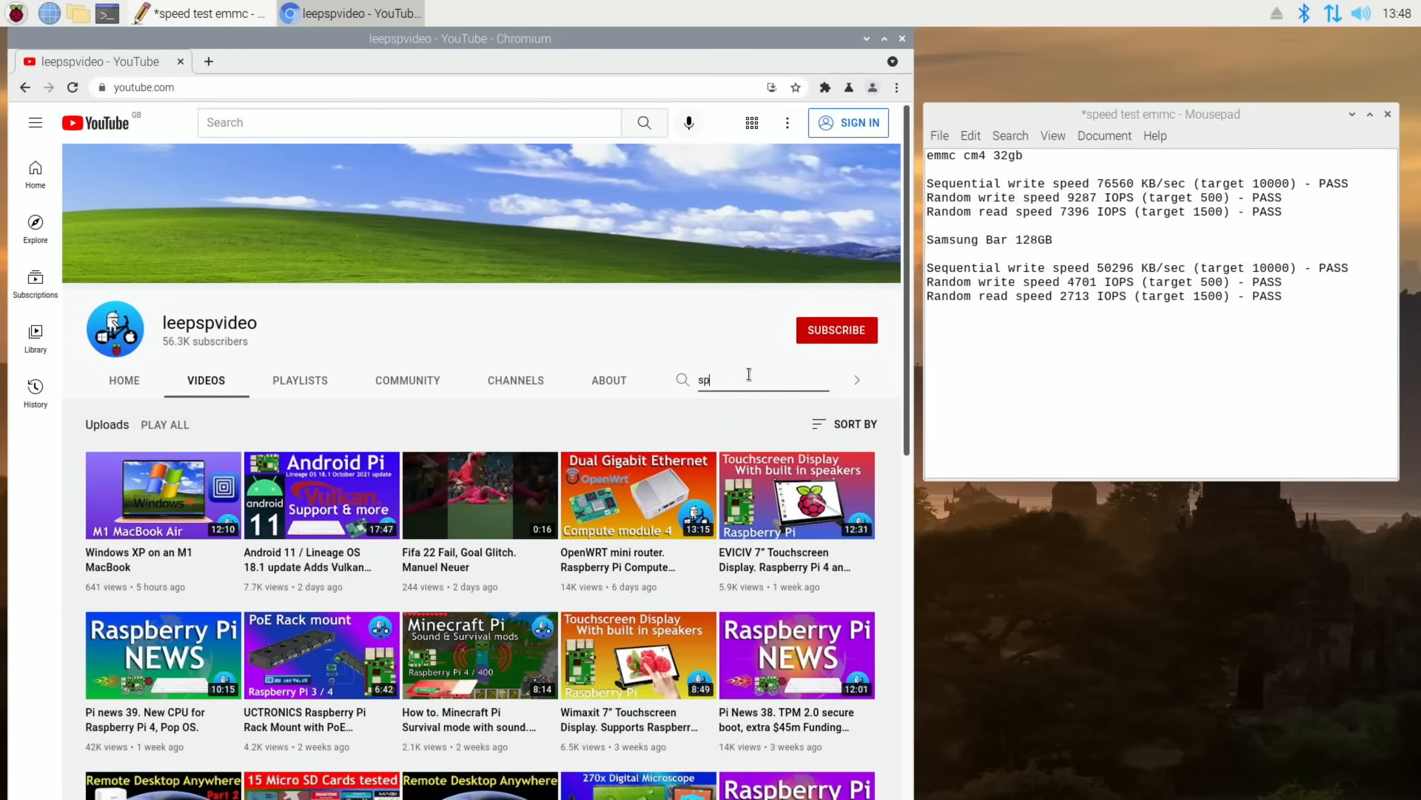
type("eed")
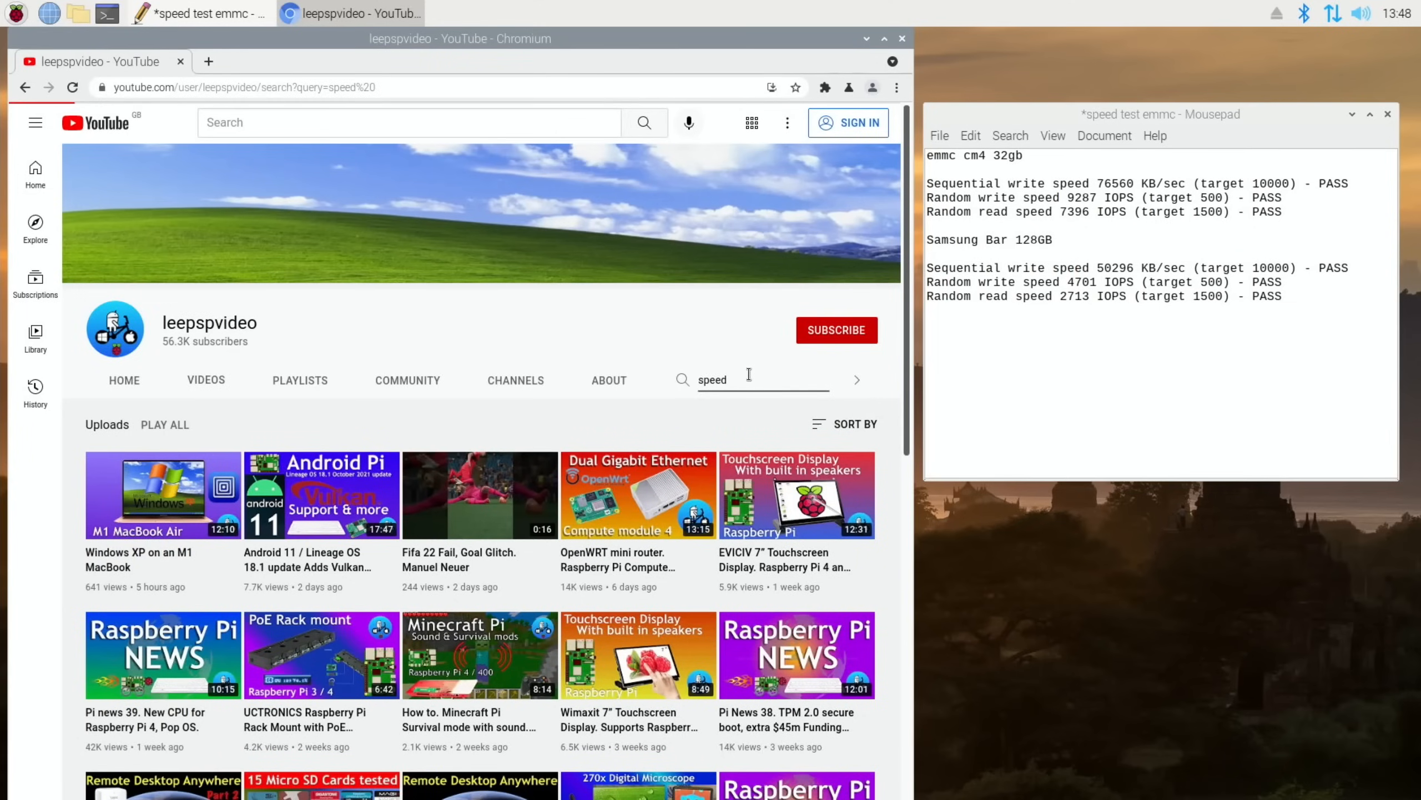
left_click(854, 379)
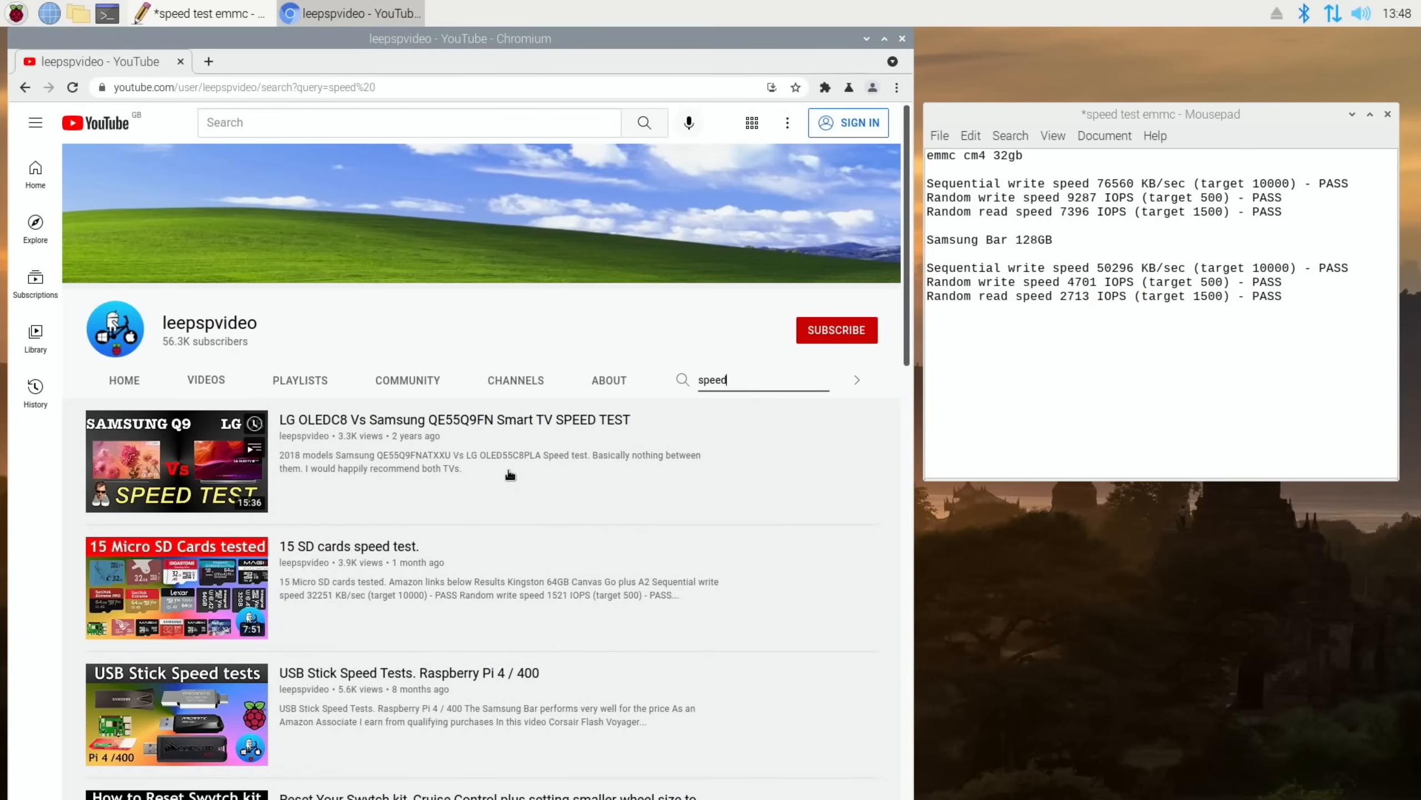
scroll("up", 3)
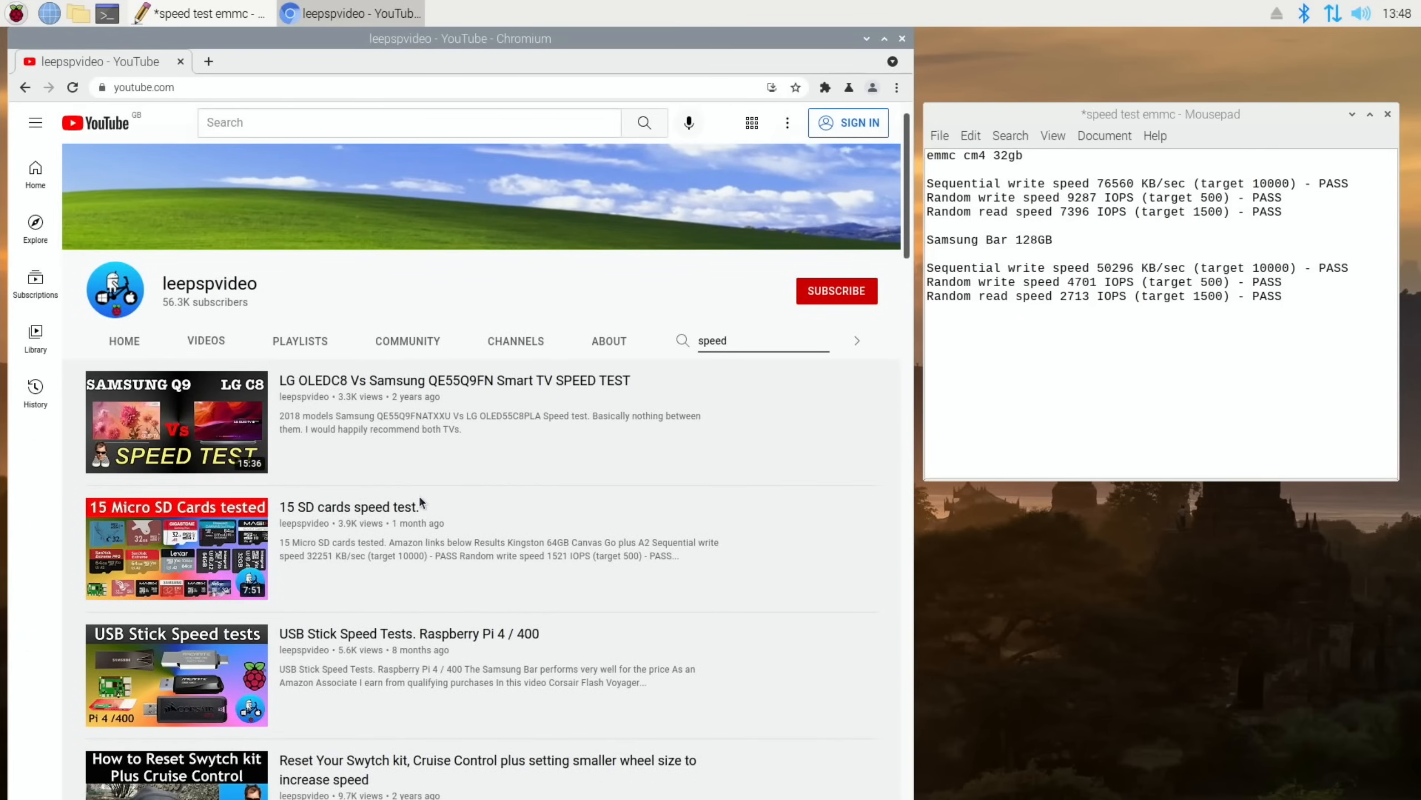
mouse_move(176, 546)
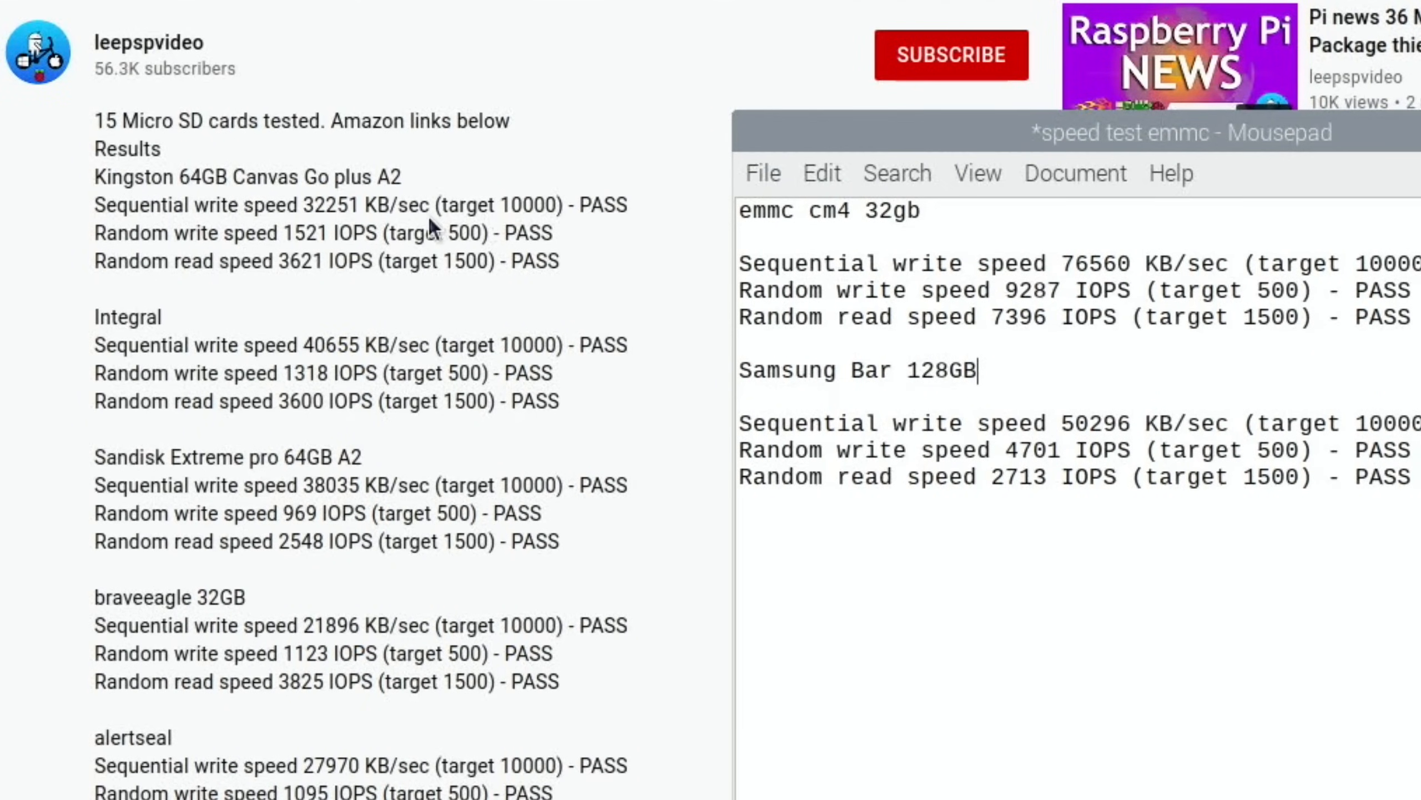
mouse_move(168, 230)
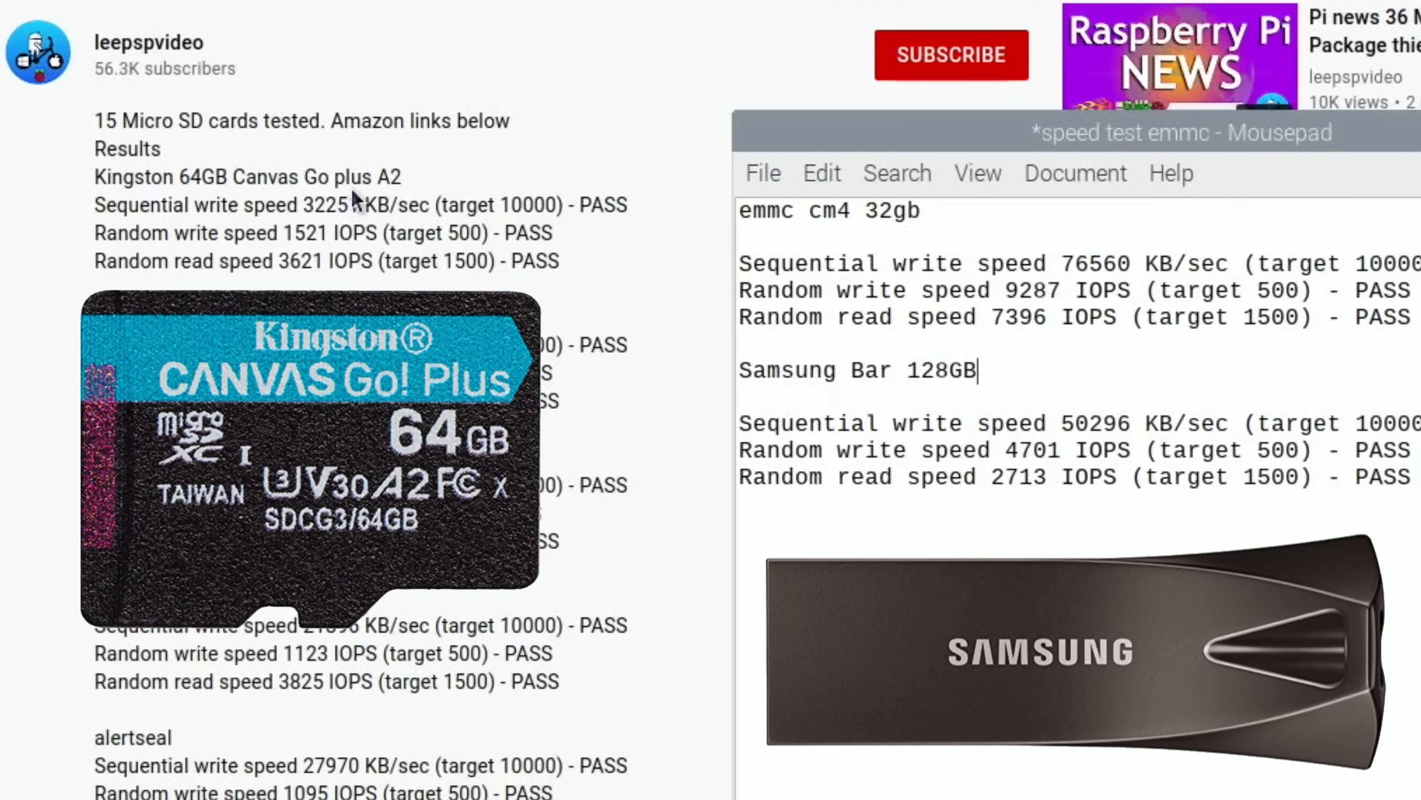
mouse_move(351, 201)
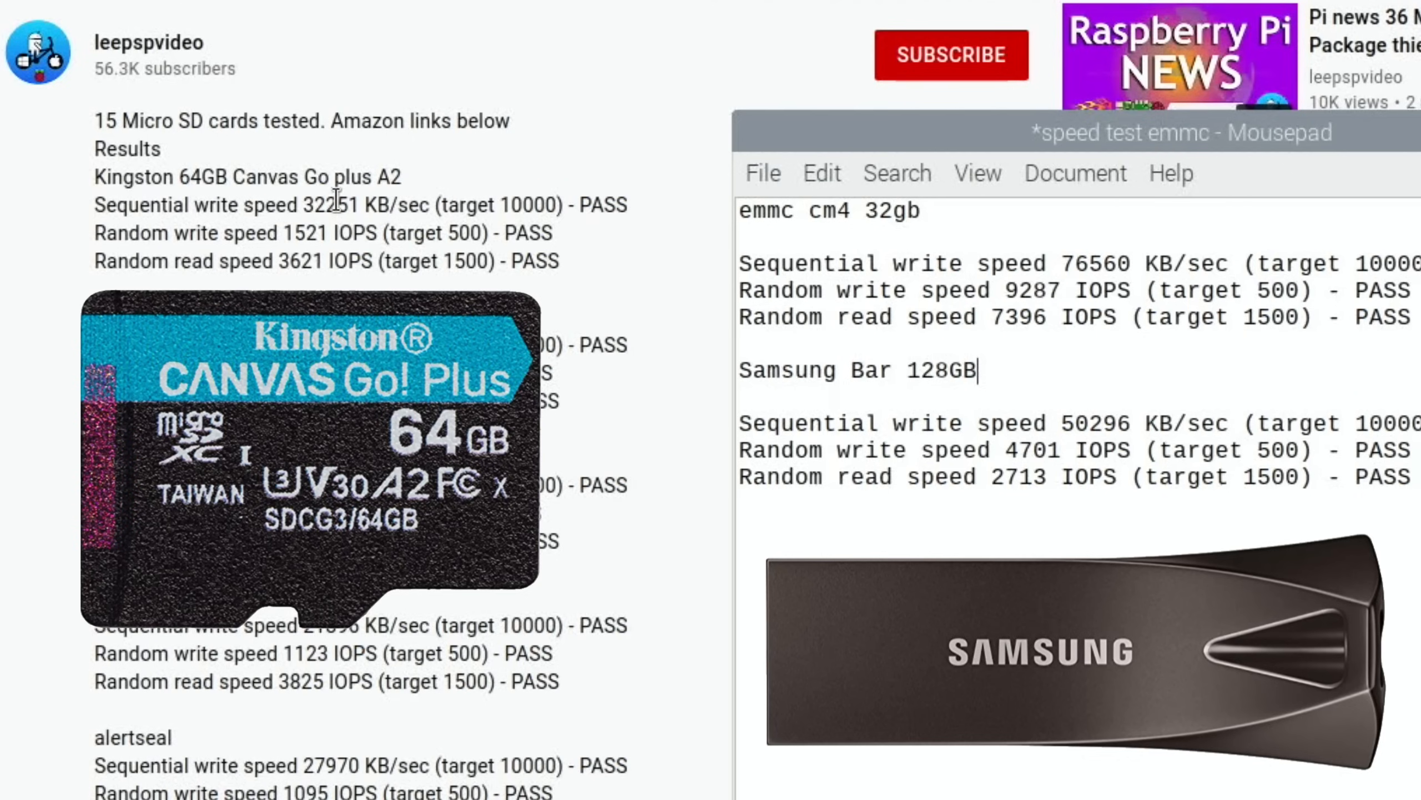
mouse_move(381, 204)
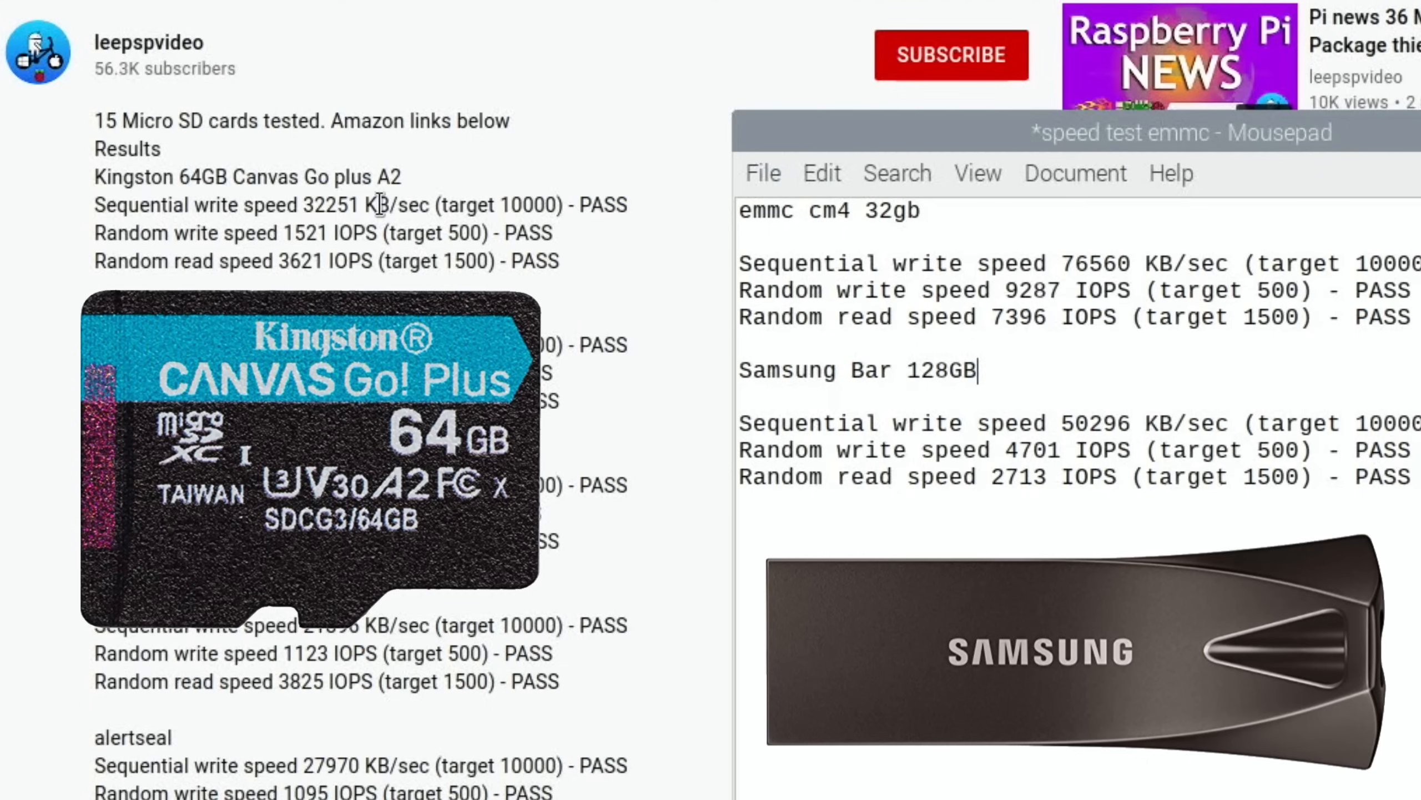
mouse_move(852, 315)
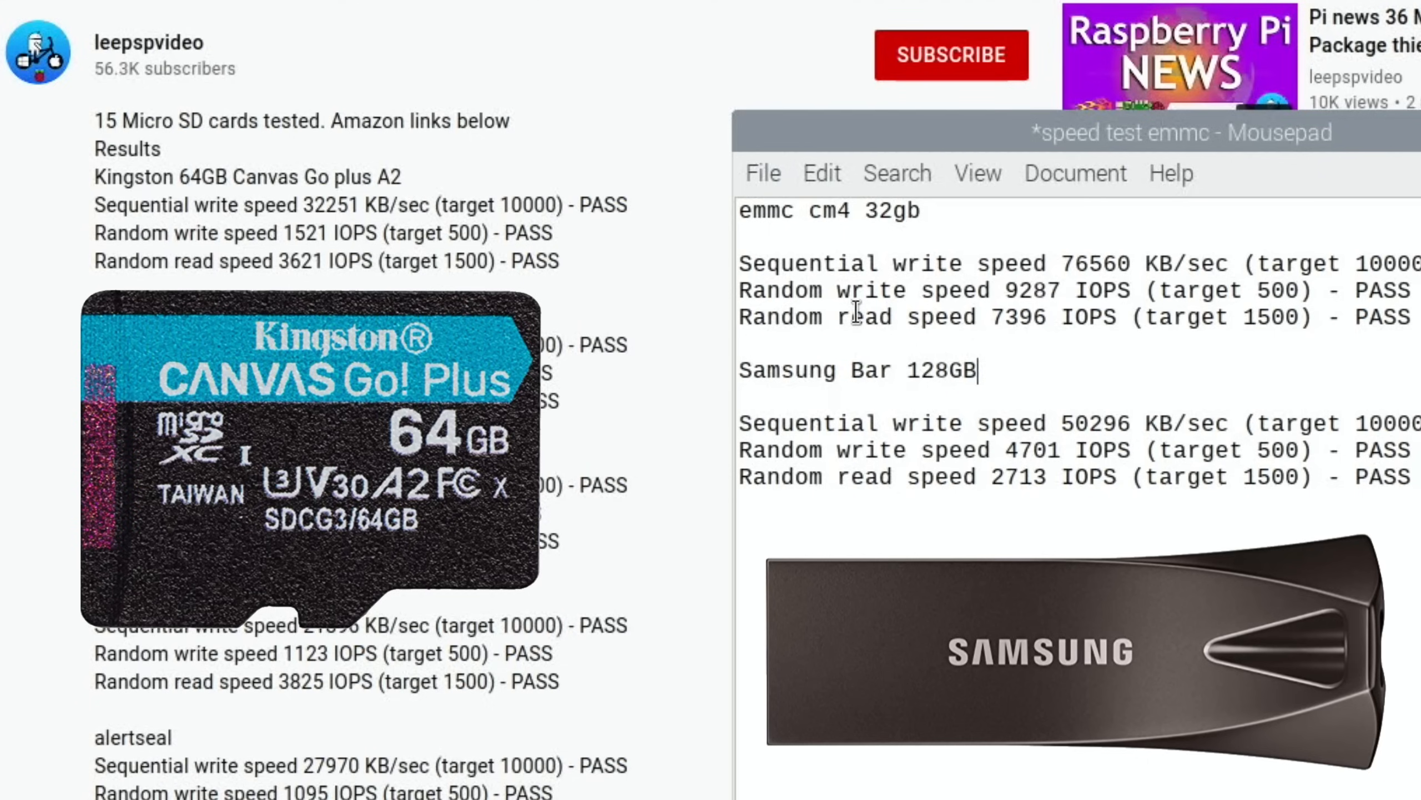
mouse_move(1022, 423)
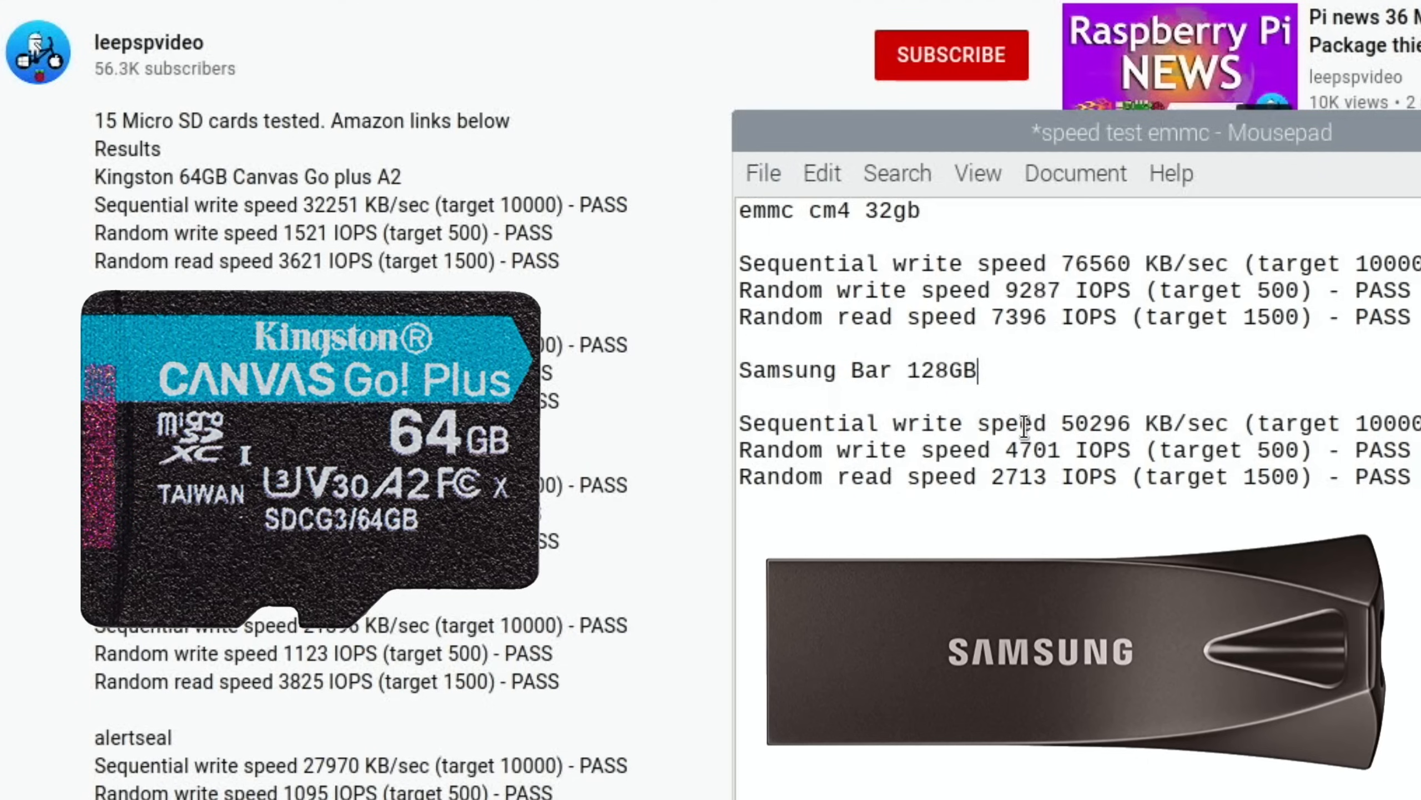
mouse_move(684, 288)
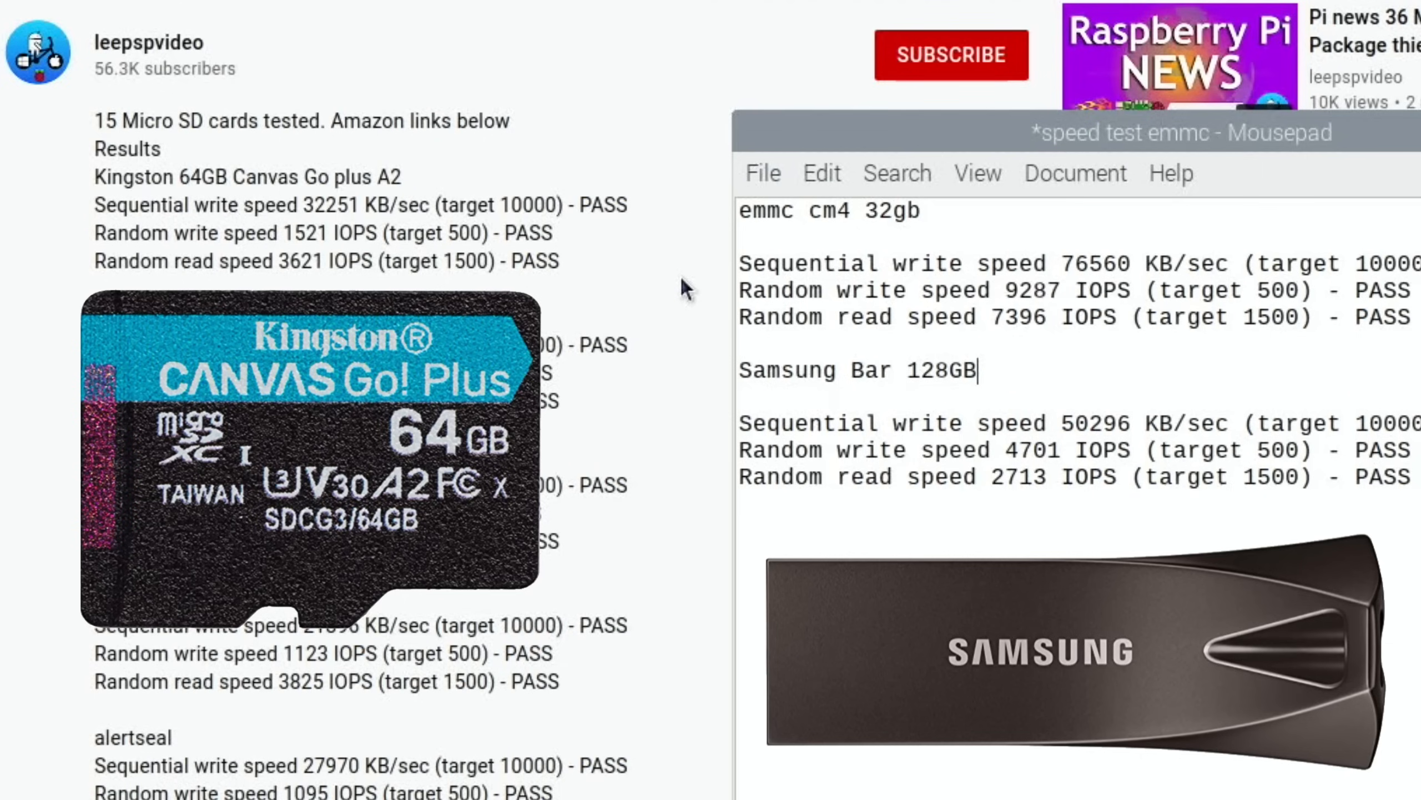
mouse_move(943, 458)
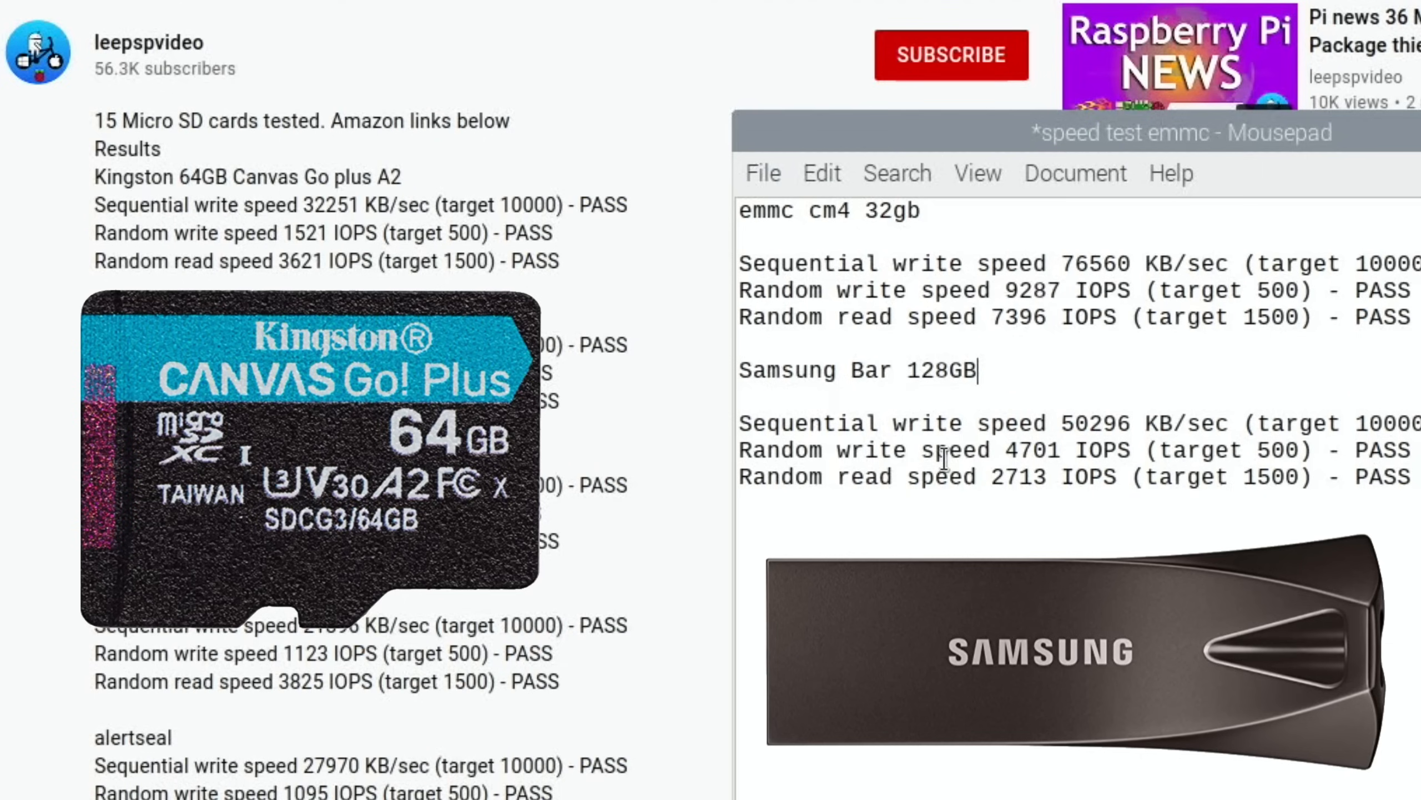
mouse_move(589, 288)
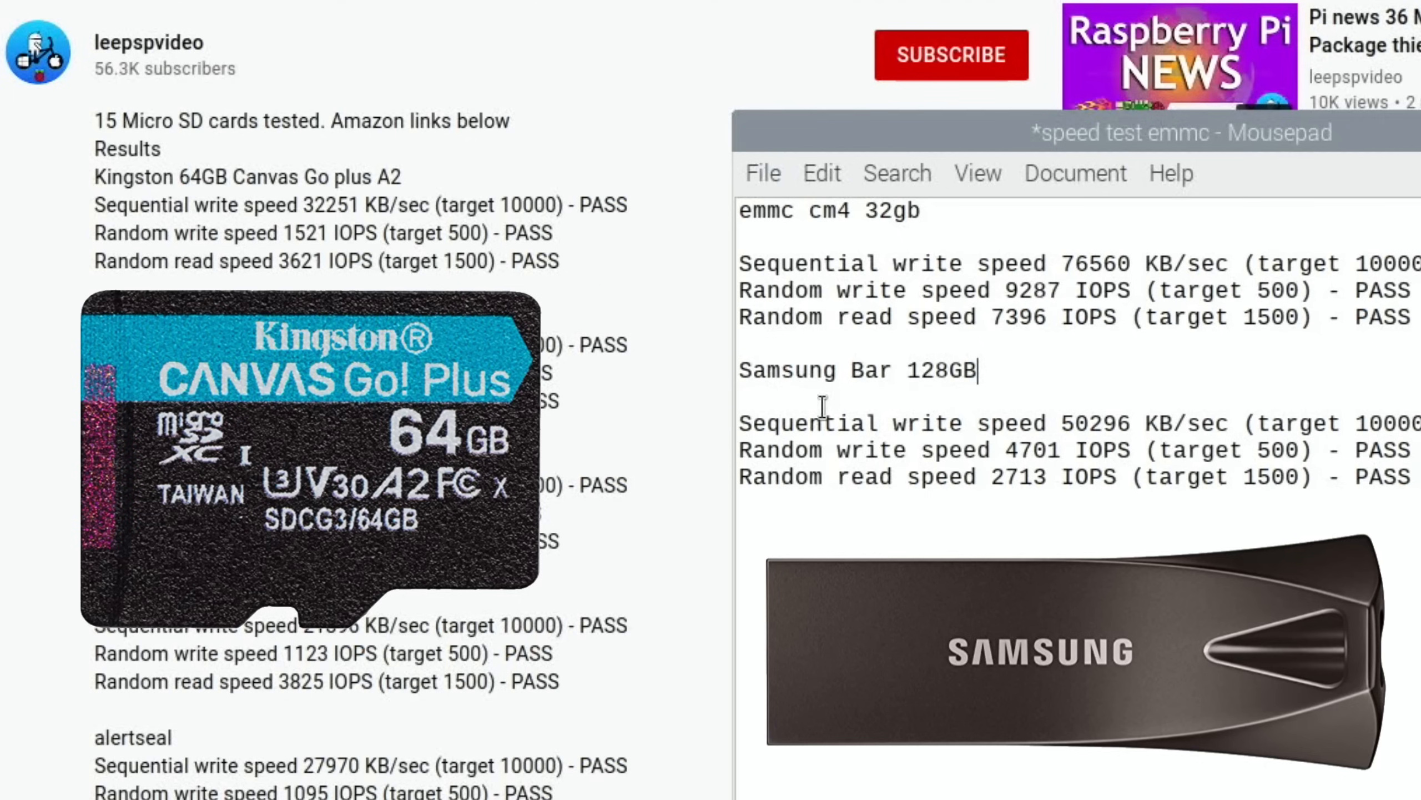
mouse_move(938, 477)
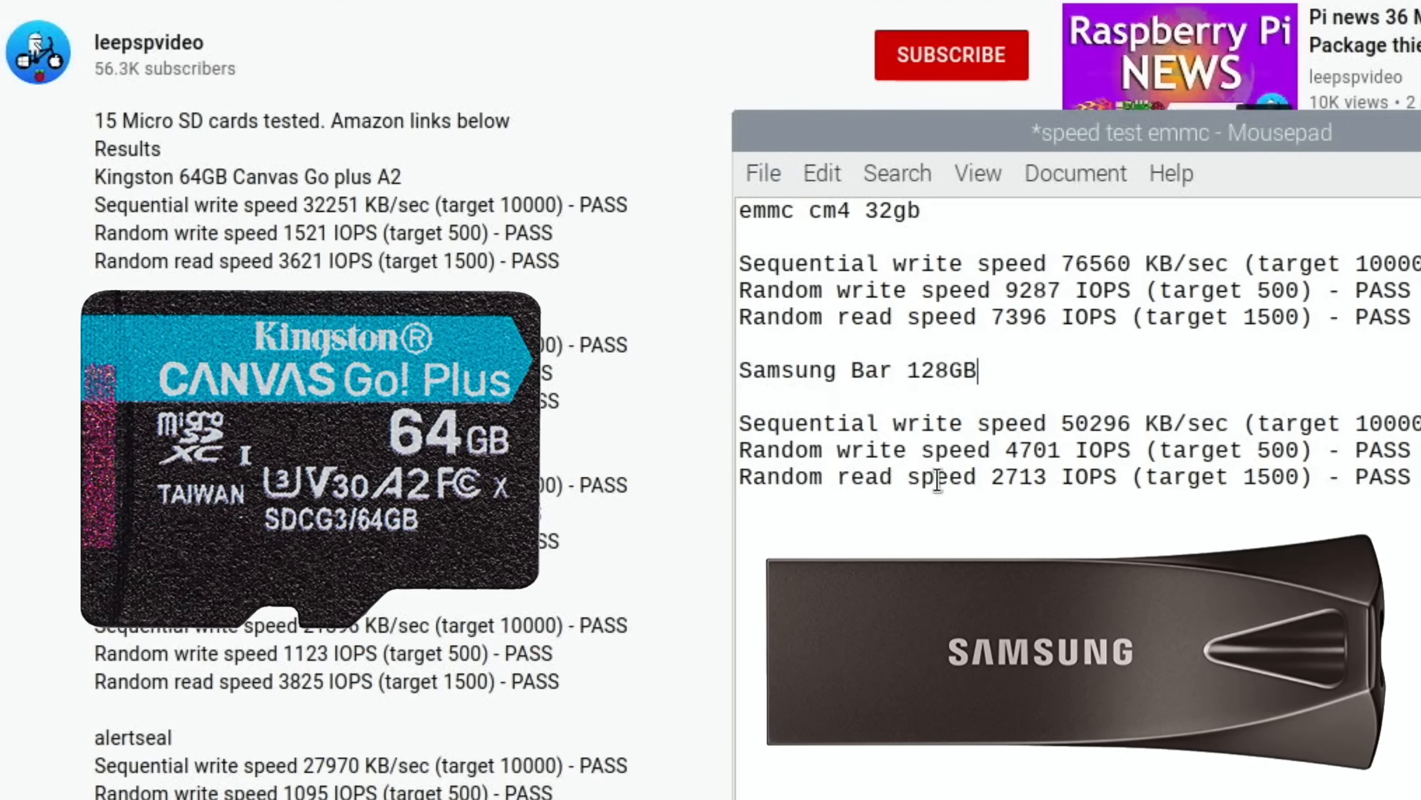
mouse_move(866, 457)
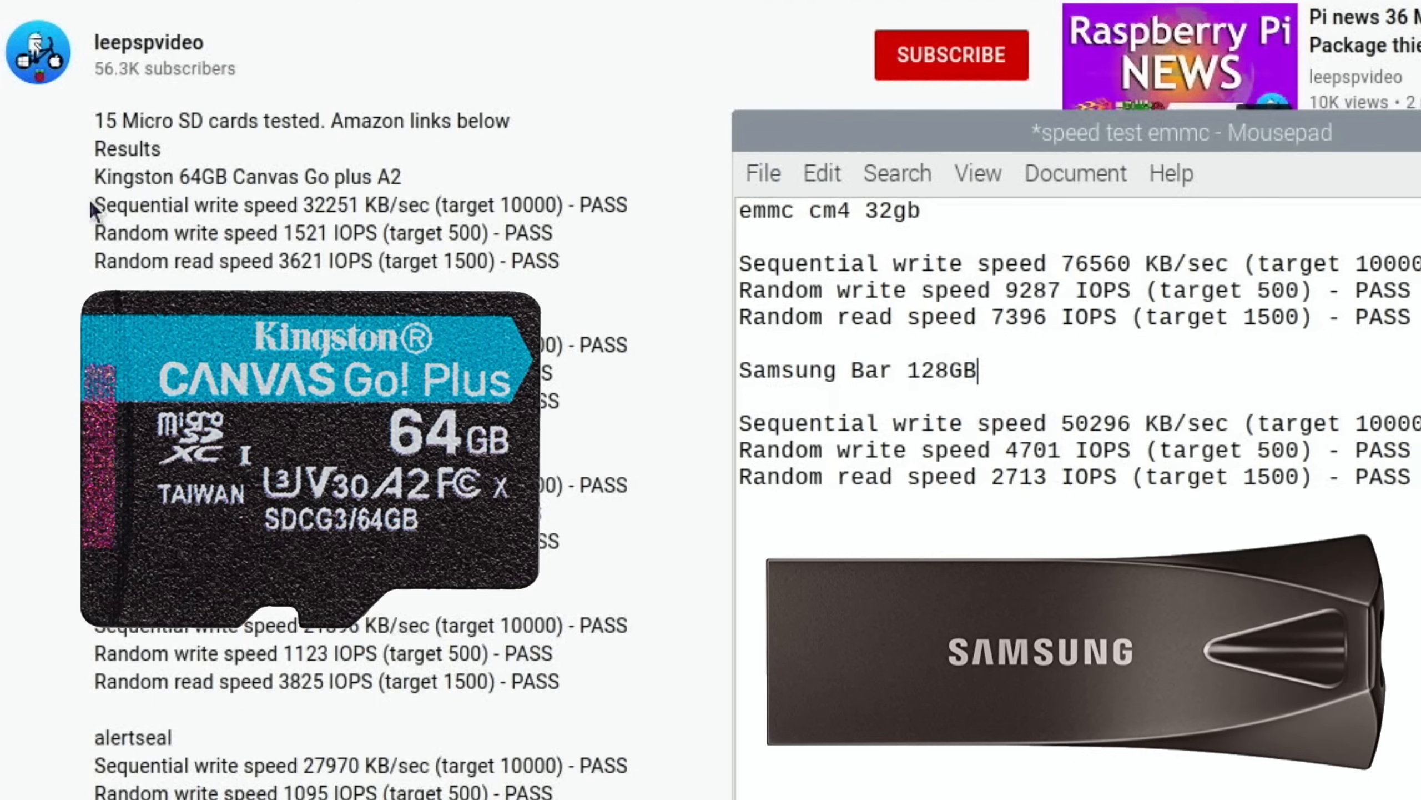
Scroll through the 15 SD cards speed test description and back up to the player
scroll("down", 3)
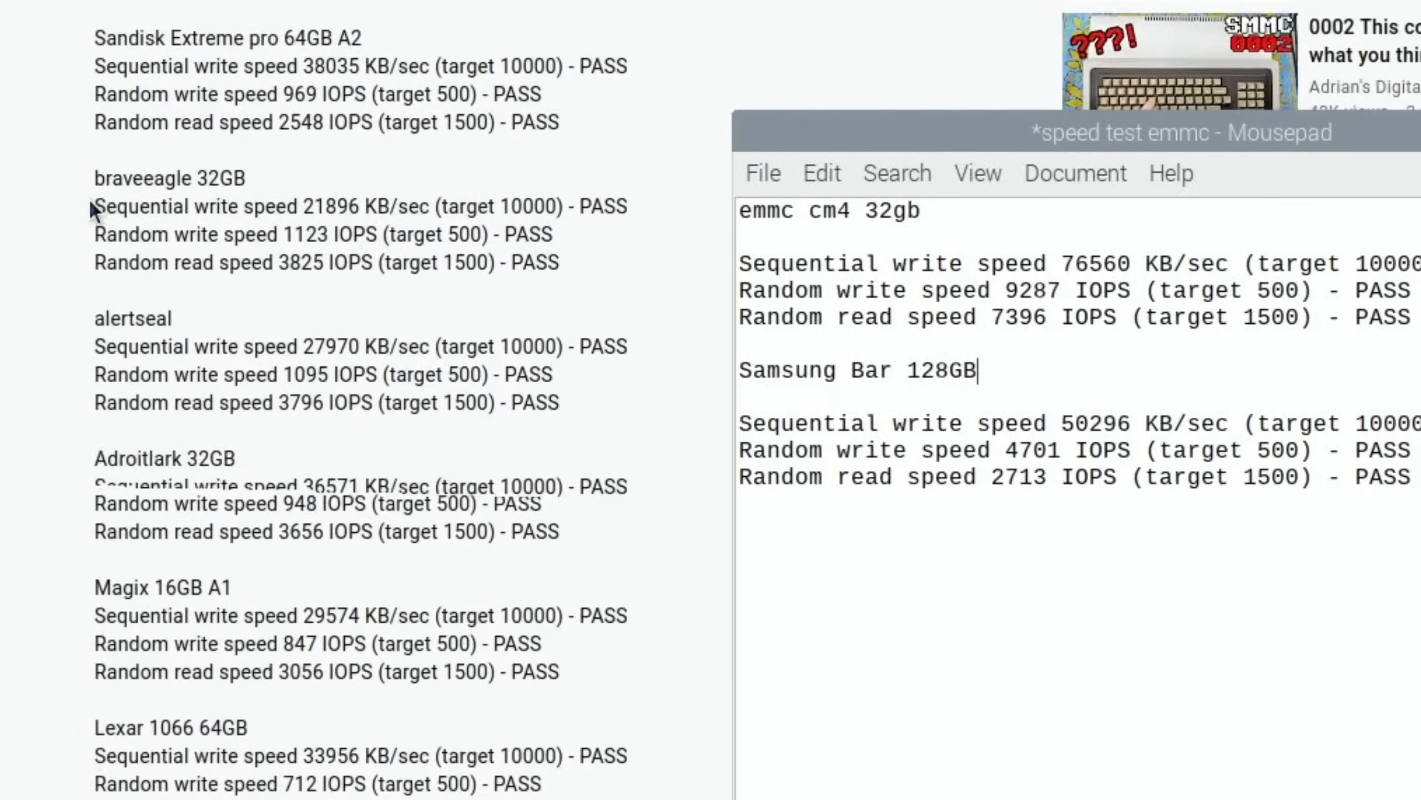
scroll("down", 3)
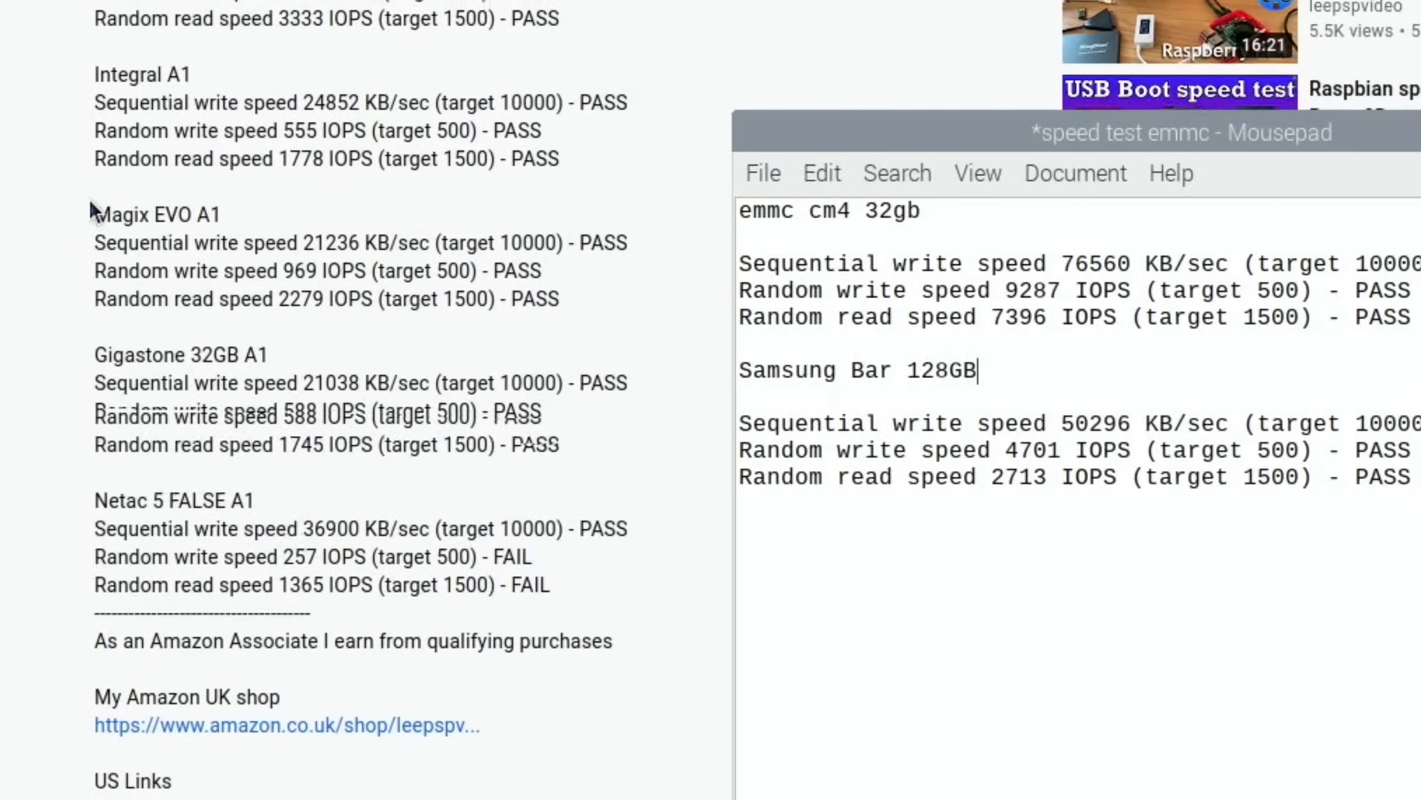
scroll("up", 3)
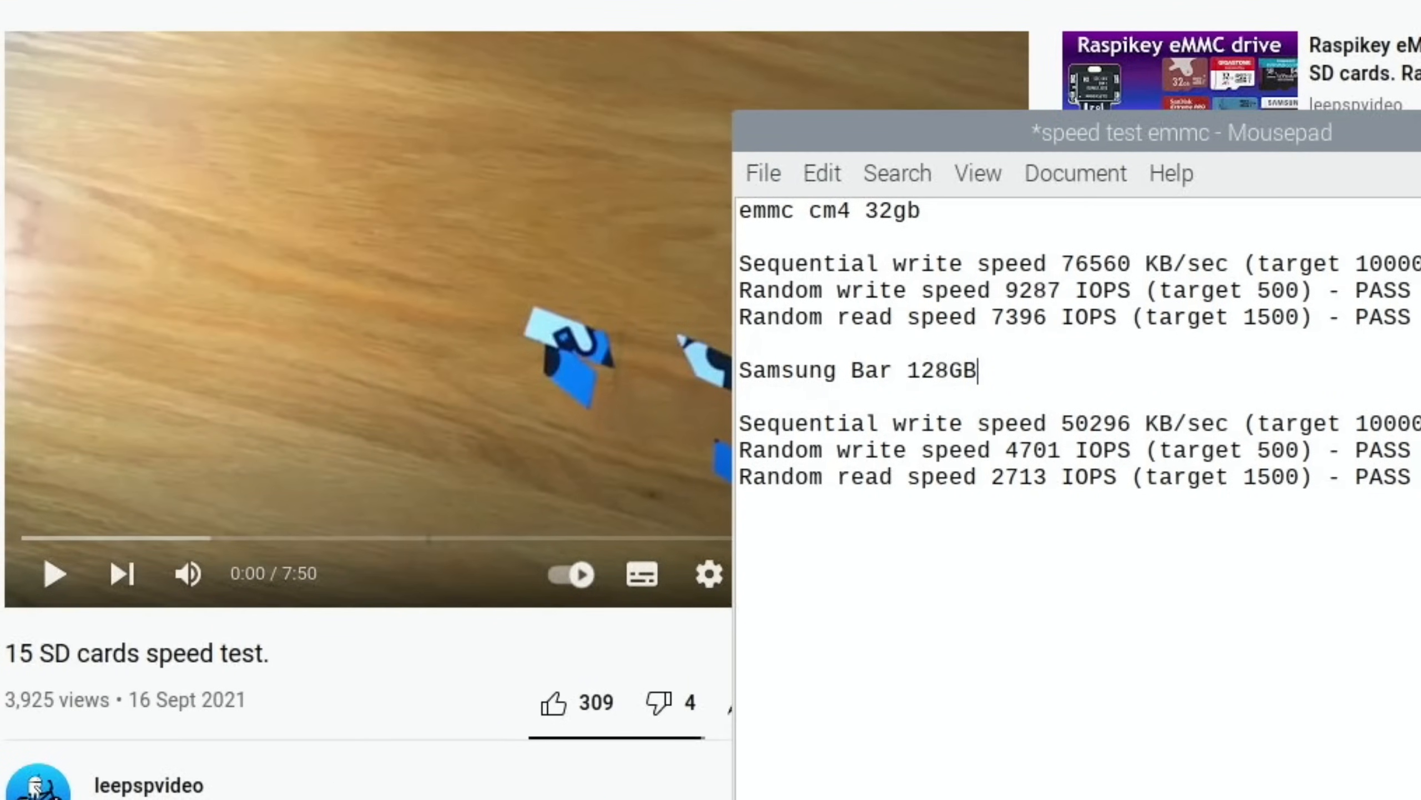
Switch to the USB boot speed test video to view its USB and SSD results
left_click(351, 13)
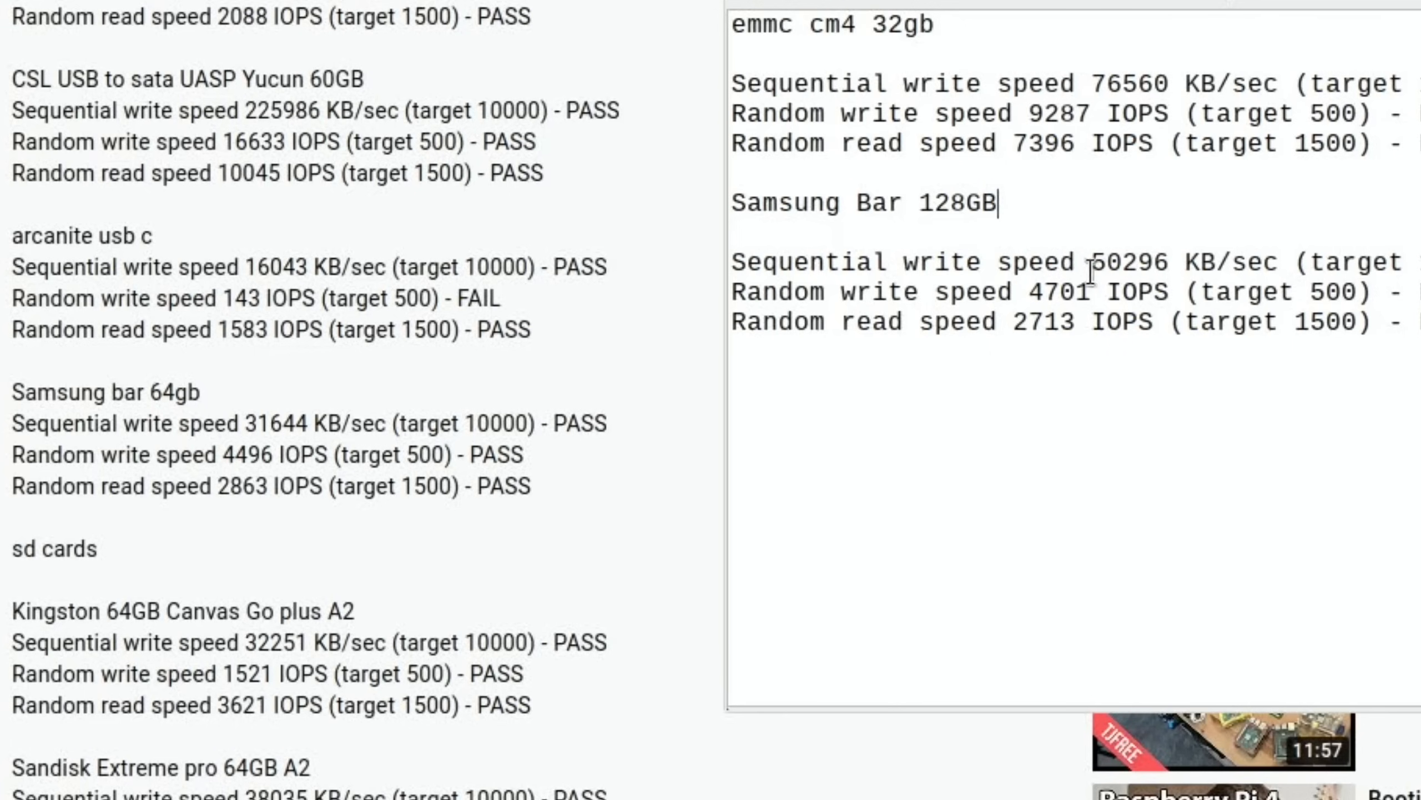
mouse_move(675, 402)
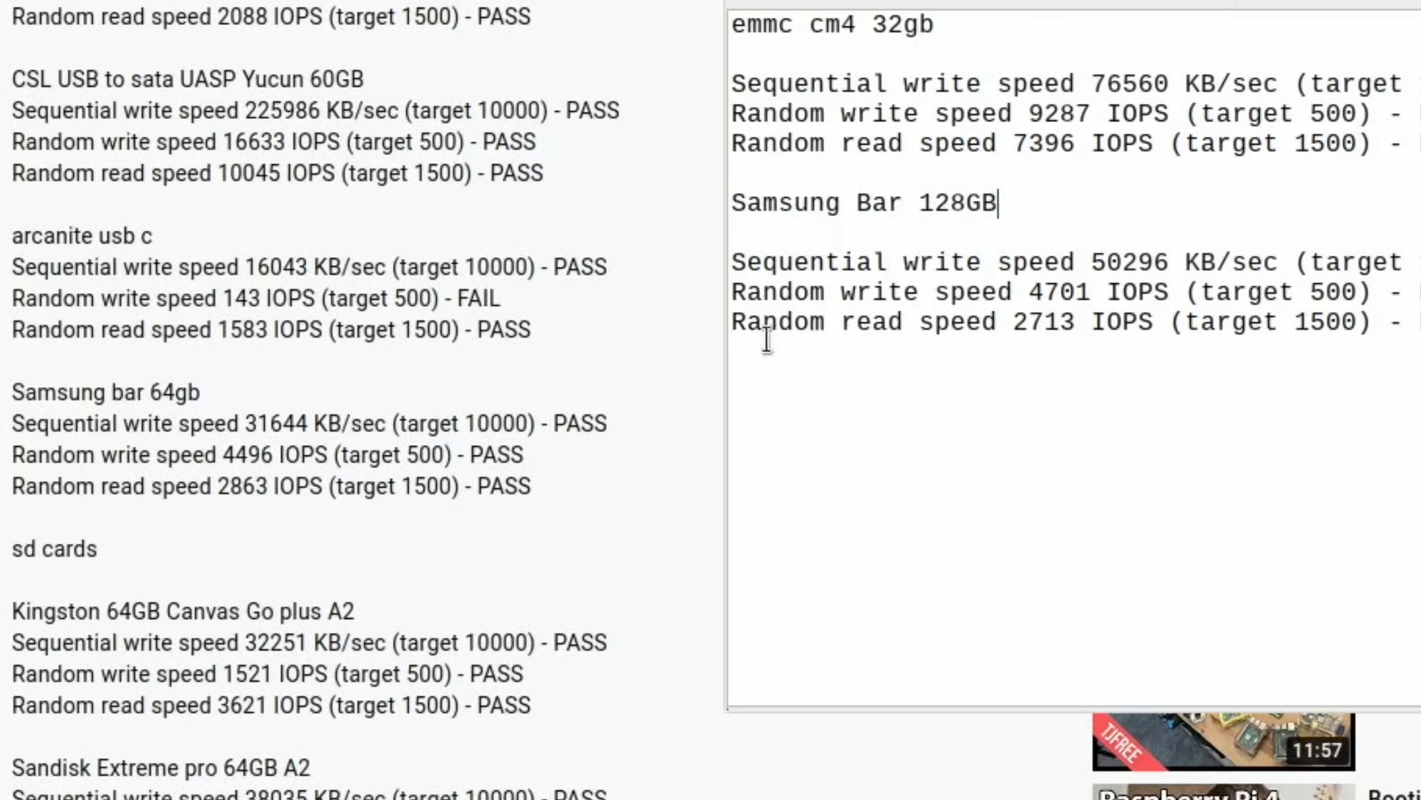
mouse_move(435, 471)
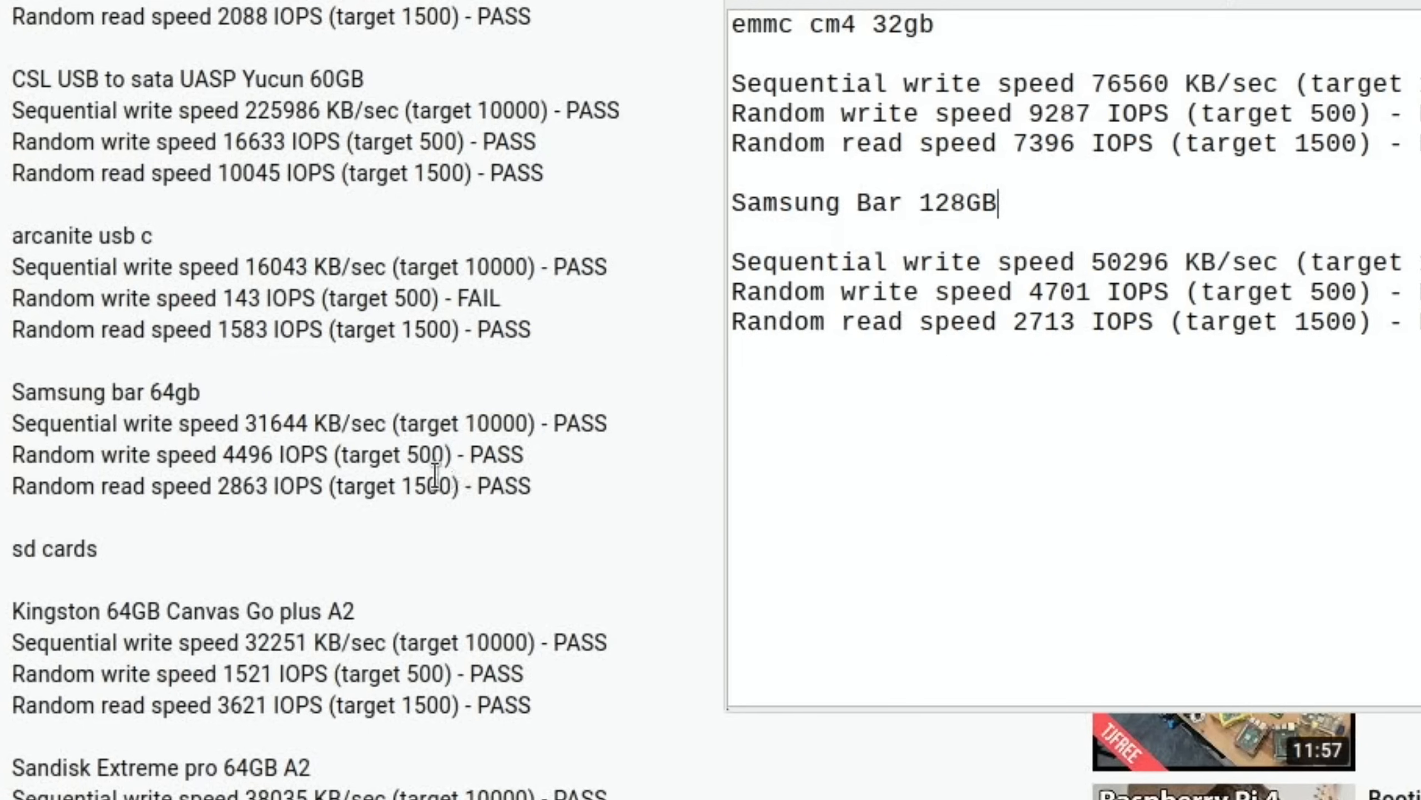
mouse_move(395, 499)
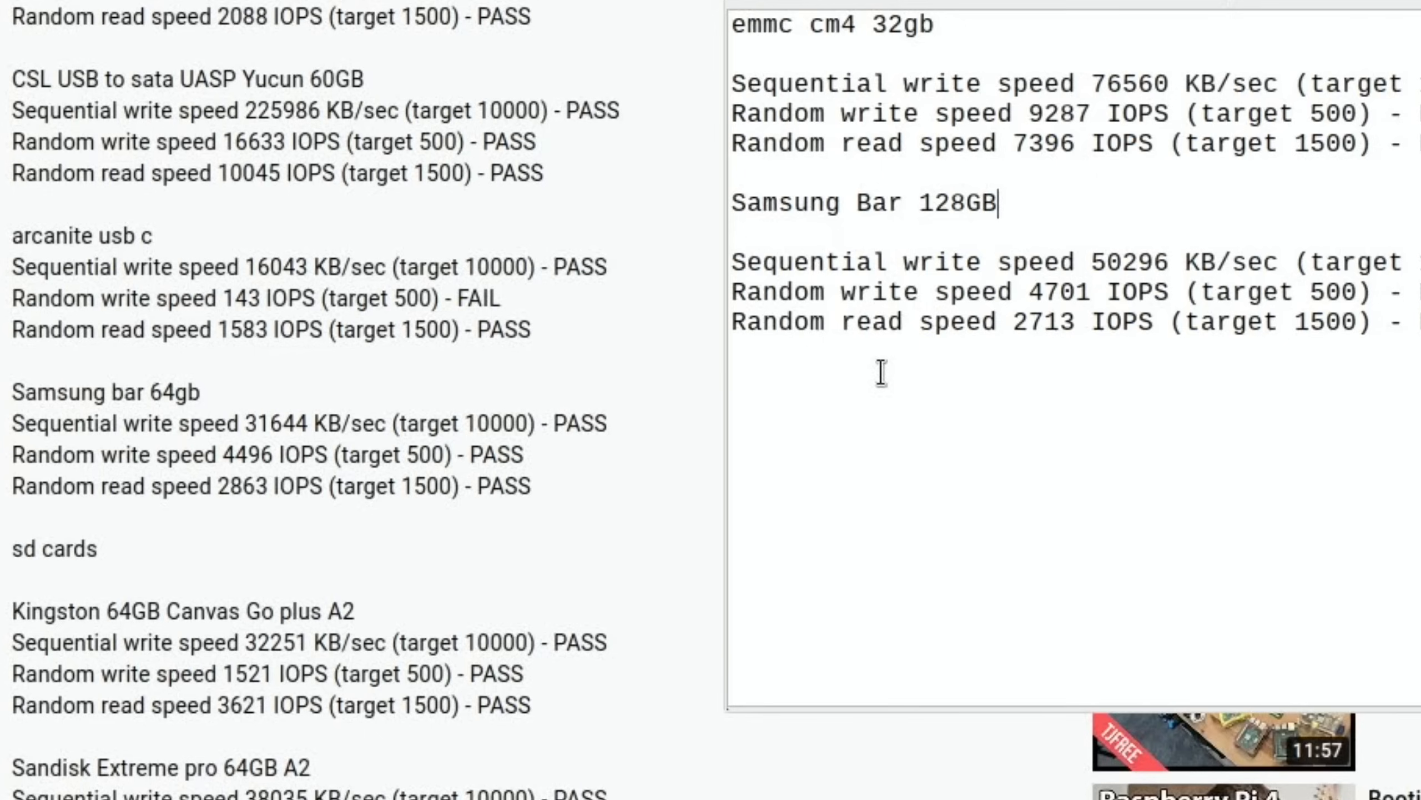
mouse_move(811, 377)
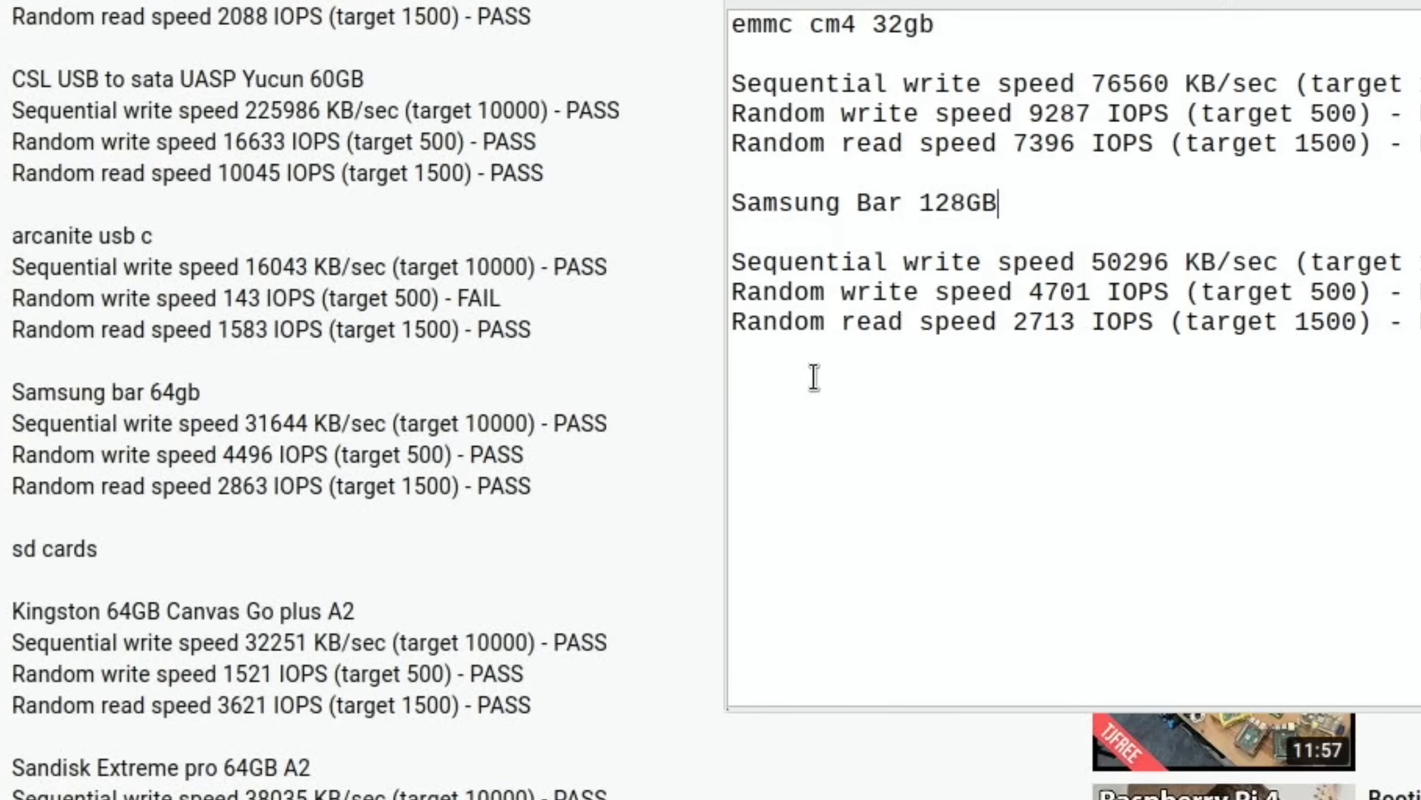
mouse_move(663, 461)
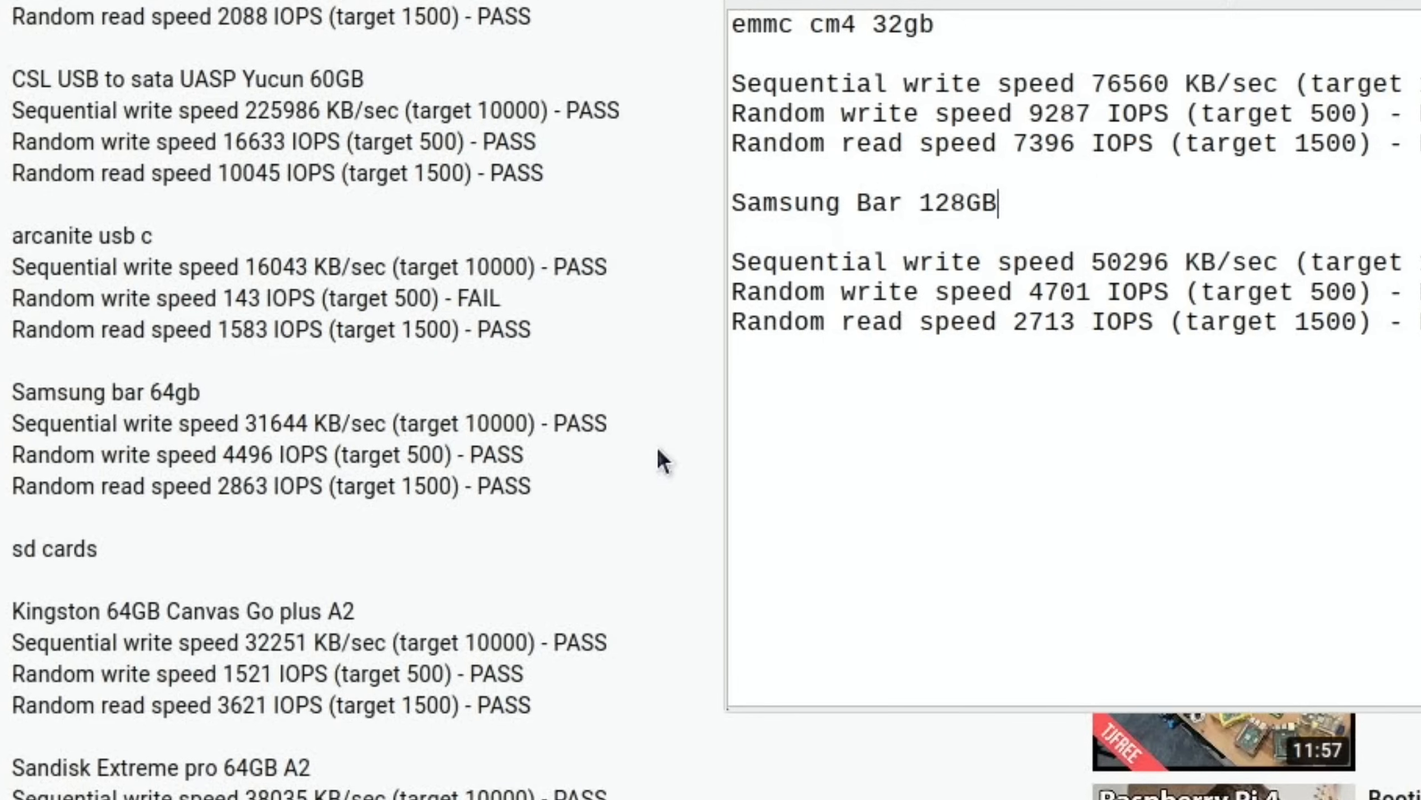
mouse_move(295, 462)
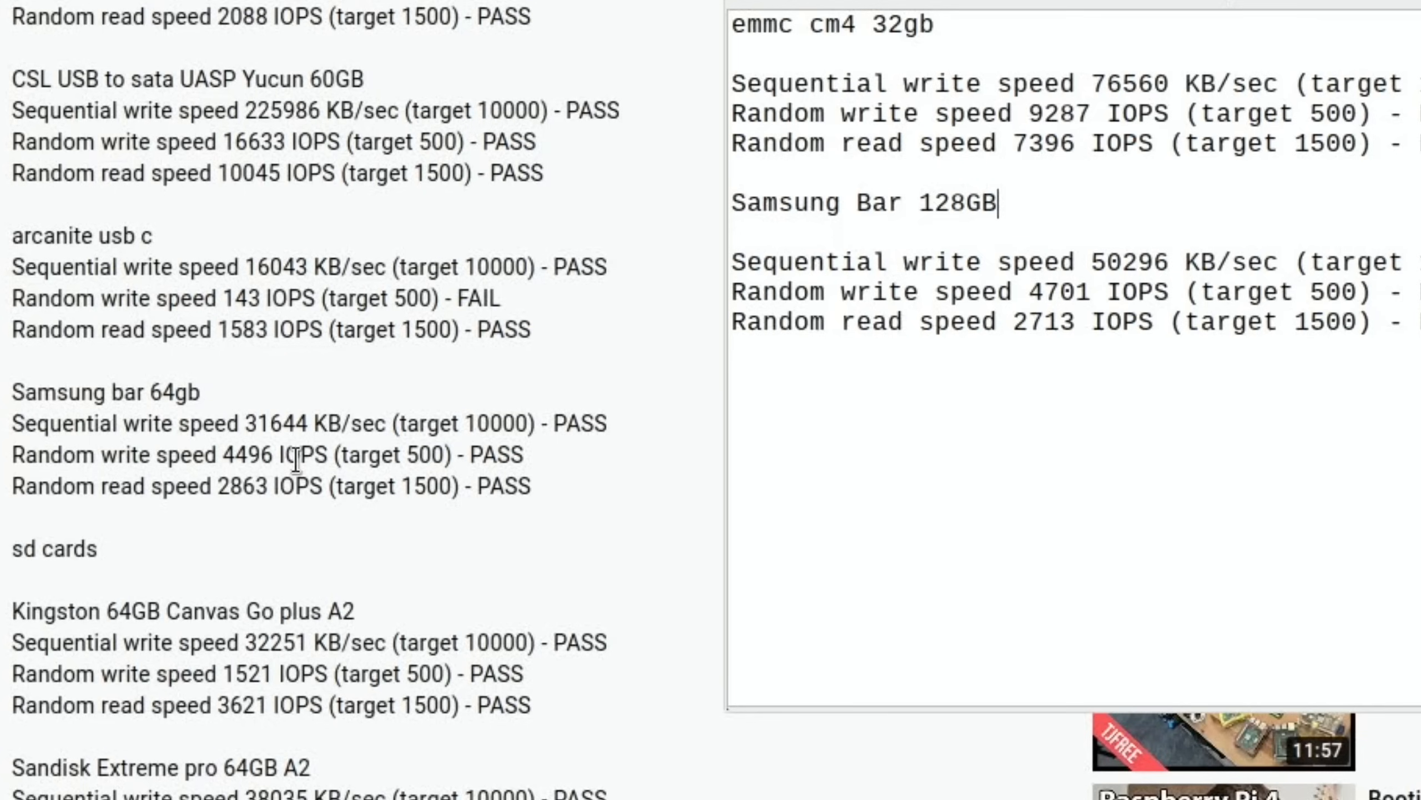
mouse_move(1068, 223)
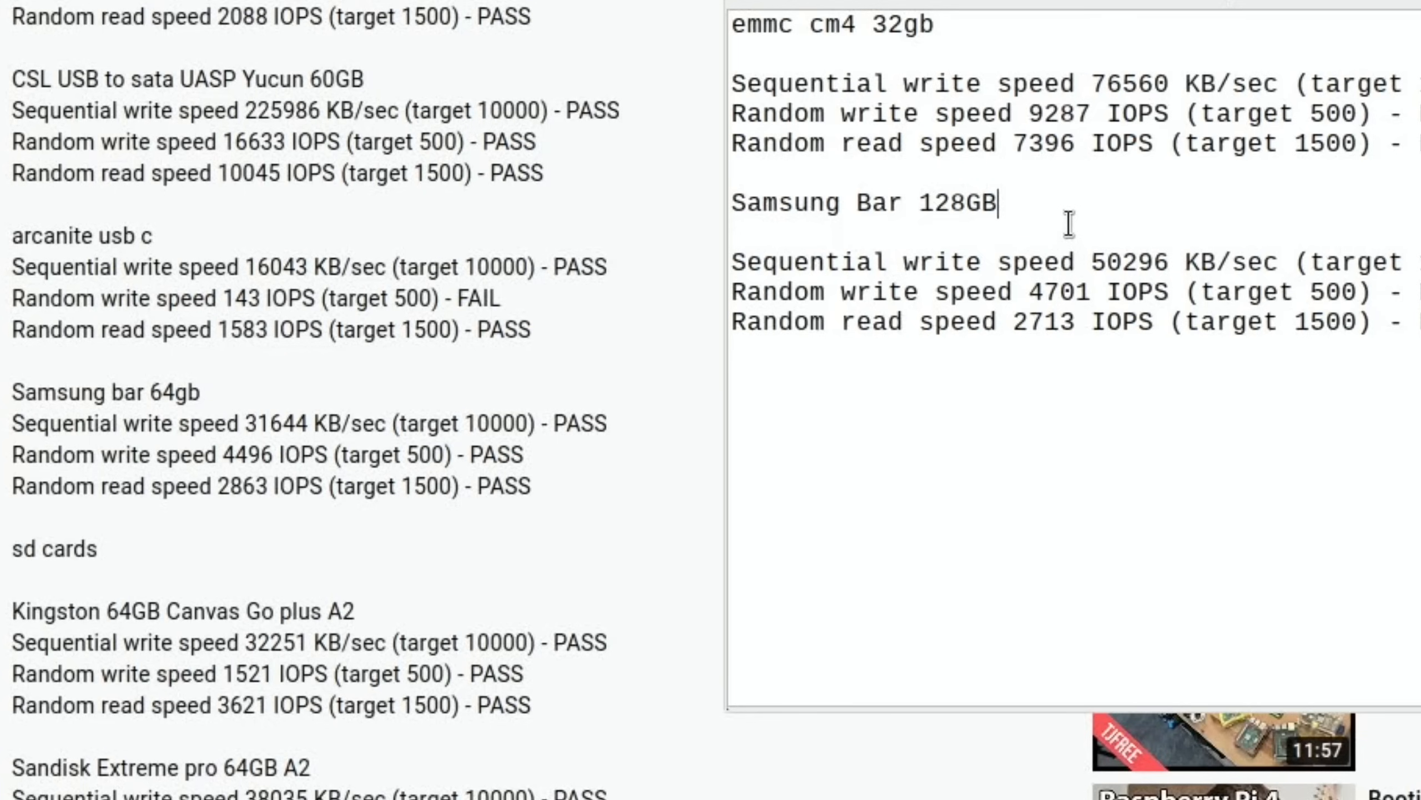
mouse_move(617, 384)
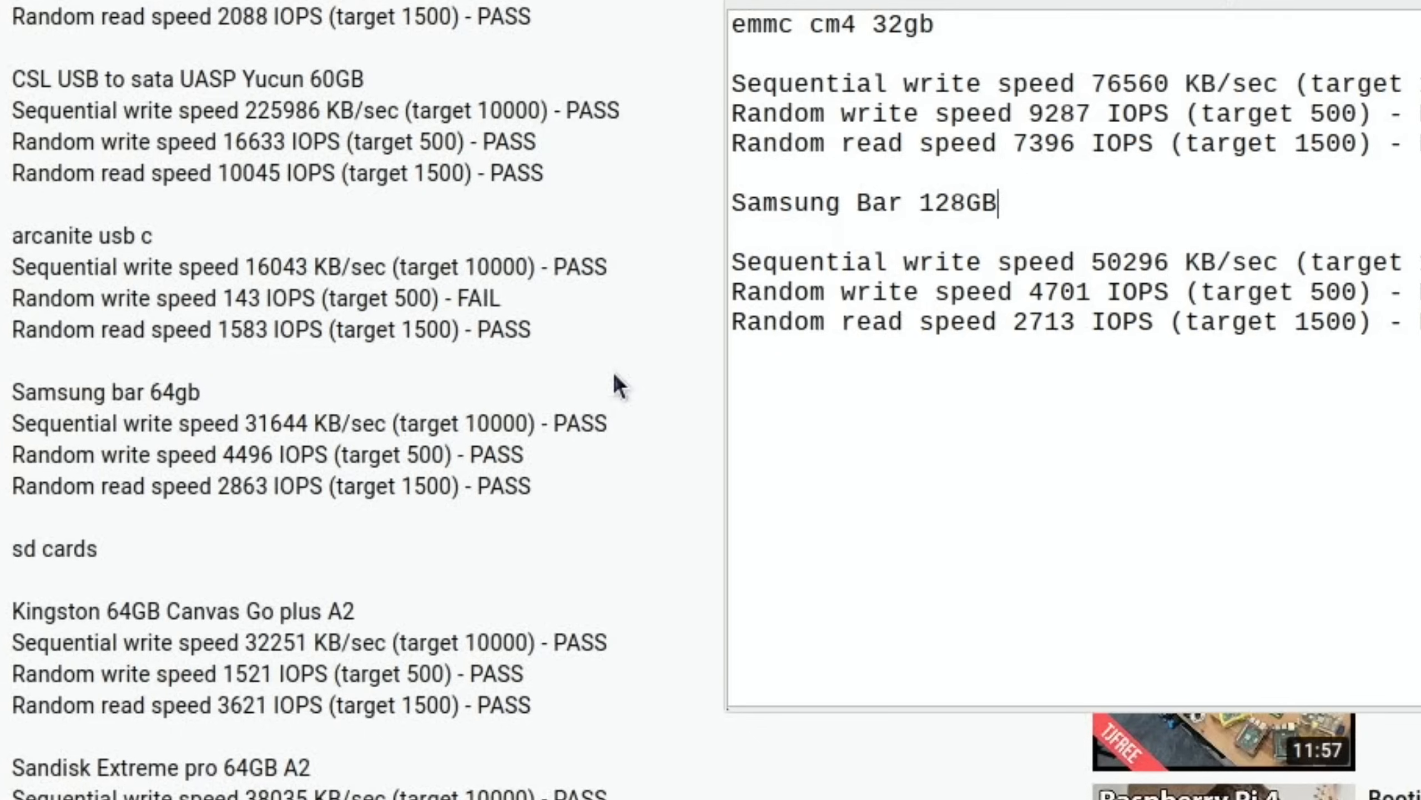
mouse_move(350, 263)
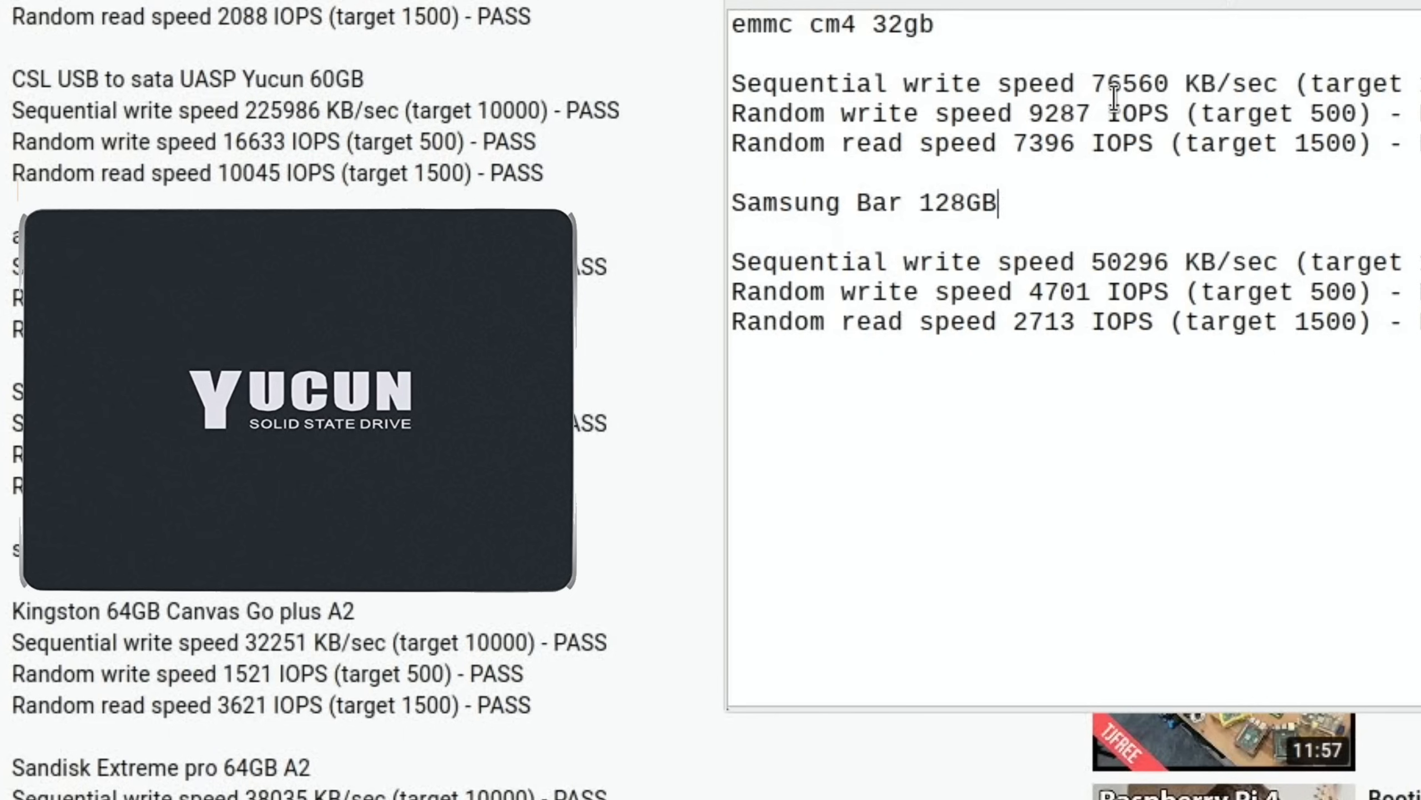
mouse_move(646, 113)
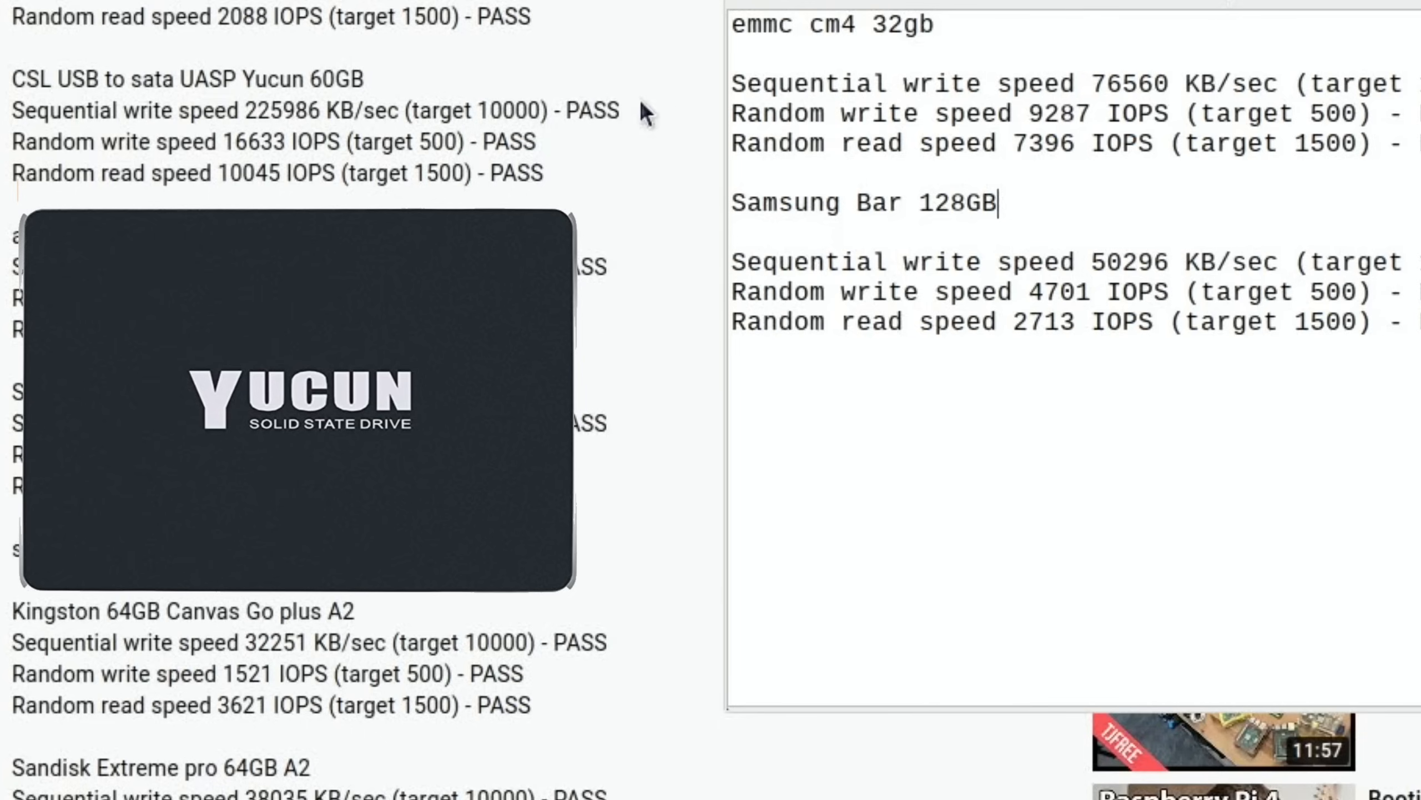
mouse_move(343, 148)
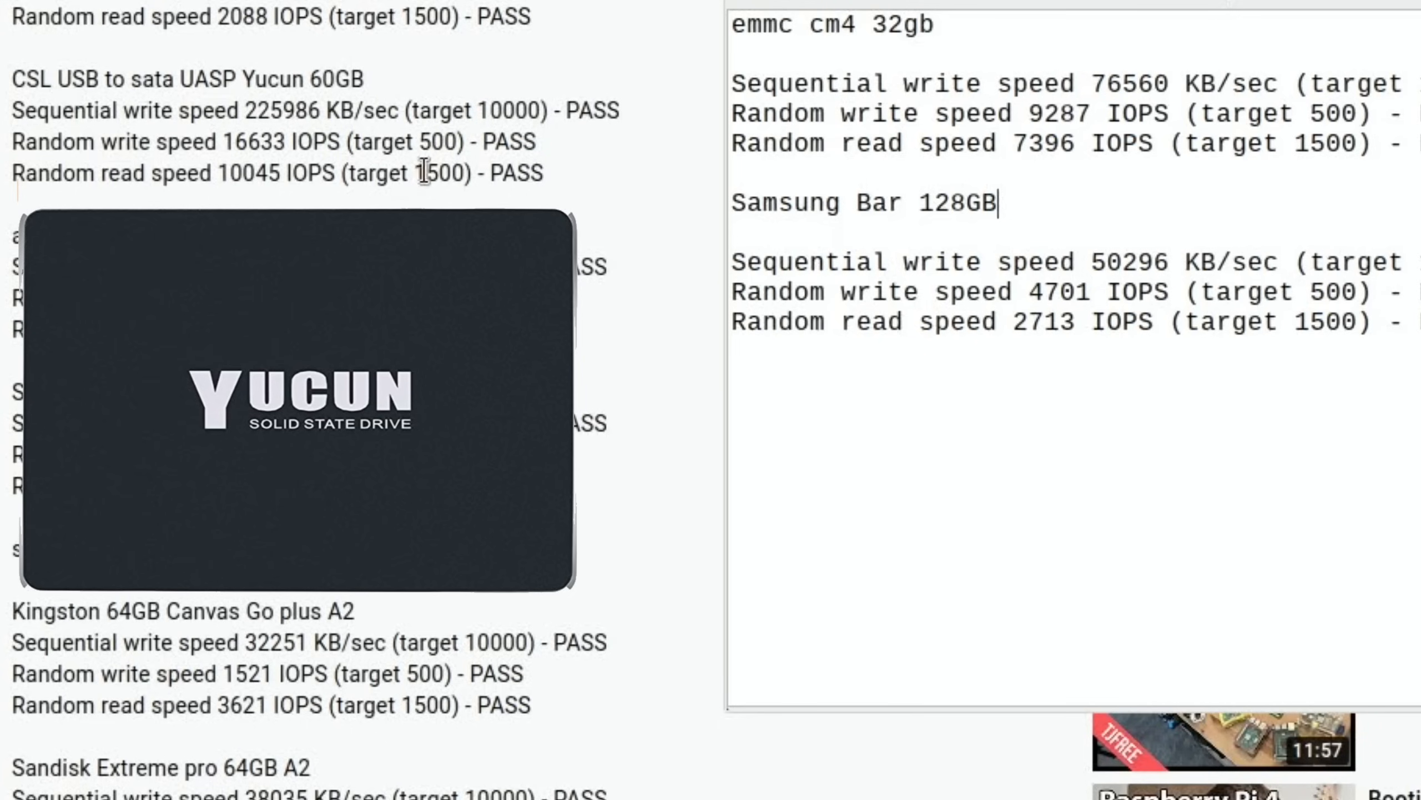
mouse_move(566, 172)
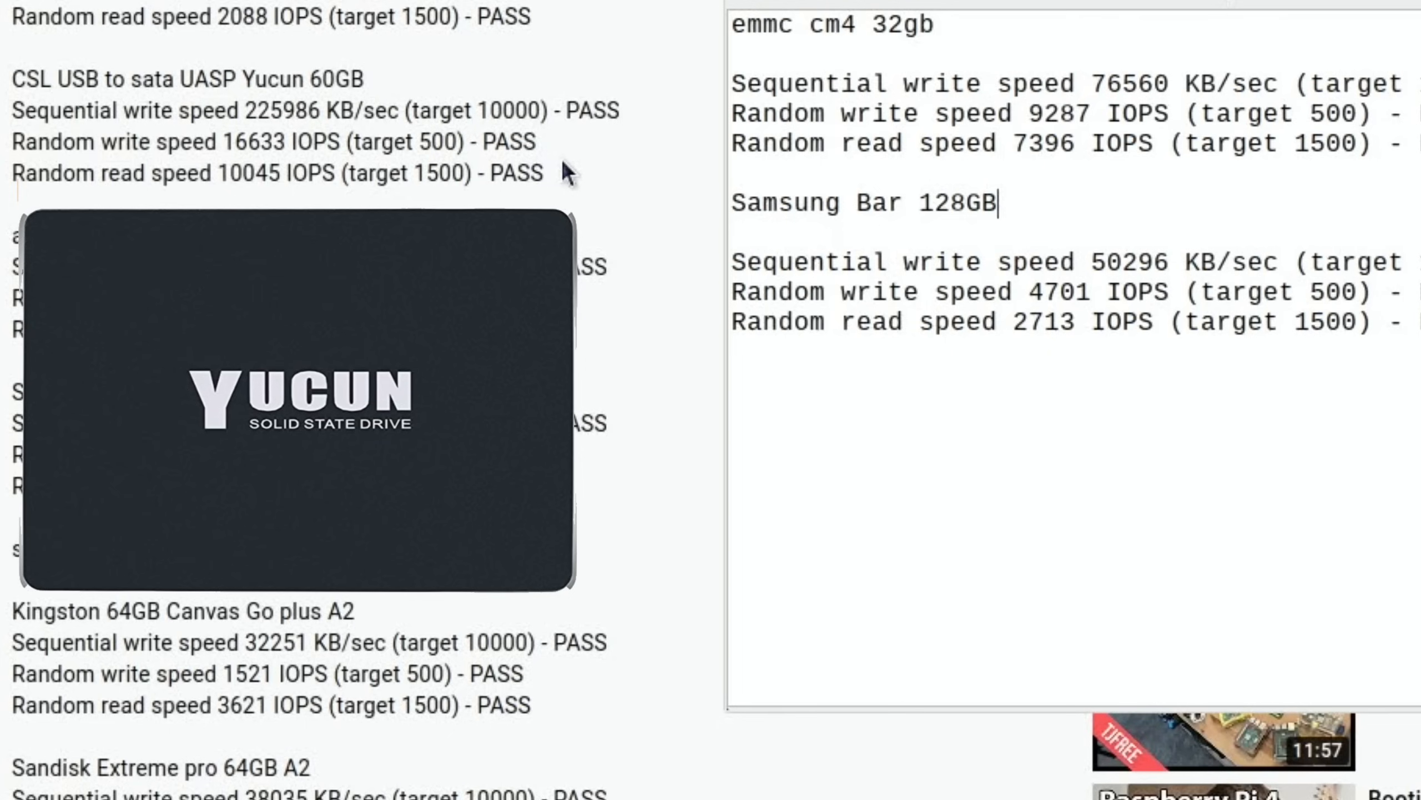
mouse_move(435, 95)
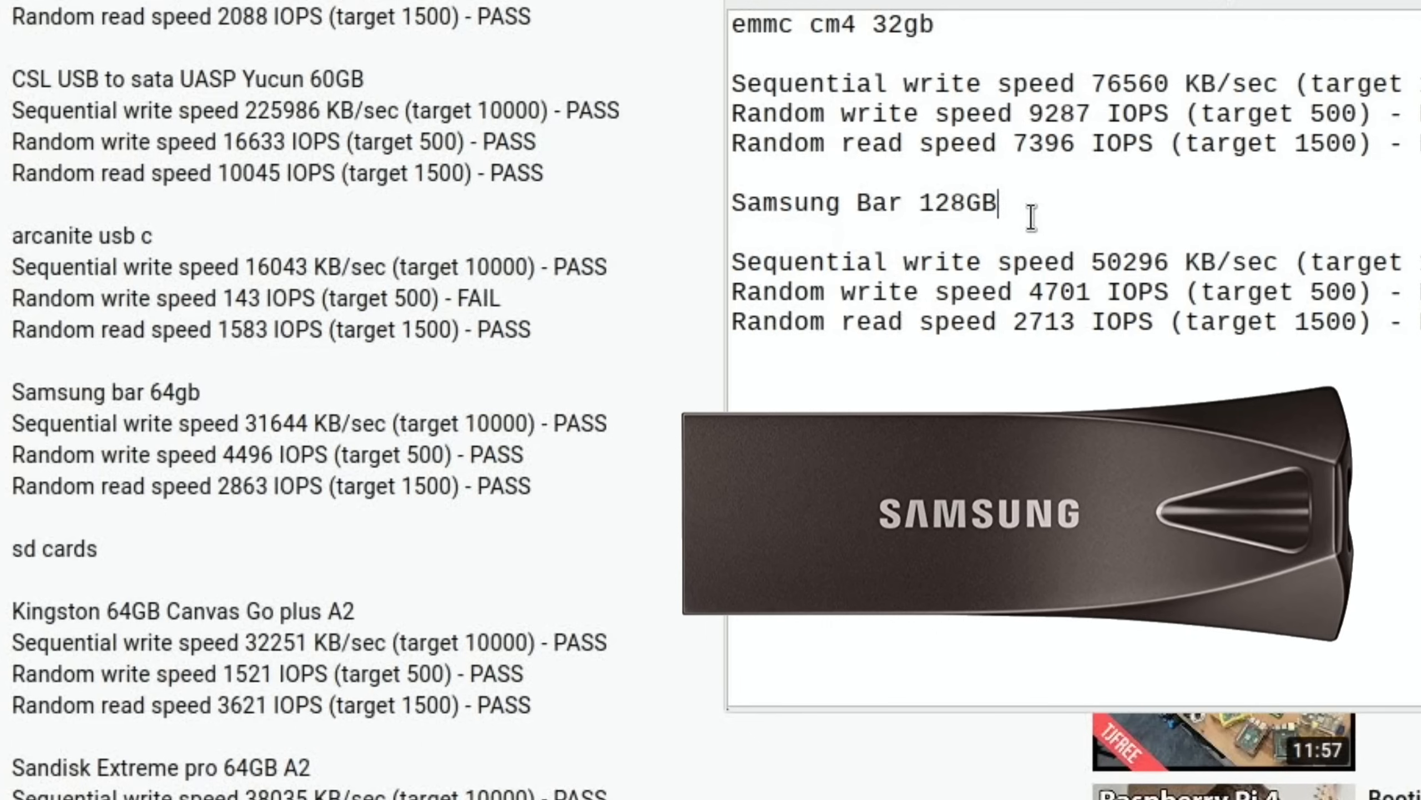
mouse_move(1176, 225)
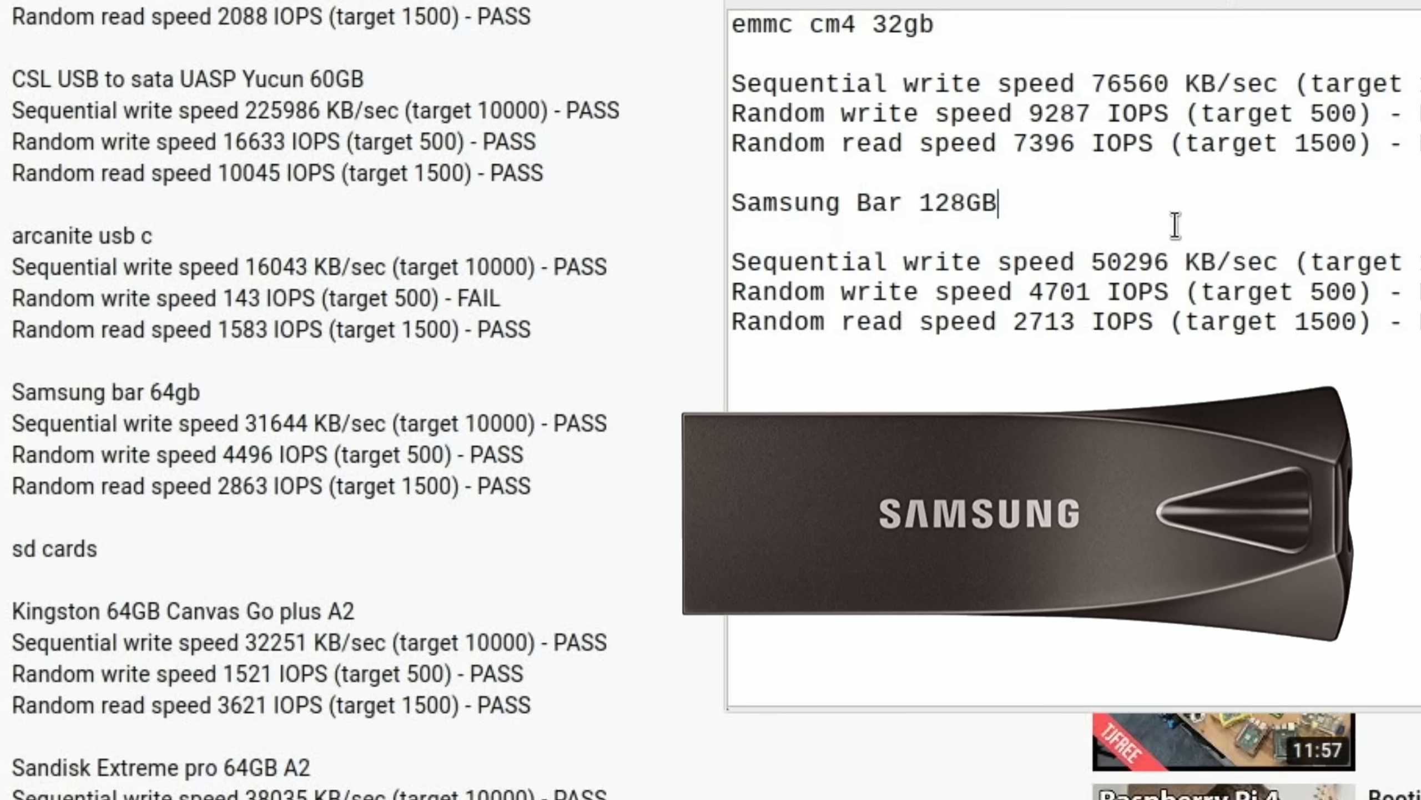